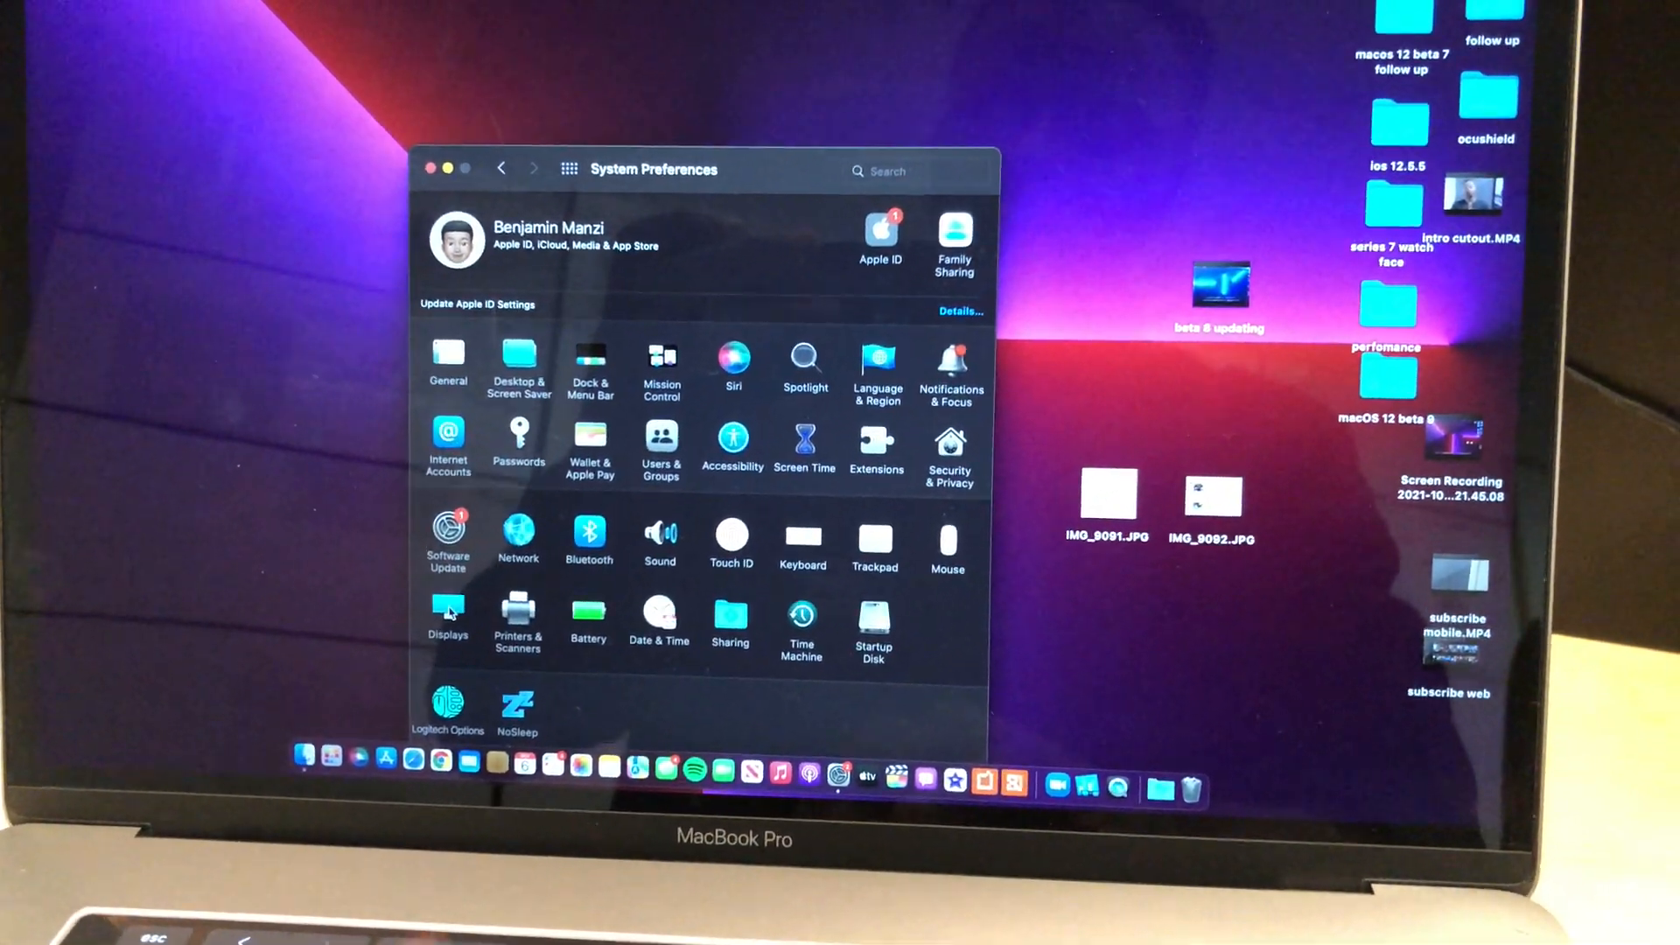
Open the Desktop & Screen Saver pane in System Preferences.
click(448, 614)
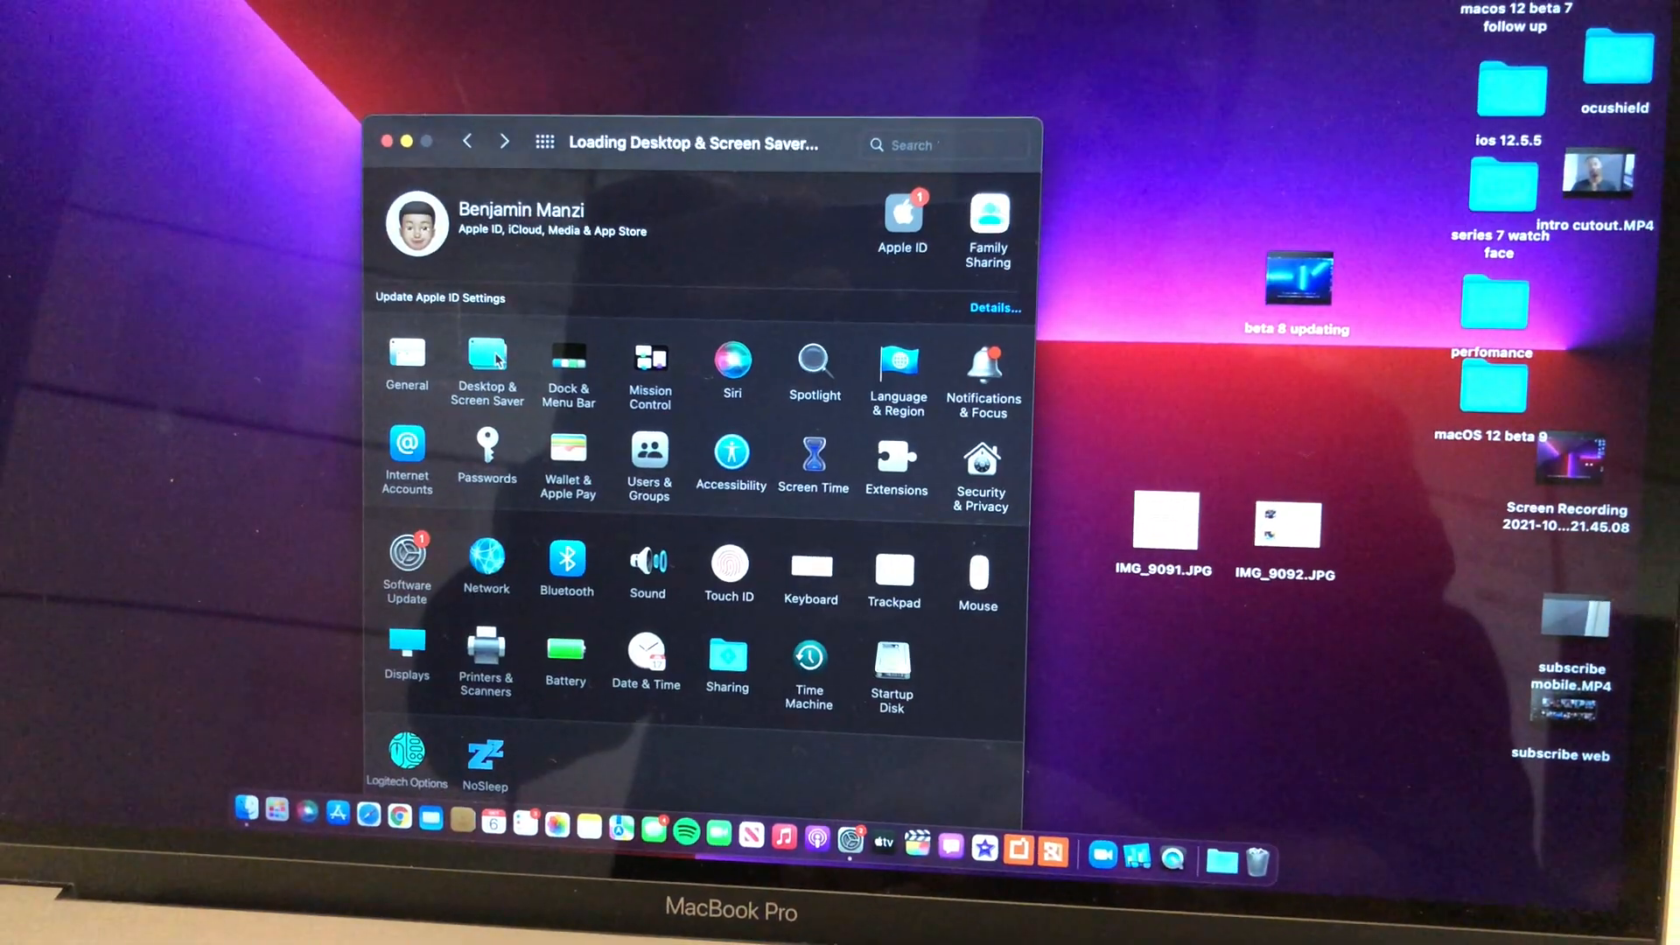
click(487, 364)
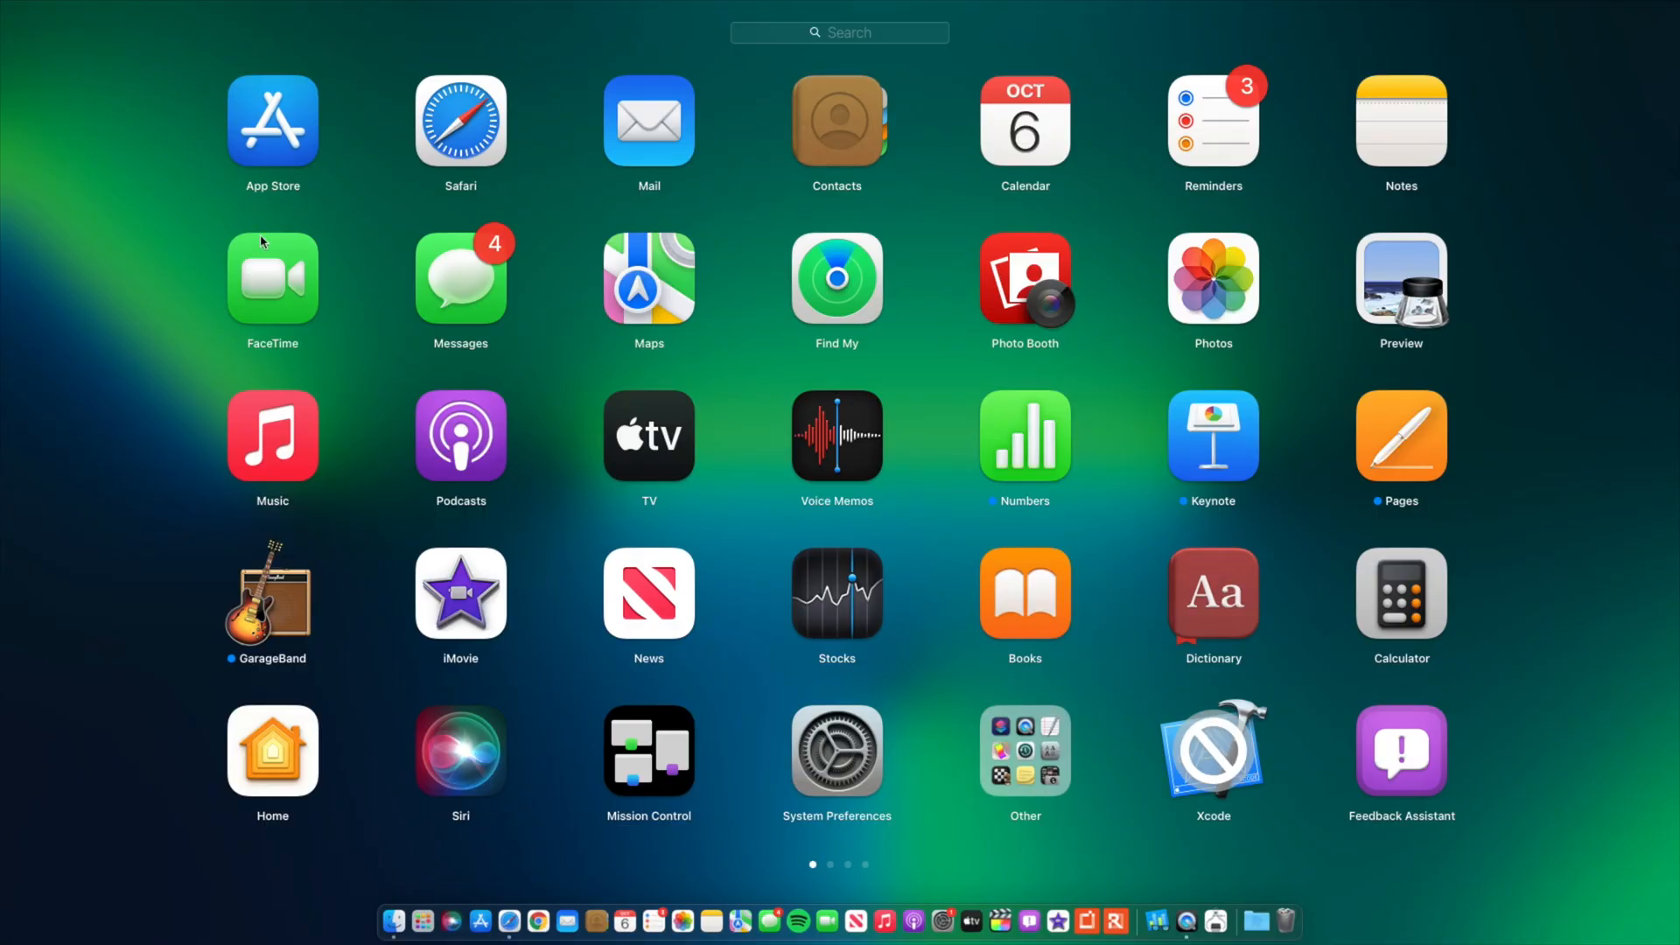
mouse_move(143, 249)
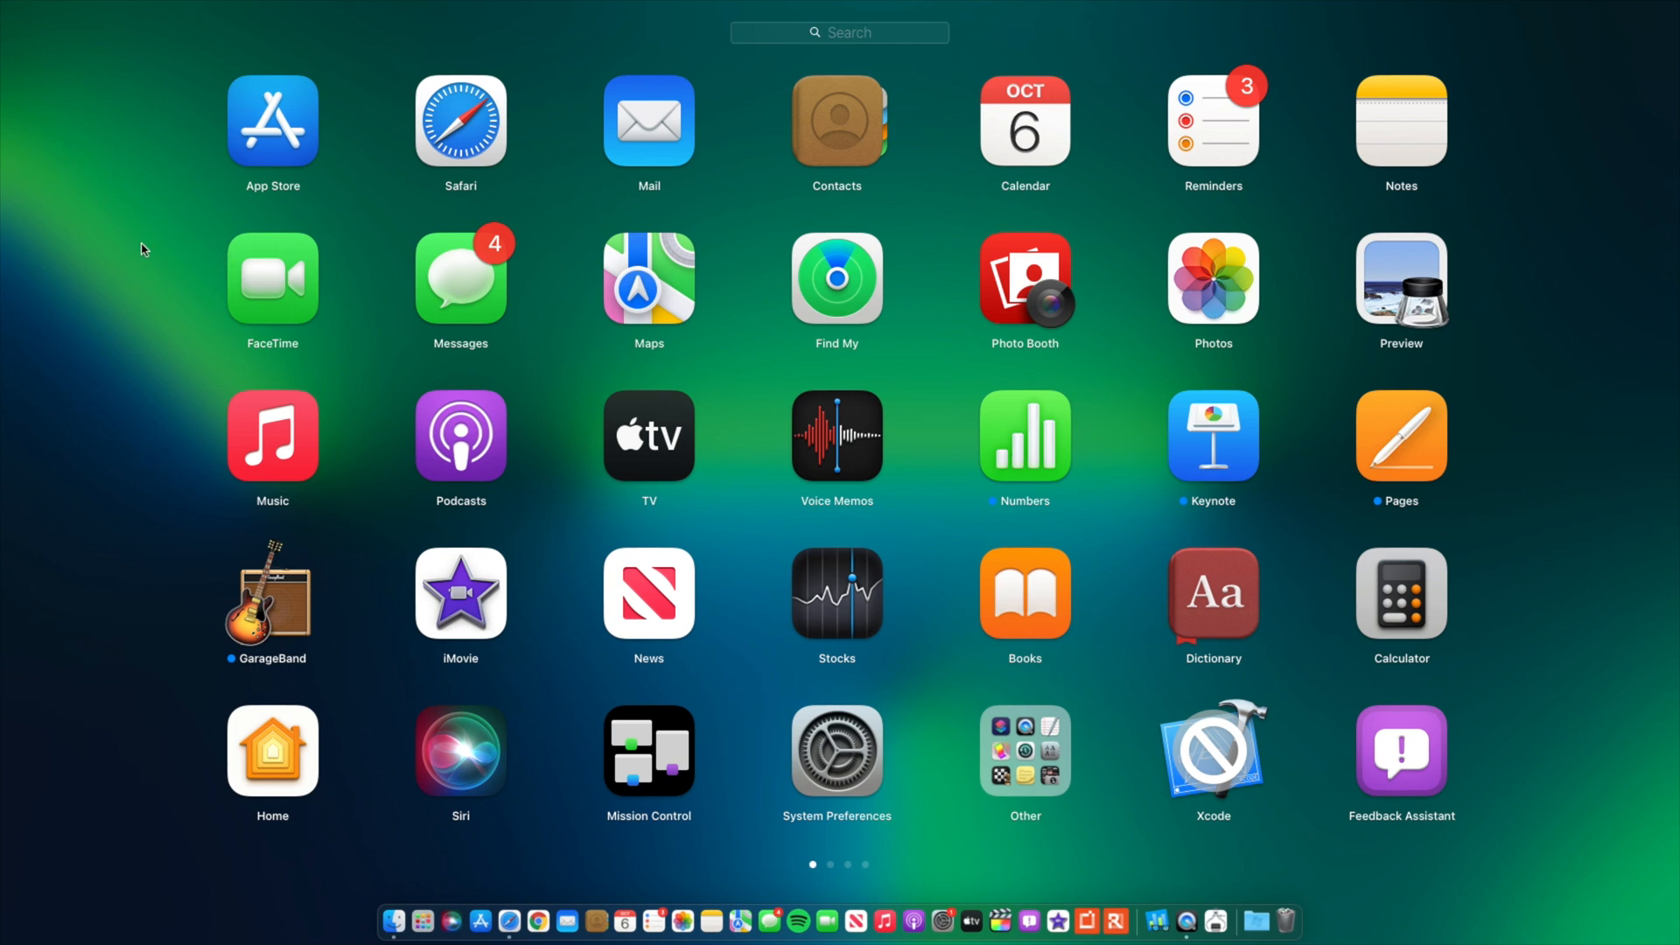
mouse_move(418, 921)
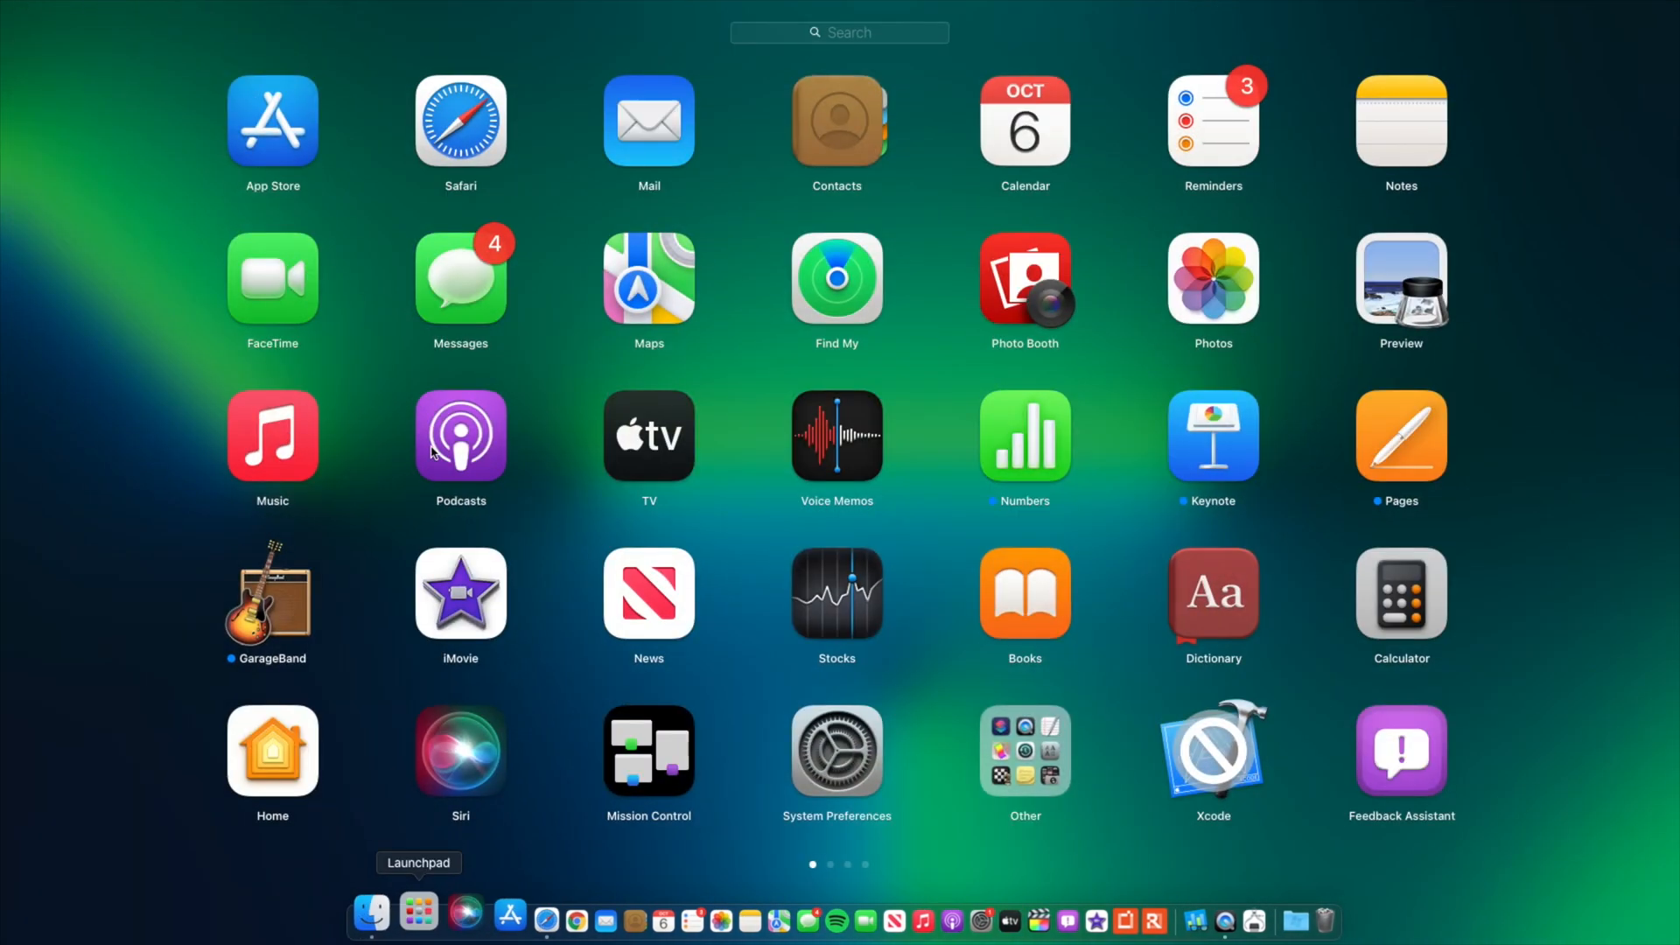
mouse_move(330, 263)
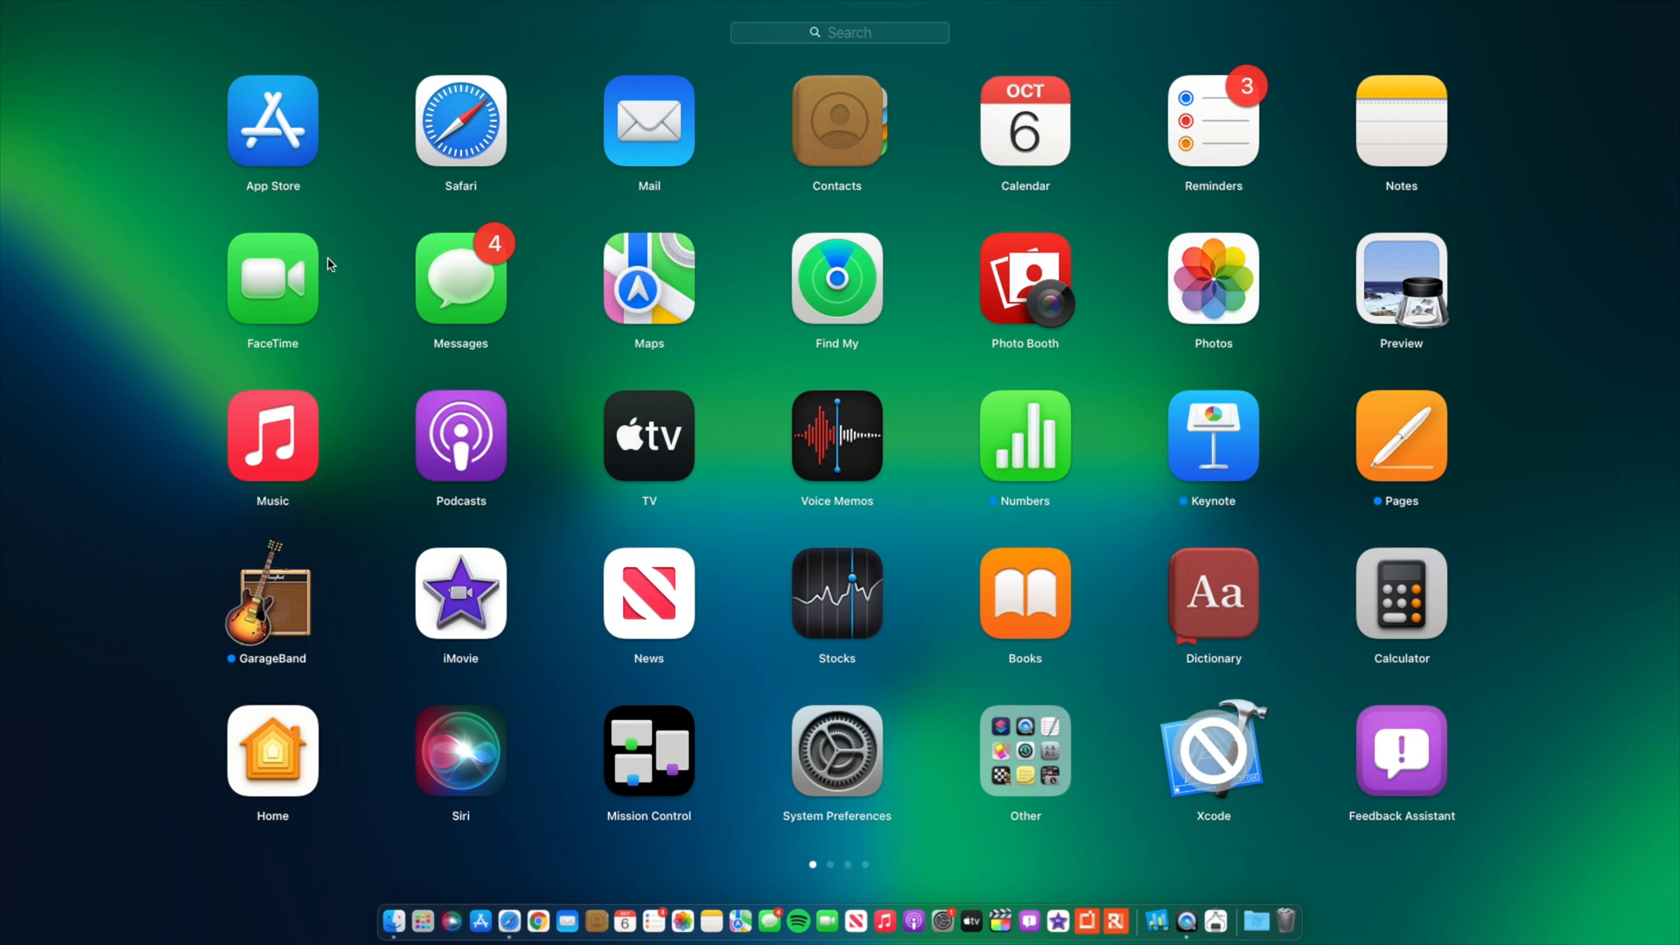
mouse_move(316, 287)
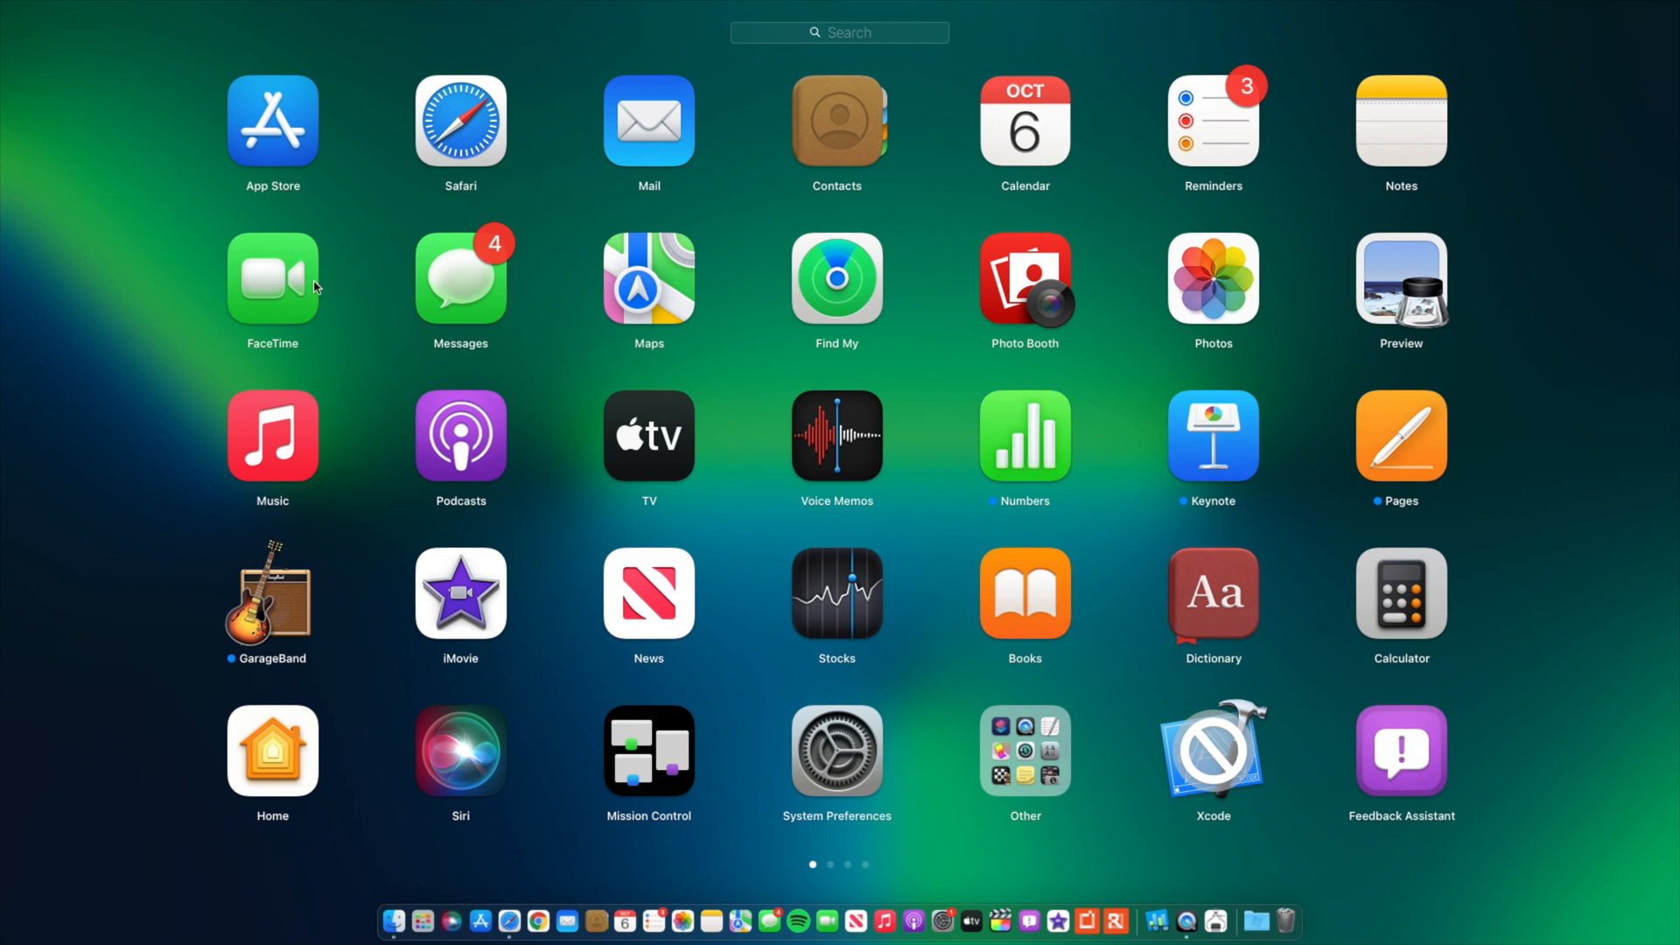
mouse_move(323, 276)
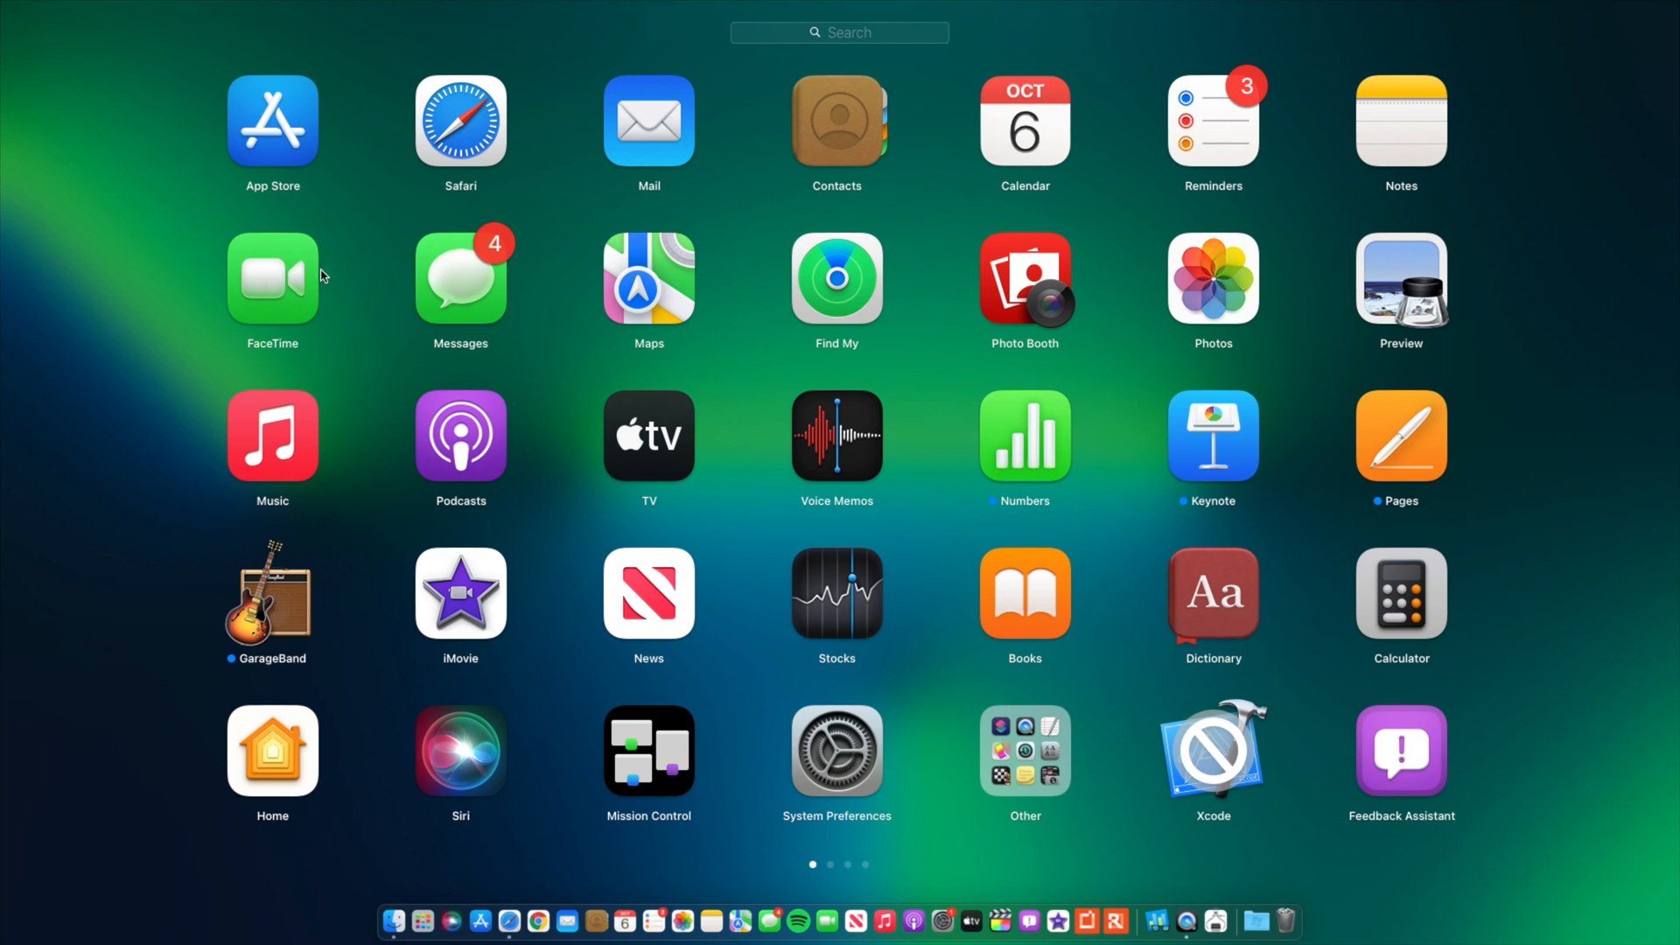
mouse_move(301, 341)
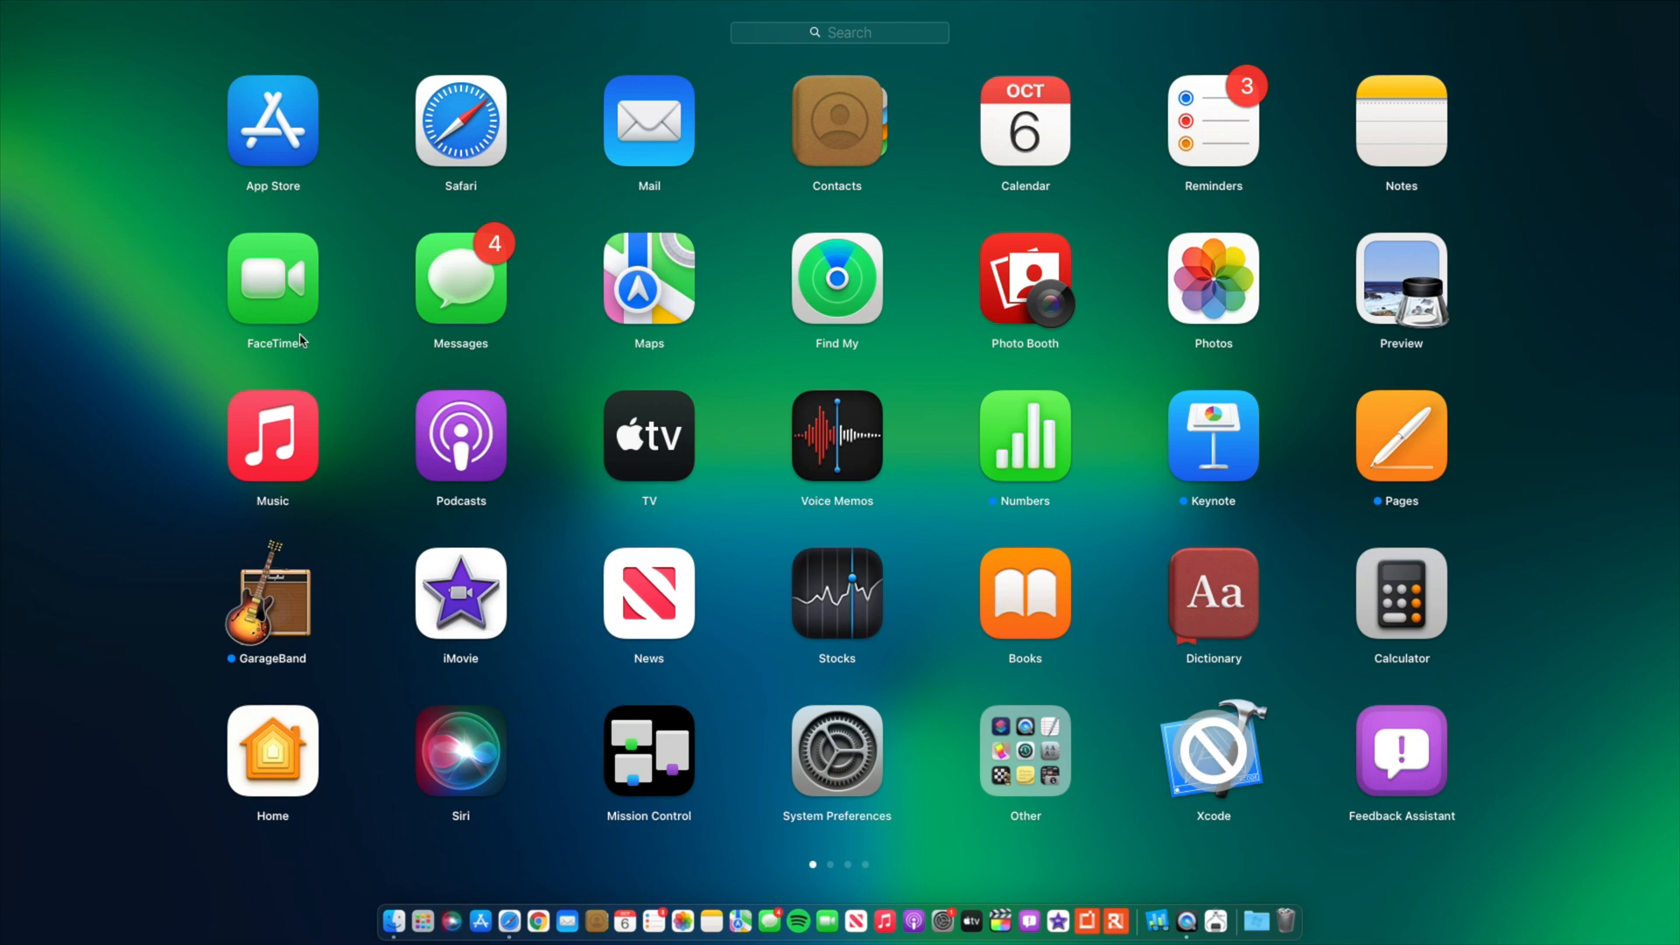
mouse_move(231, 256)
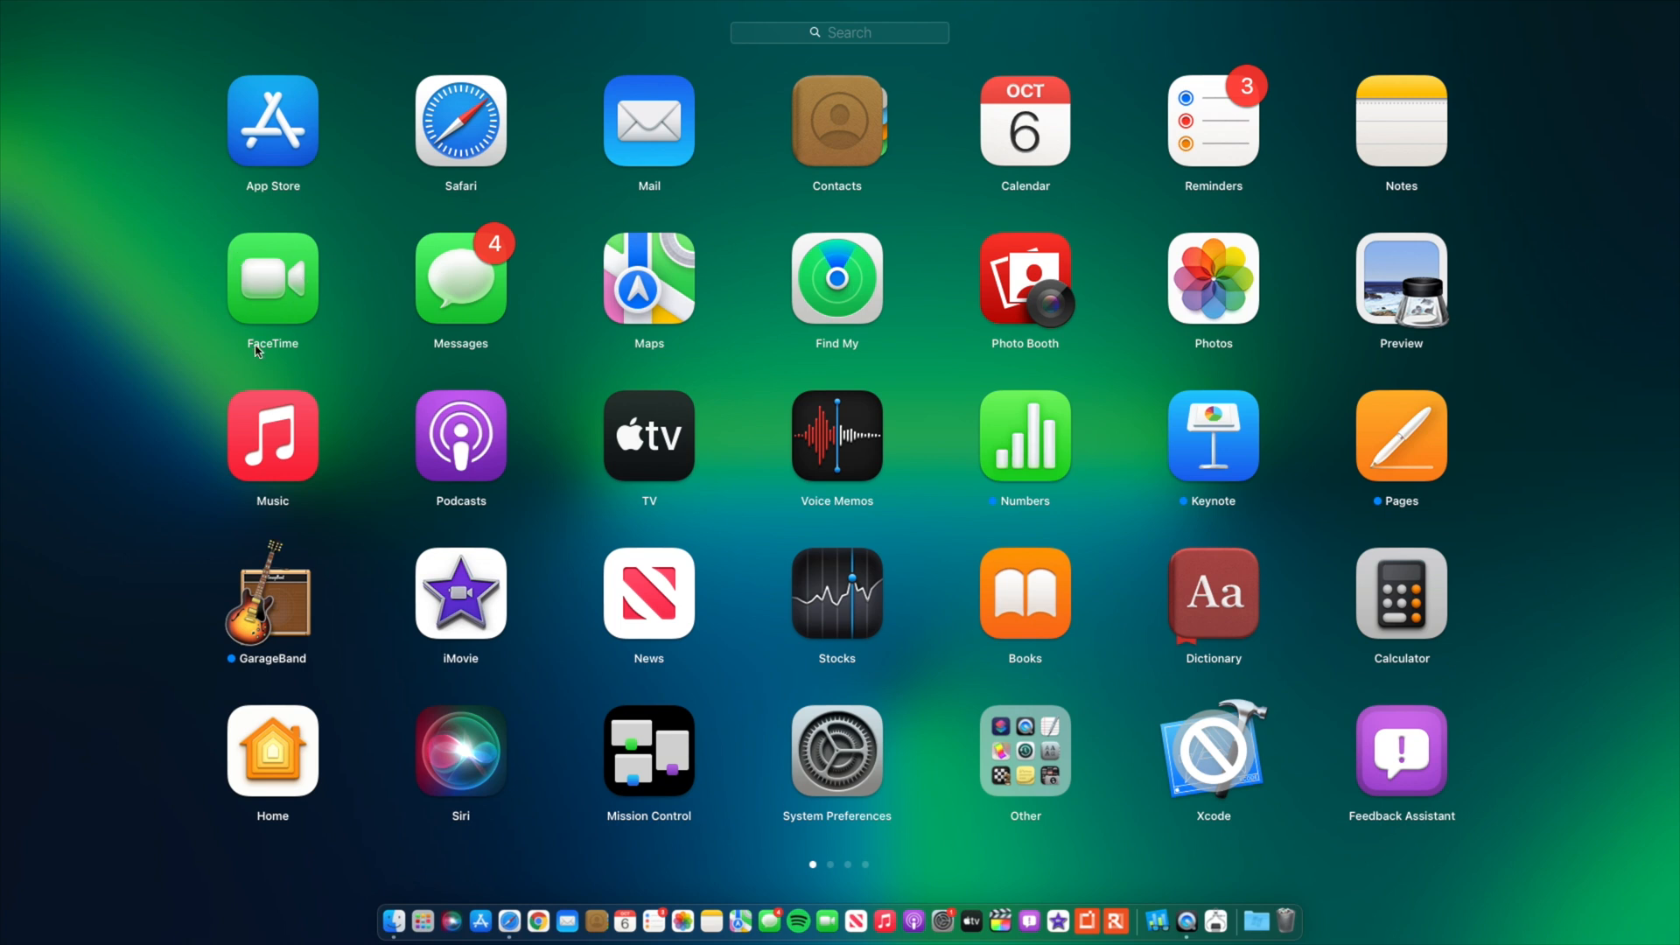
mouse_move(306, 266)
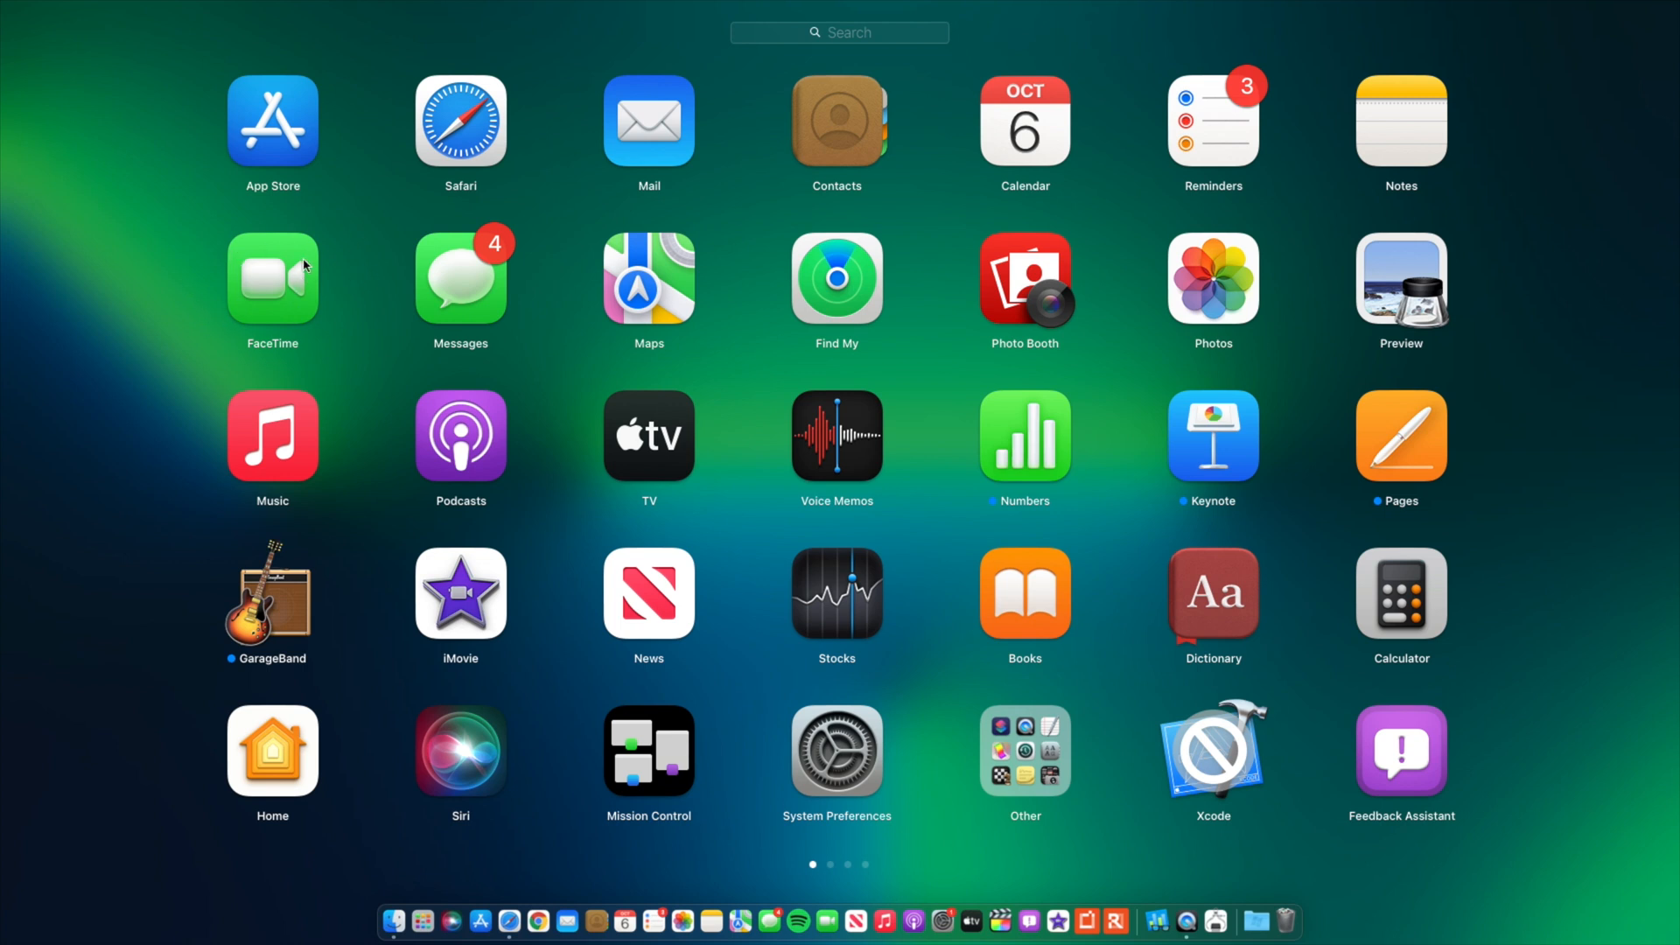
mouse_move(195, 259)
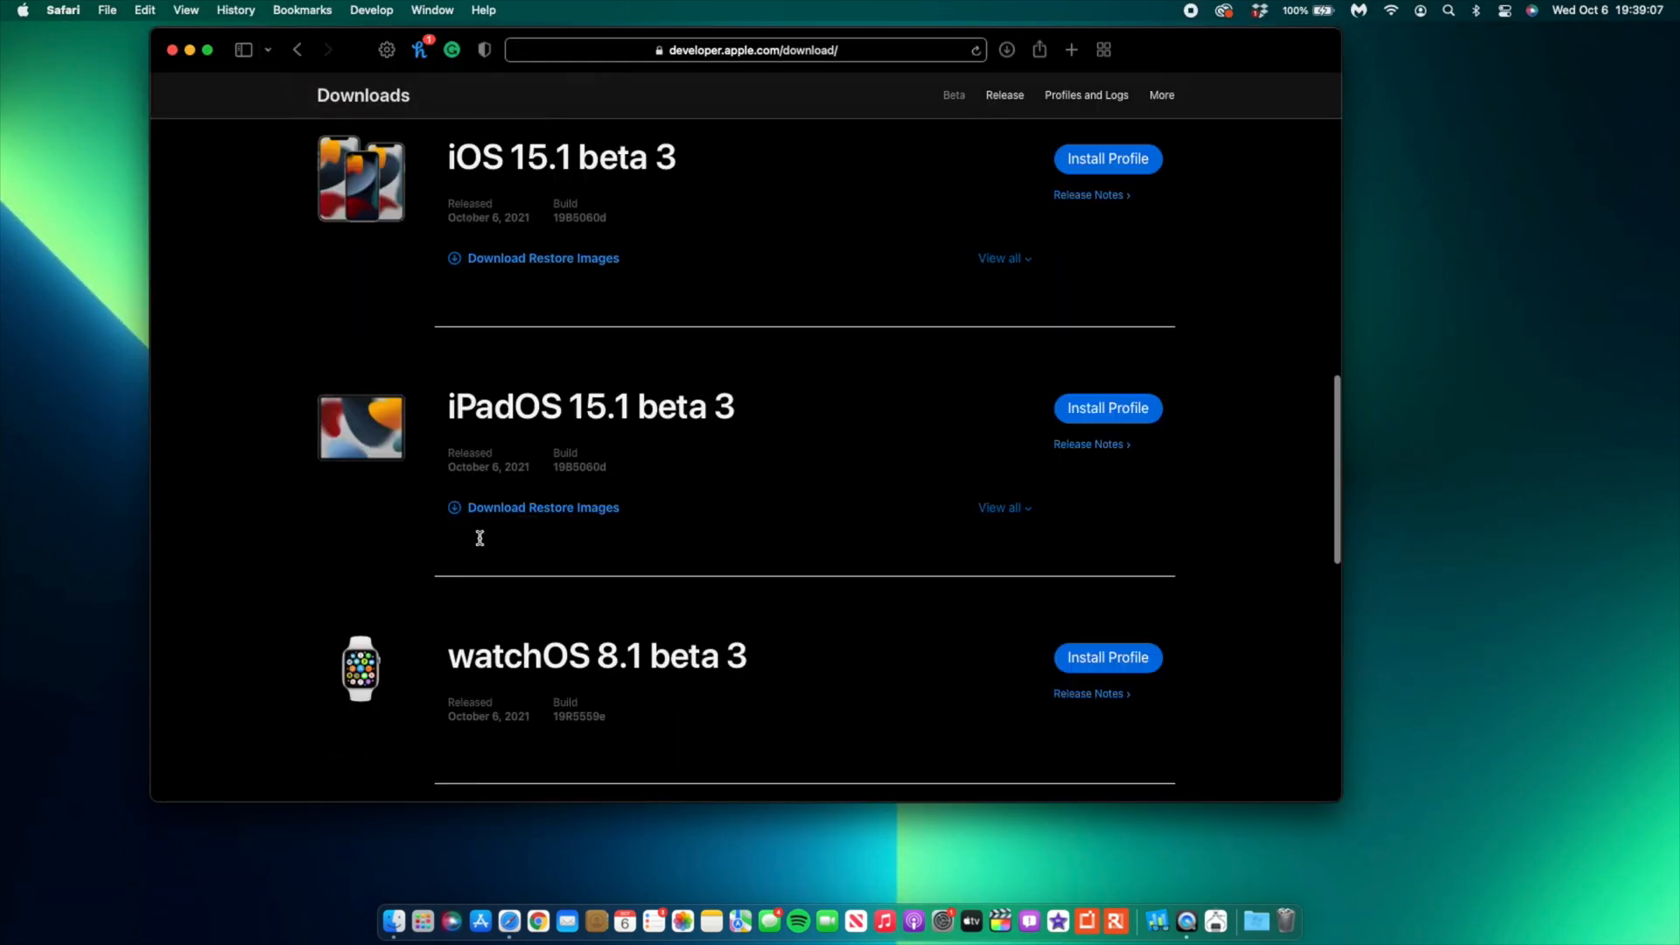
Open the Release Notes for the macOS Monterey beta 9 download entry.
scroll(up, 3)
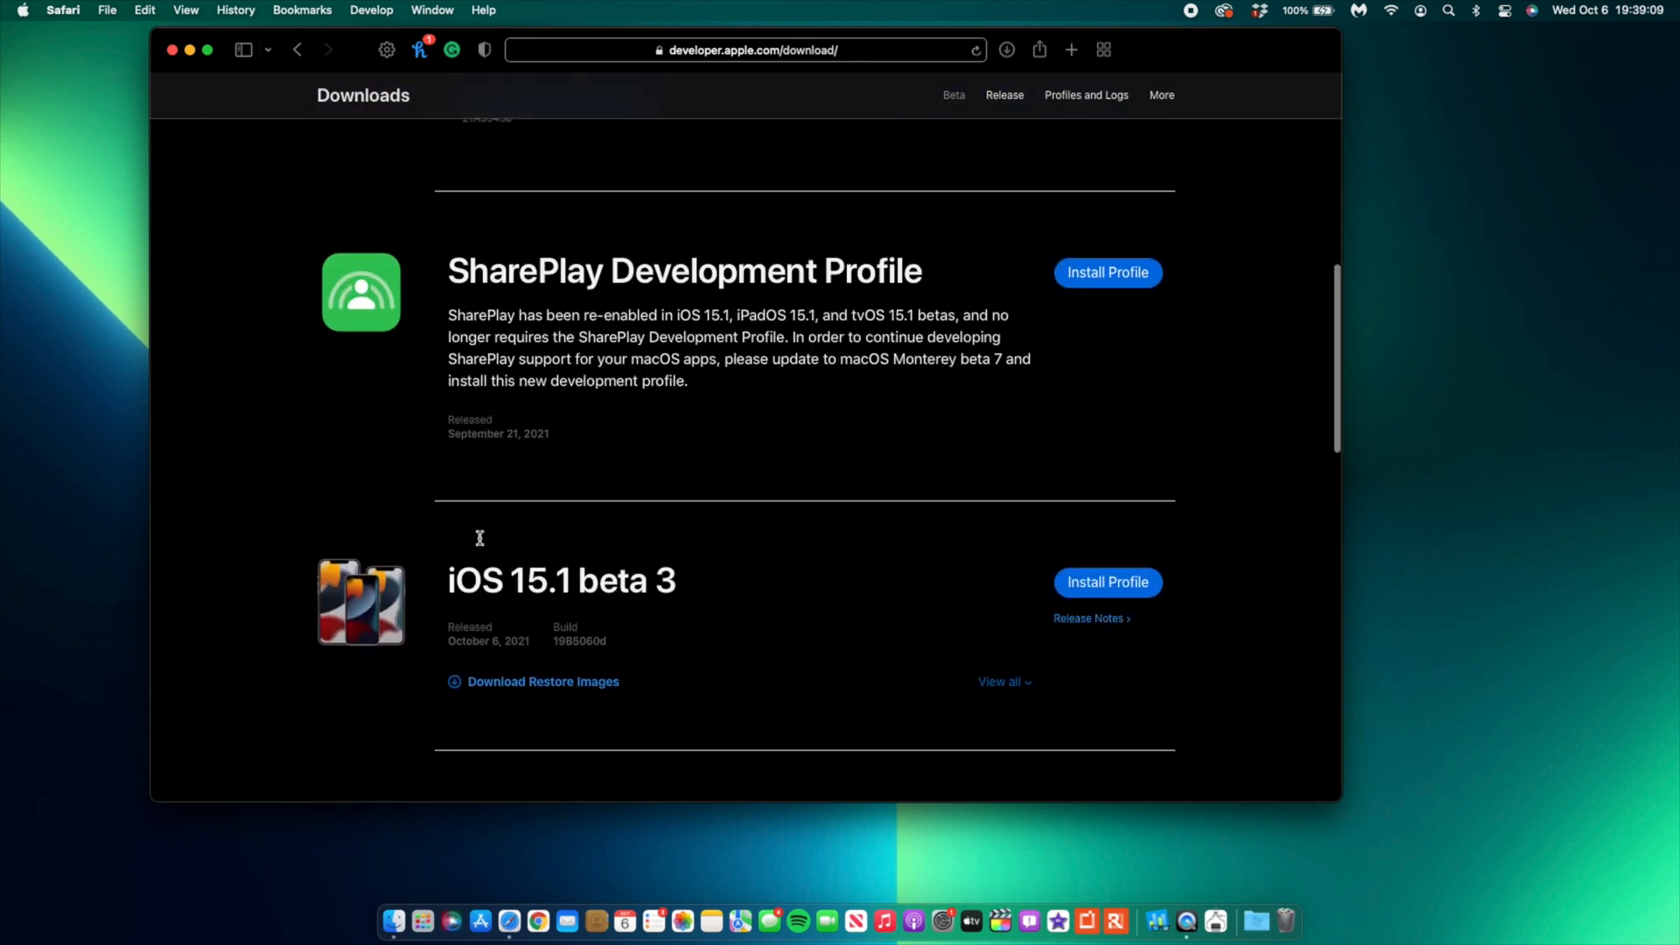
scroll(down, 3)
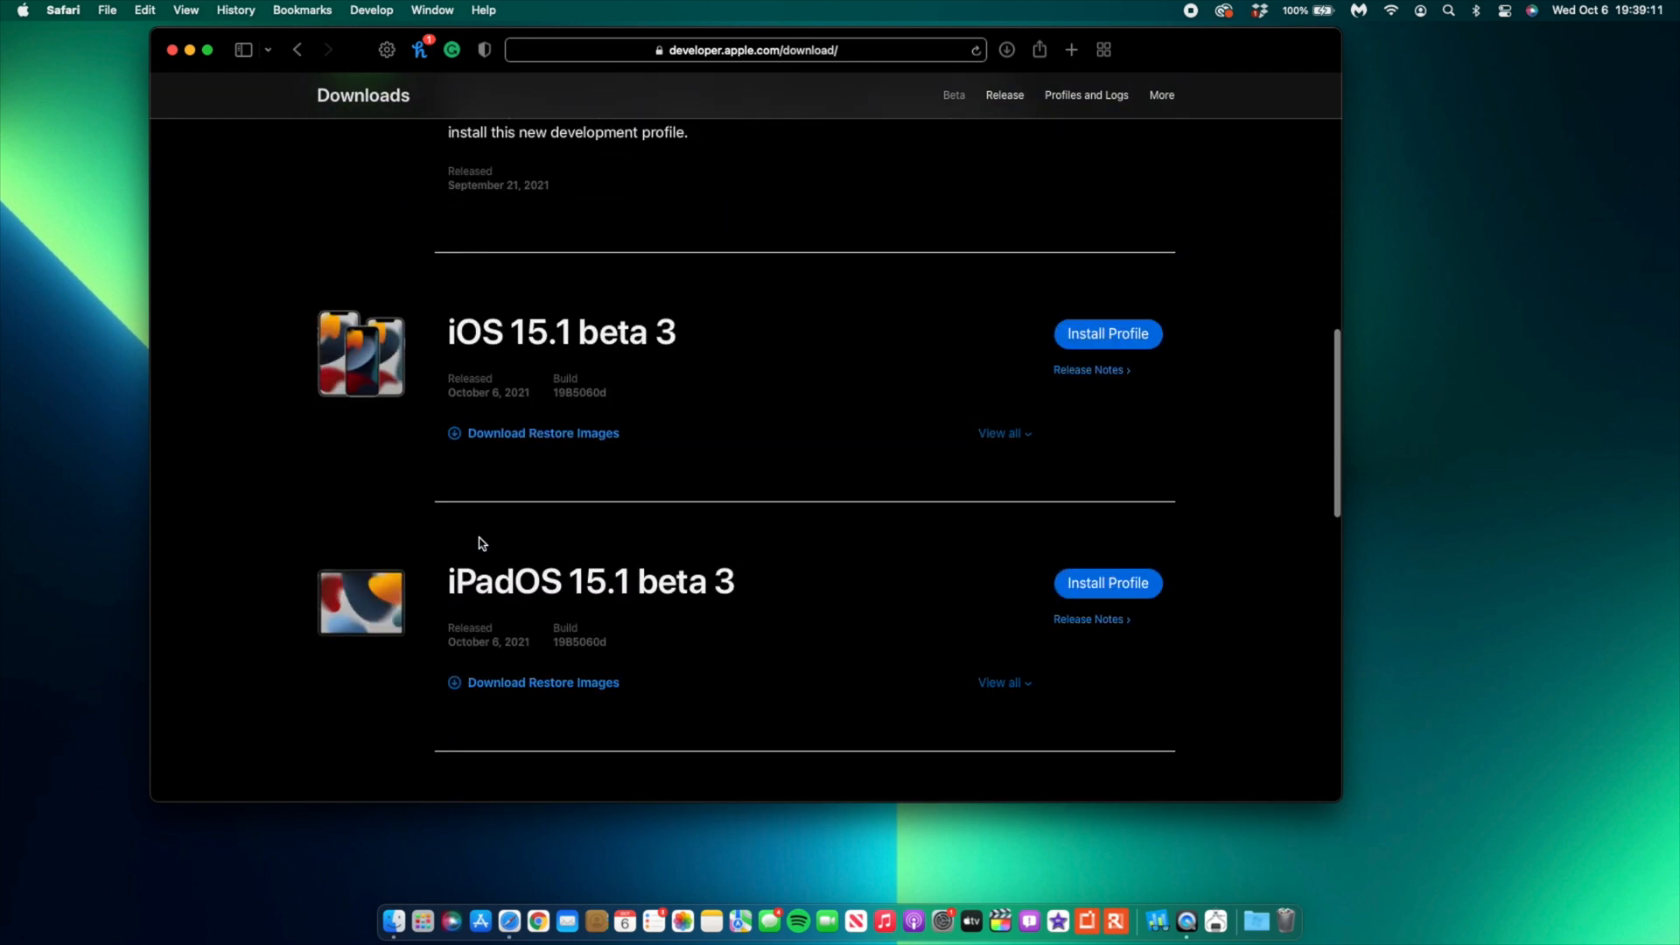
scroll(up, 3)
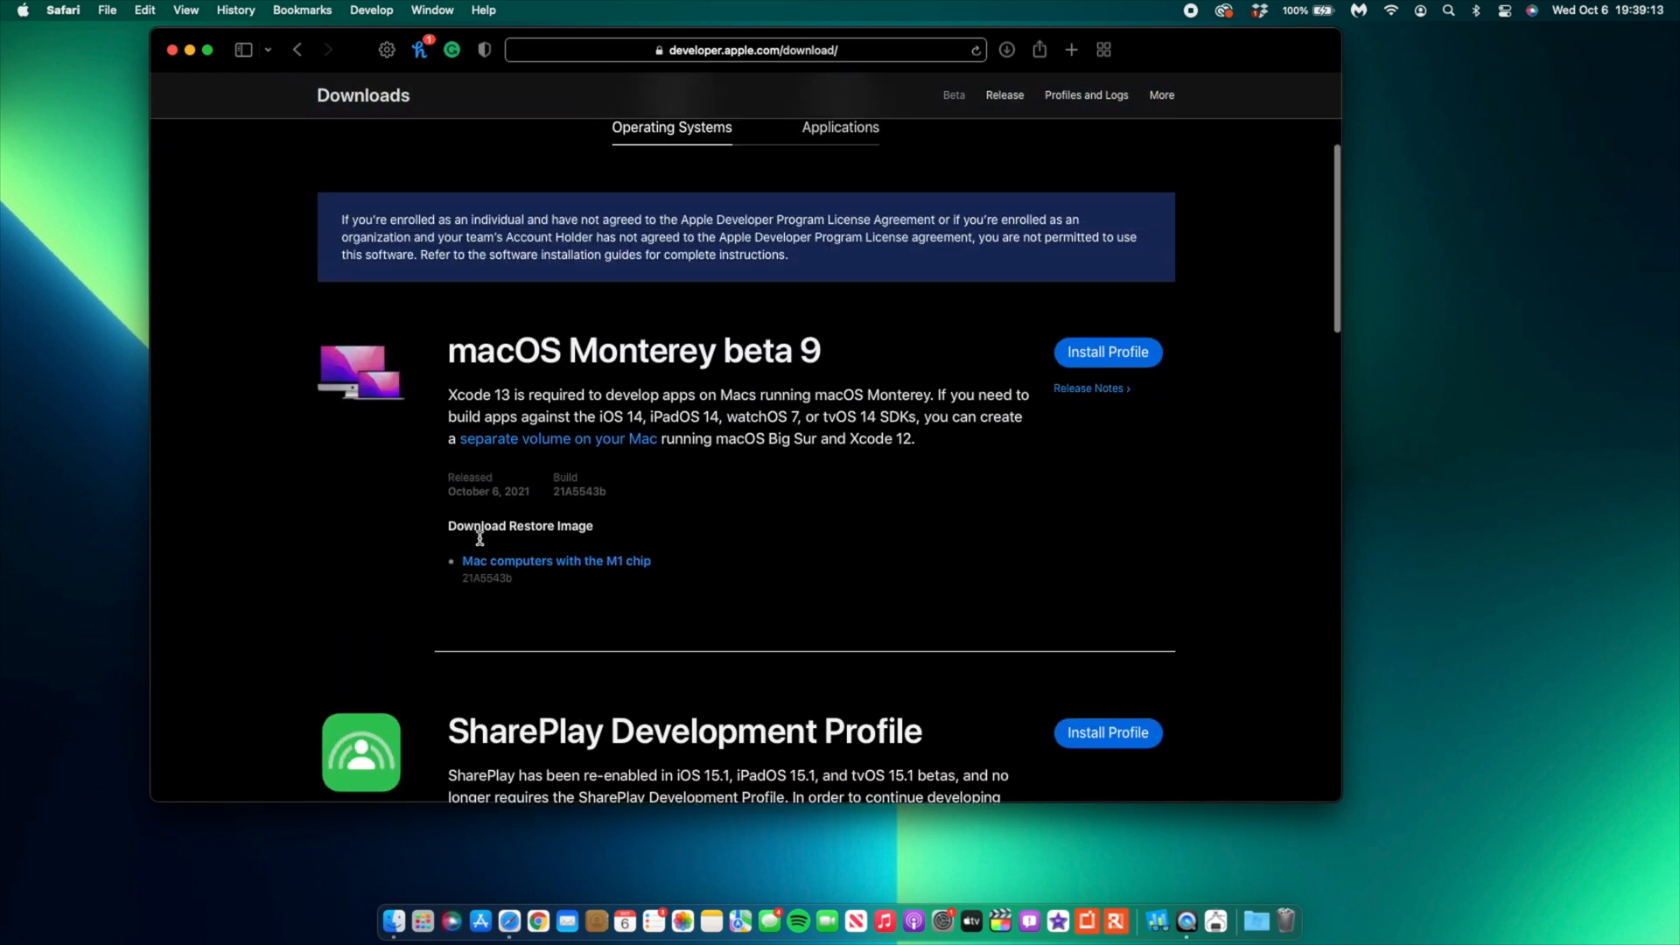
click(1087, 387)
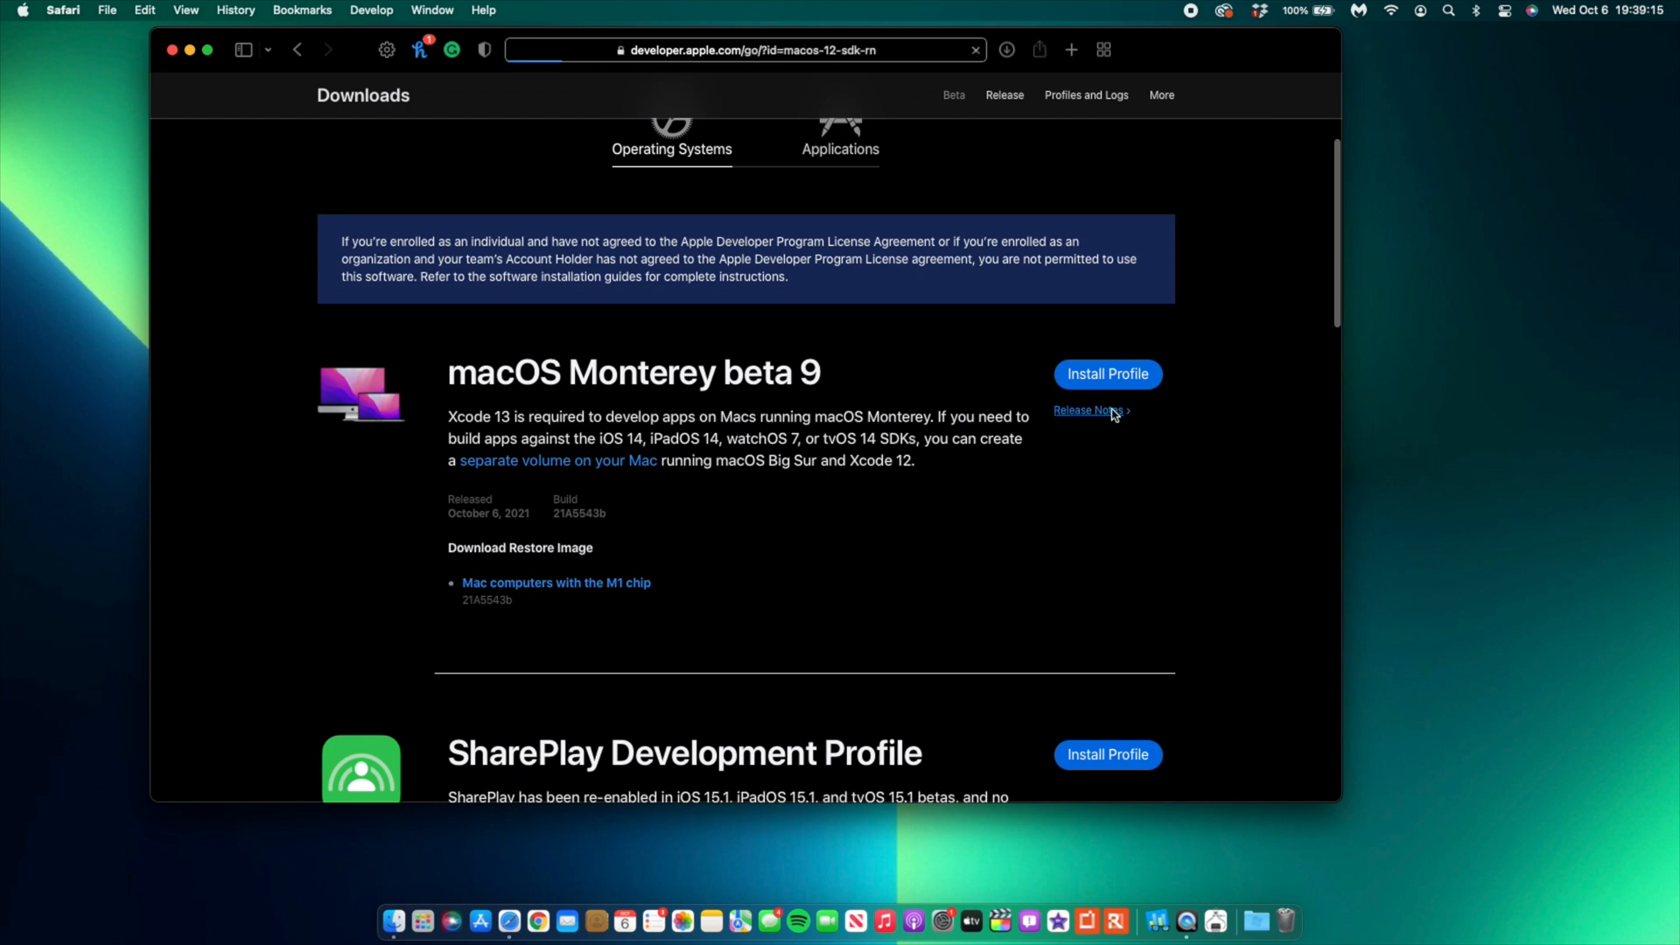
click(1084, 411)
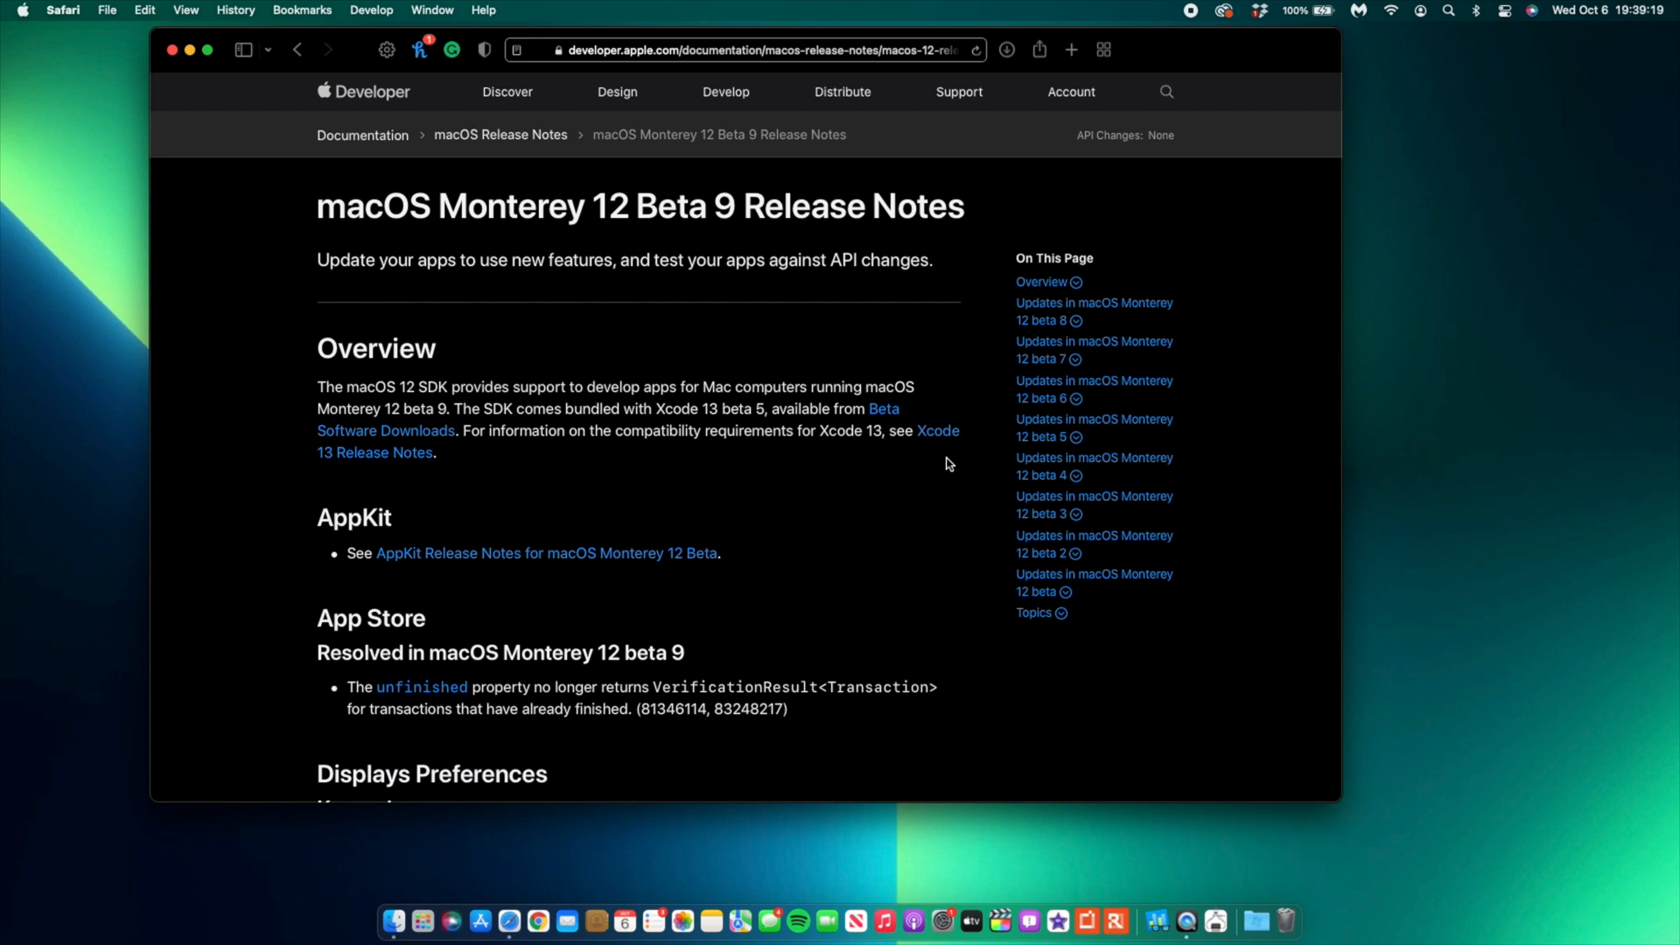
Review the Displays, Focus and iCloud known issues, then minimize the Safari window.
scroll(down, 3)
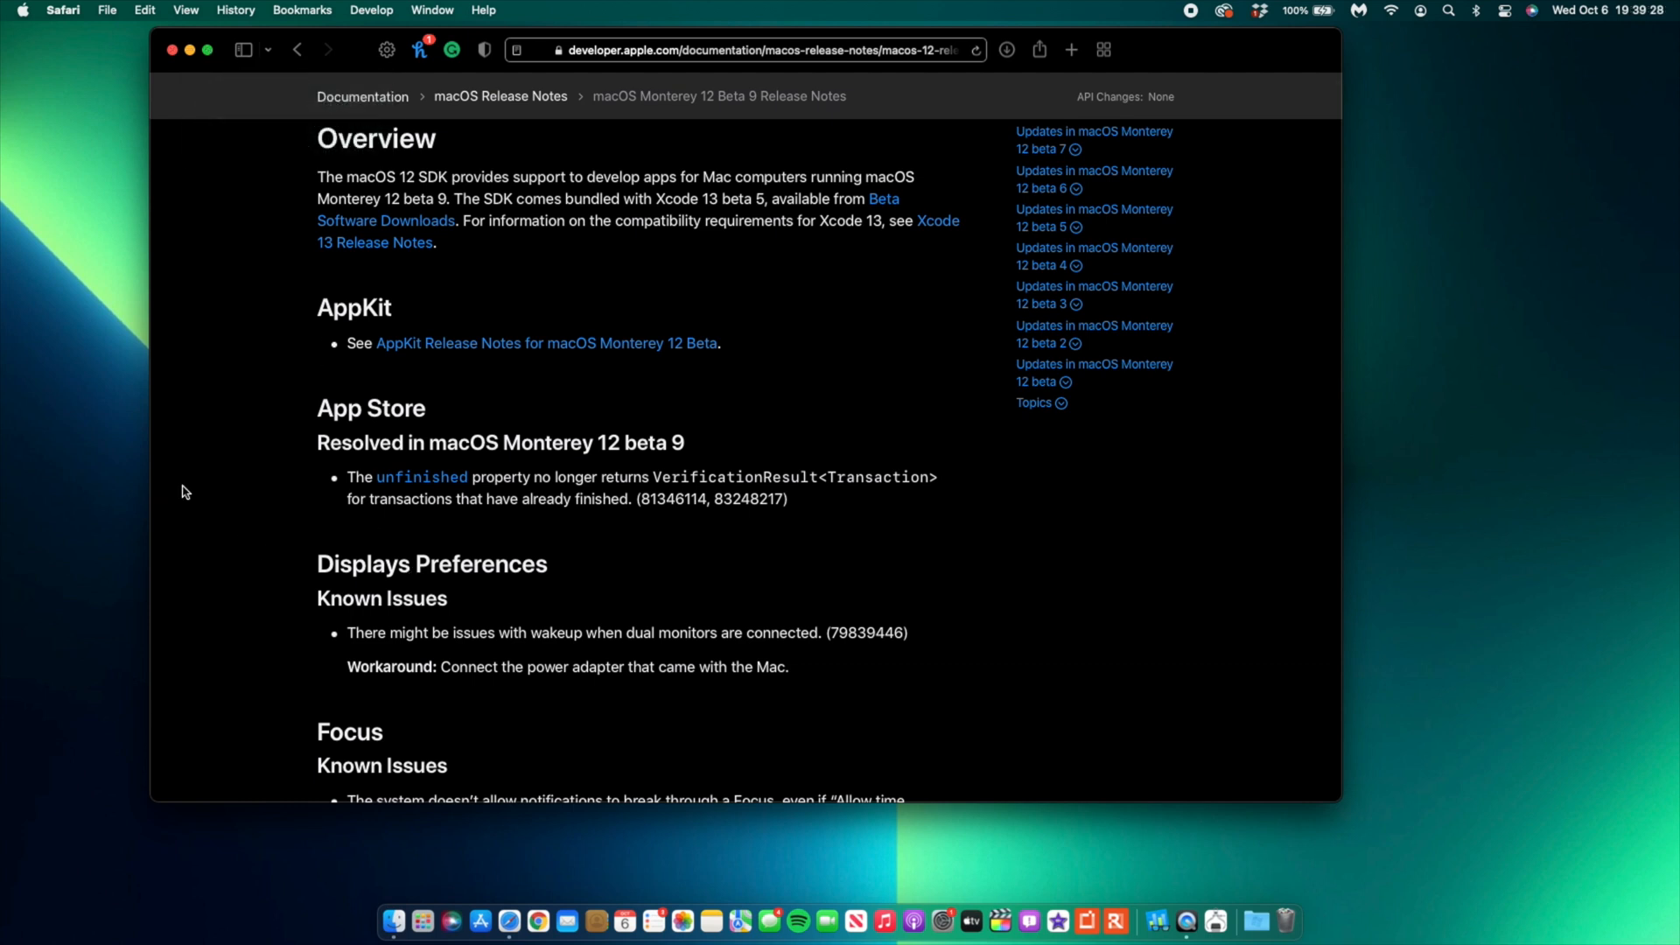
scroll(down, 3)
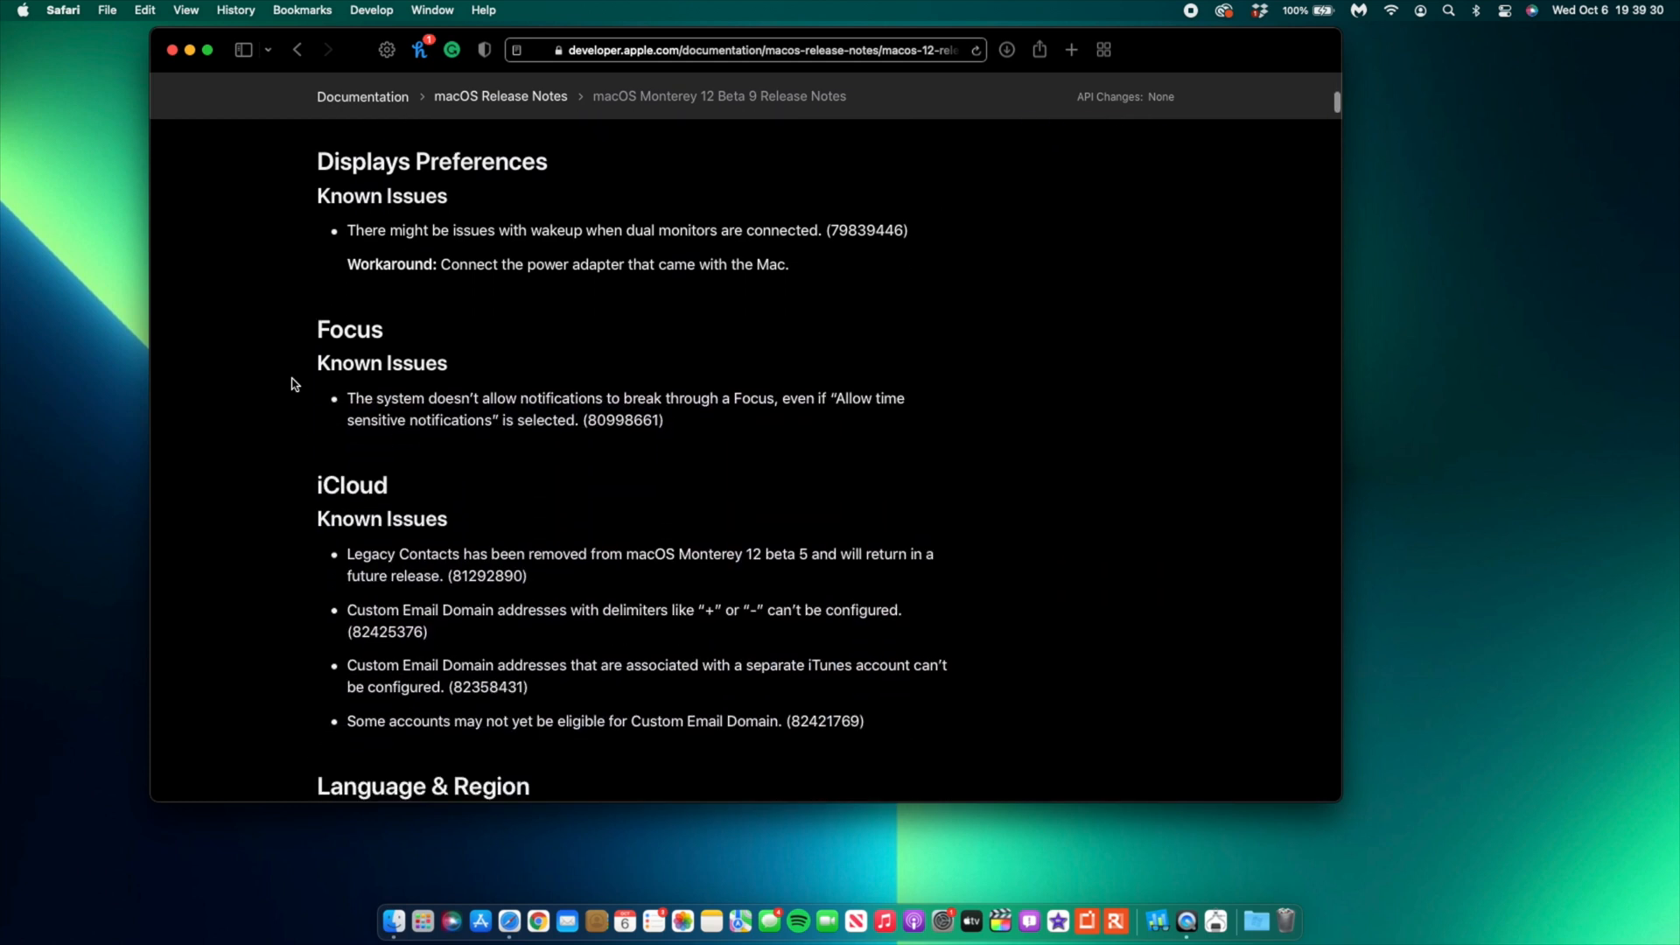
scroll(up, 3)
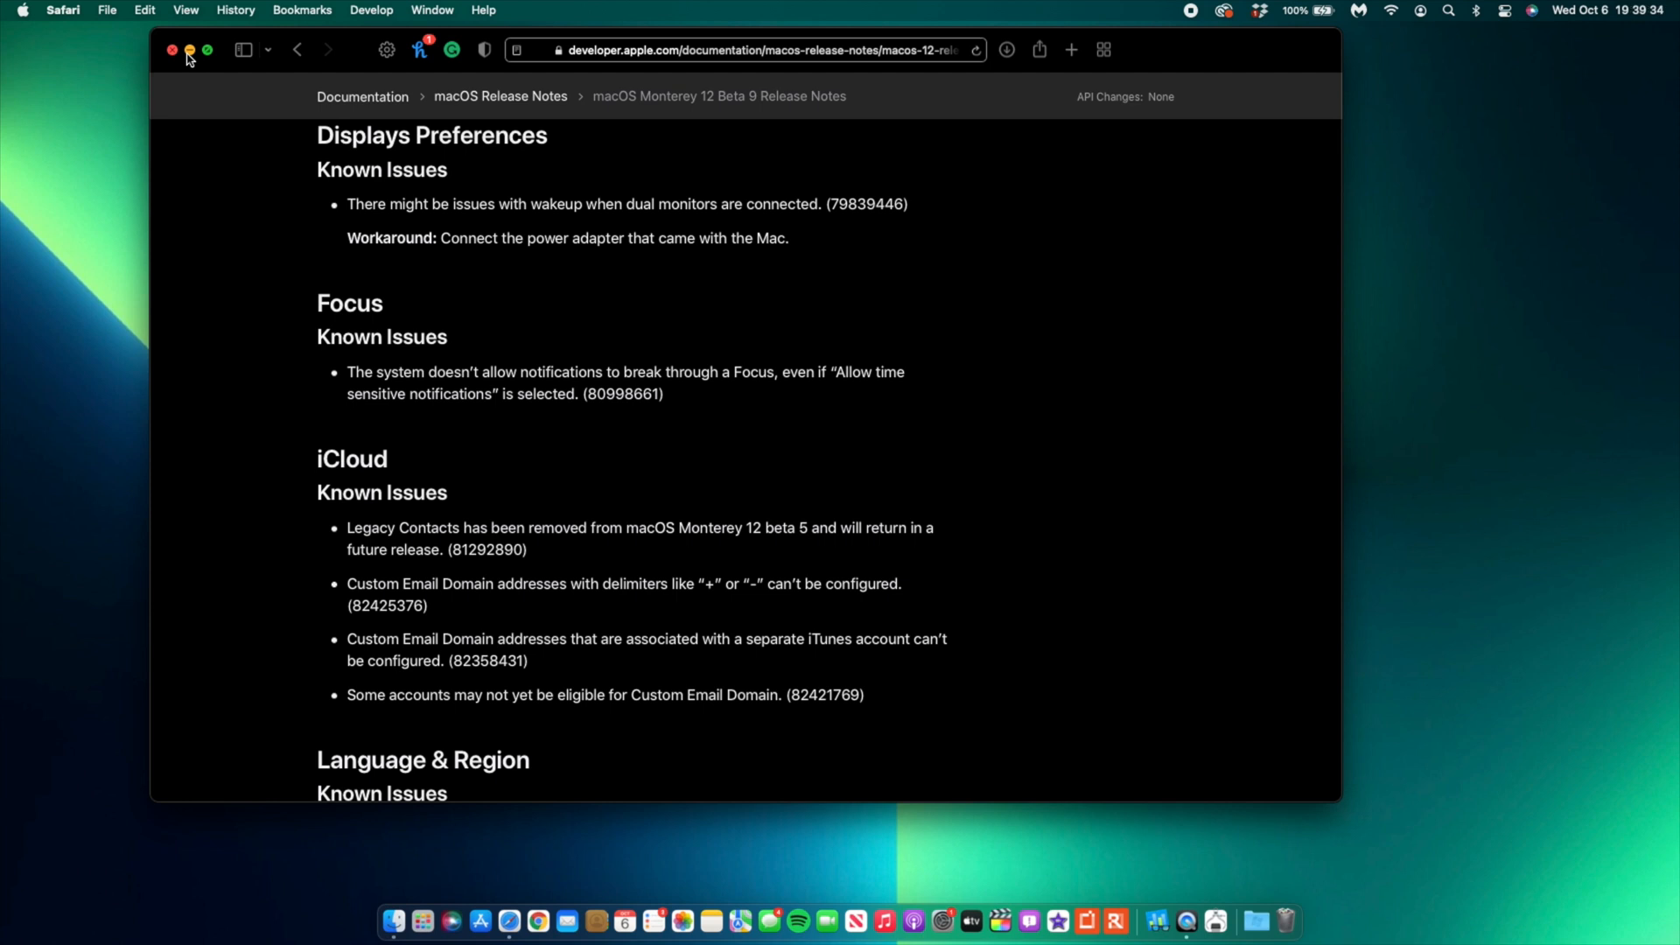
click(190, 49)
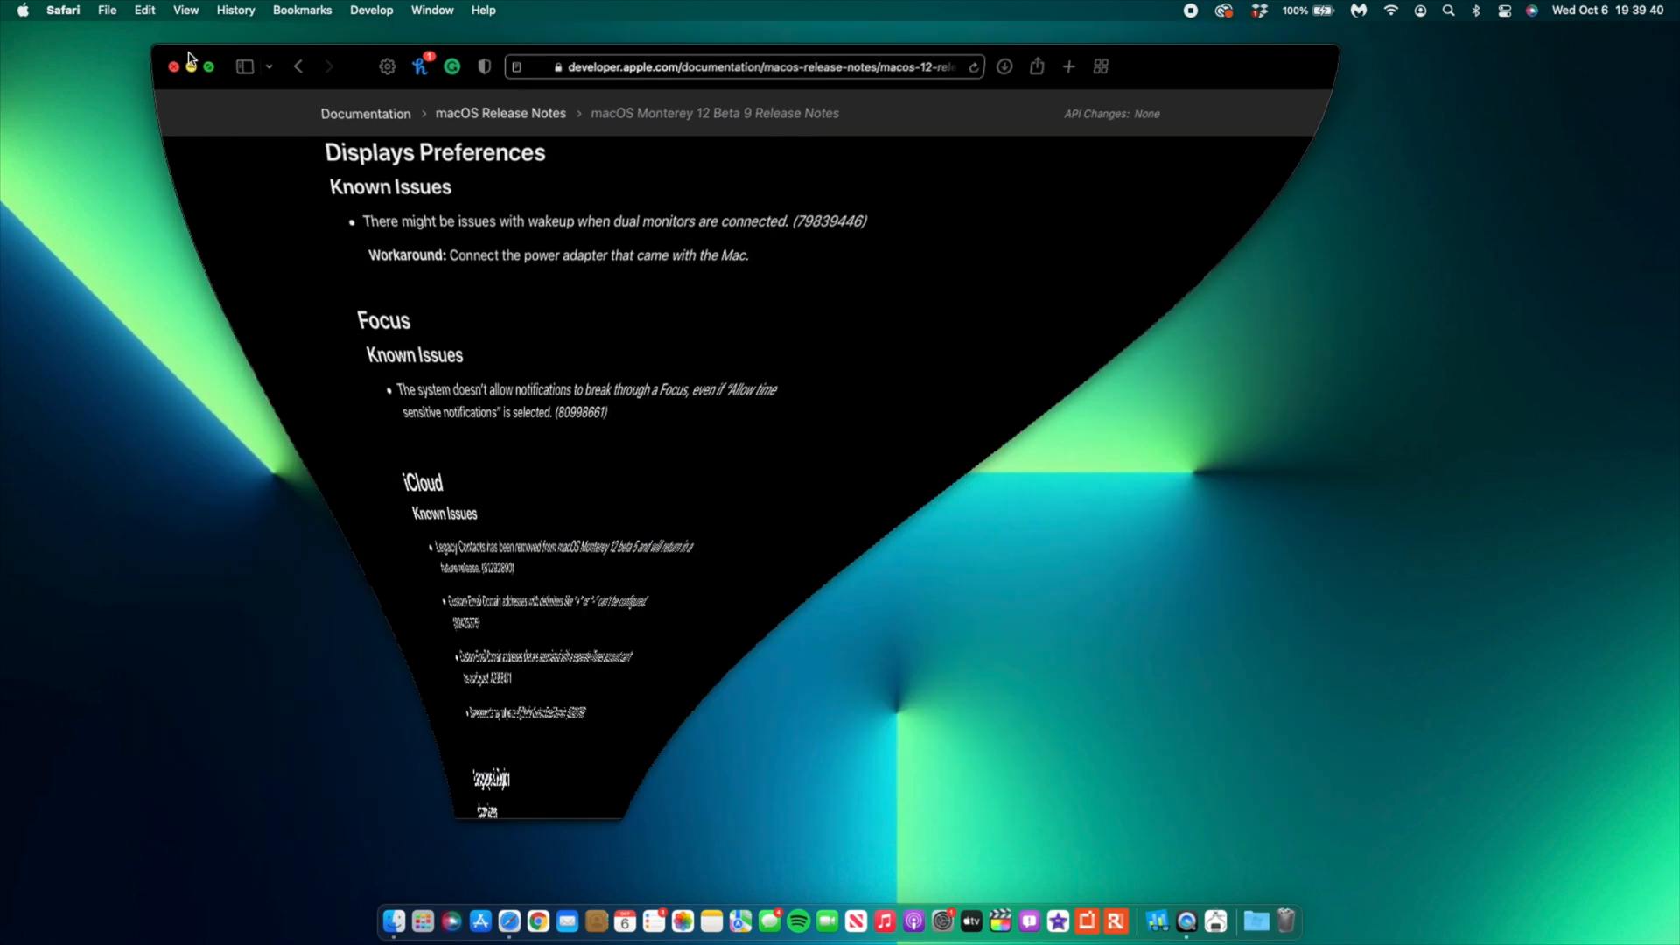
Relaunch System Preferences from the Dock and open the Displays pane.
click(172, 66)
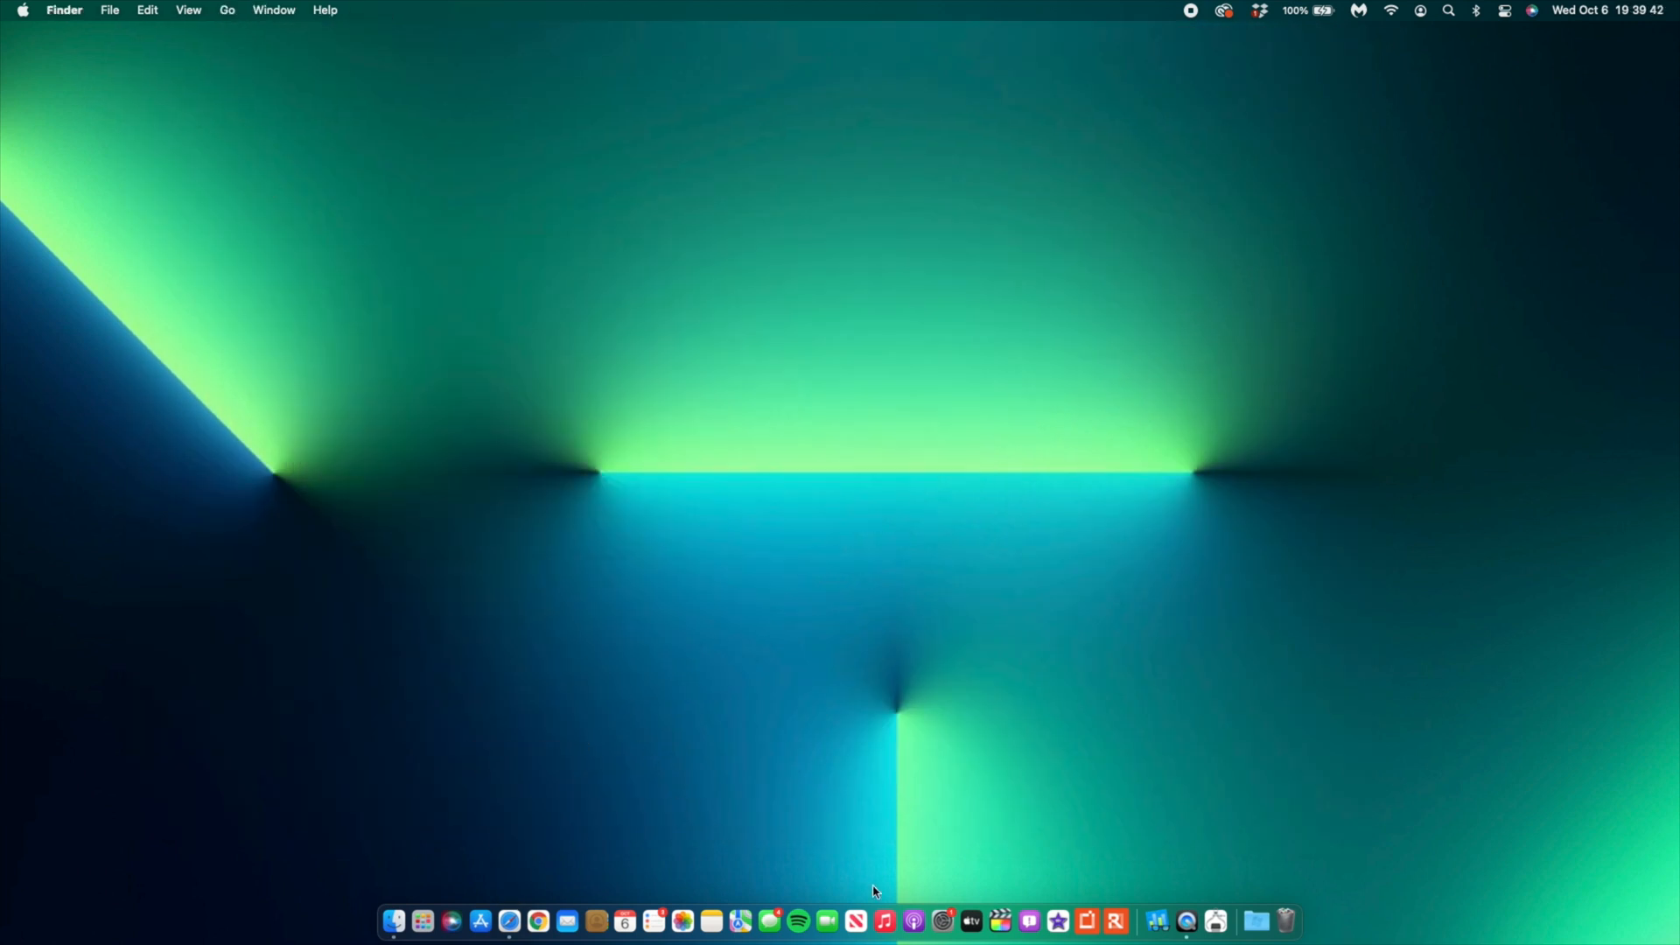
click(936, 905)
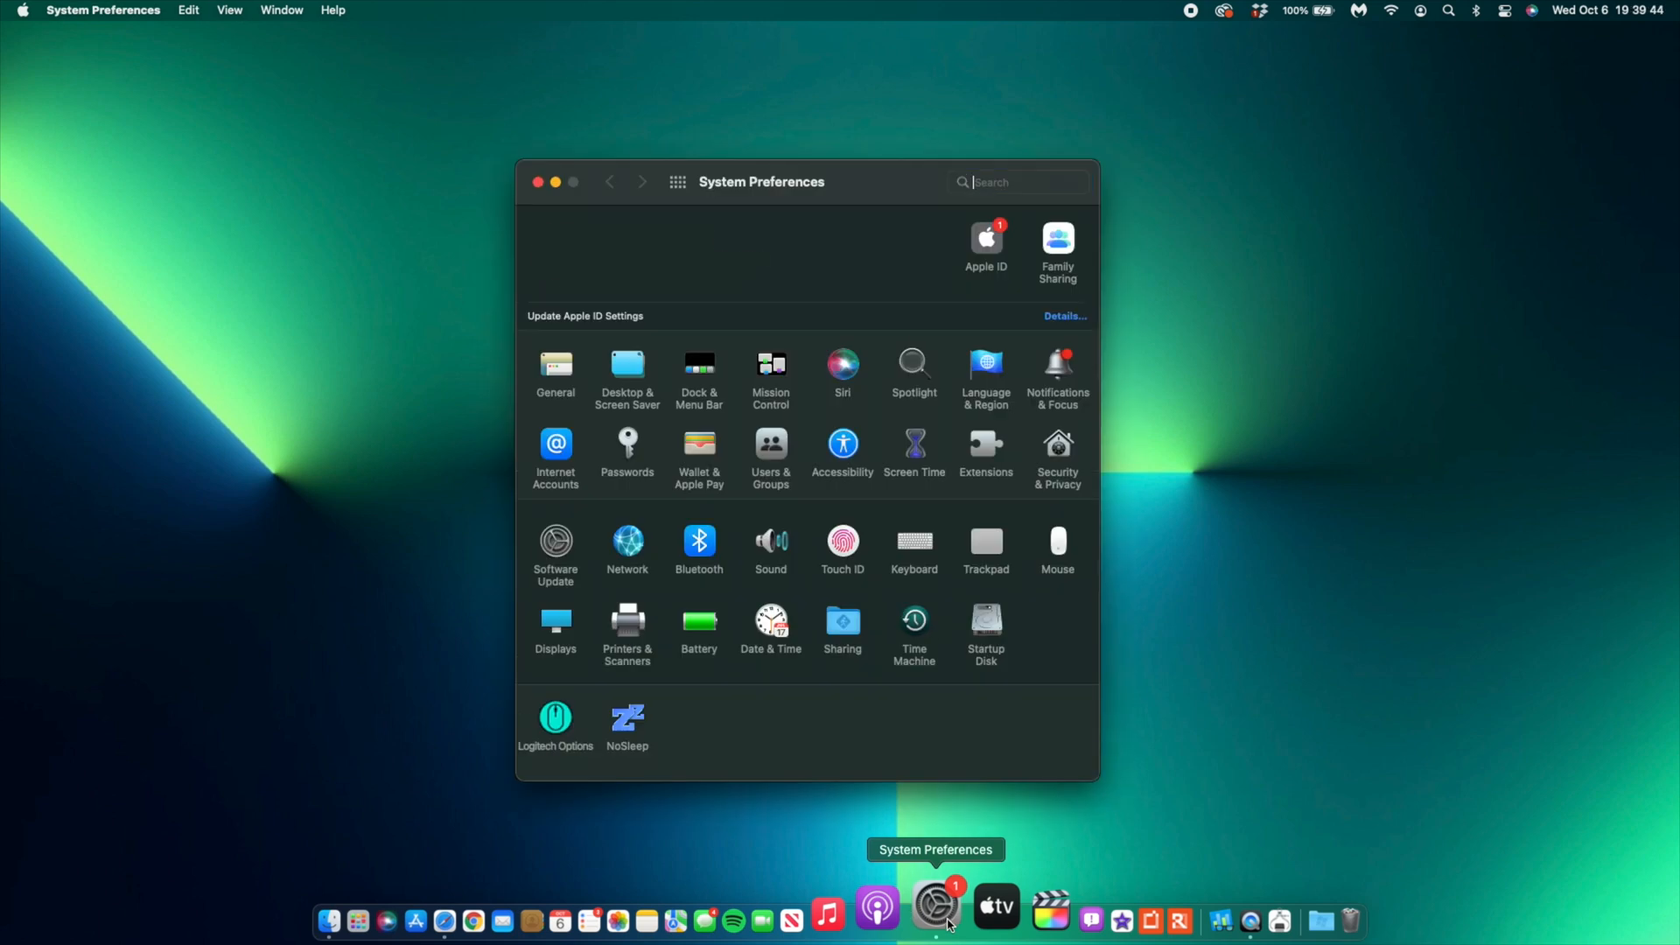
click(1016, 181)
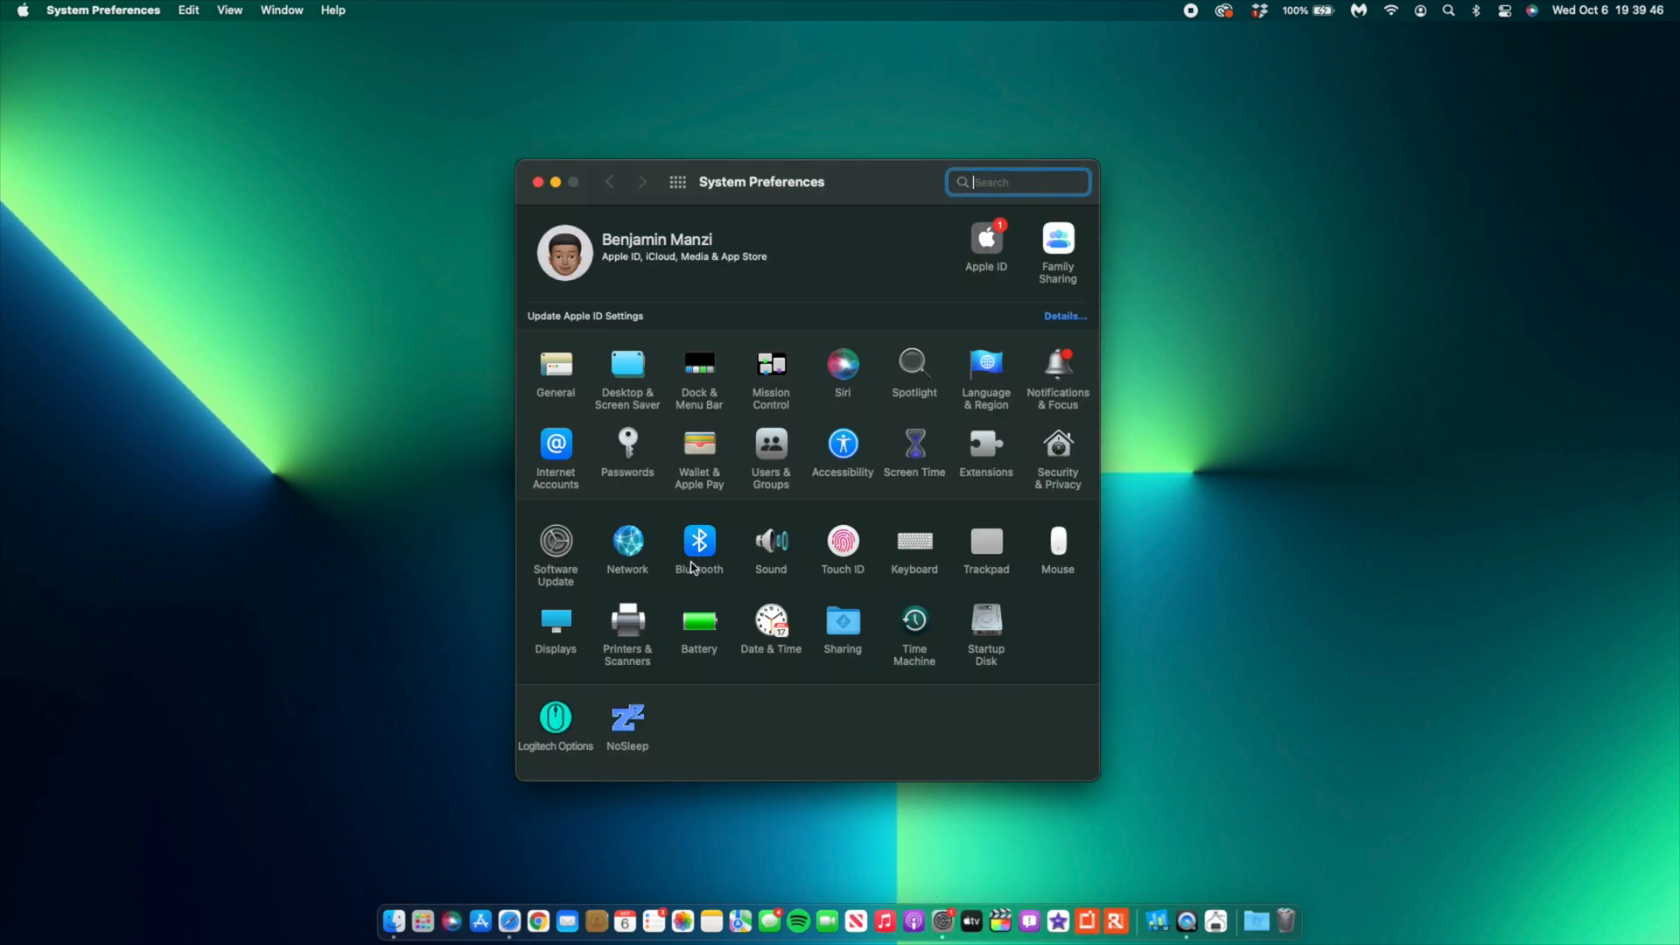
click(555, 621)
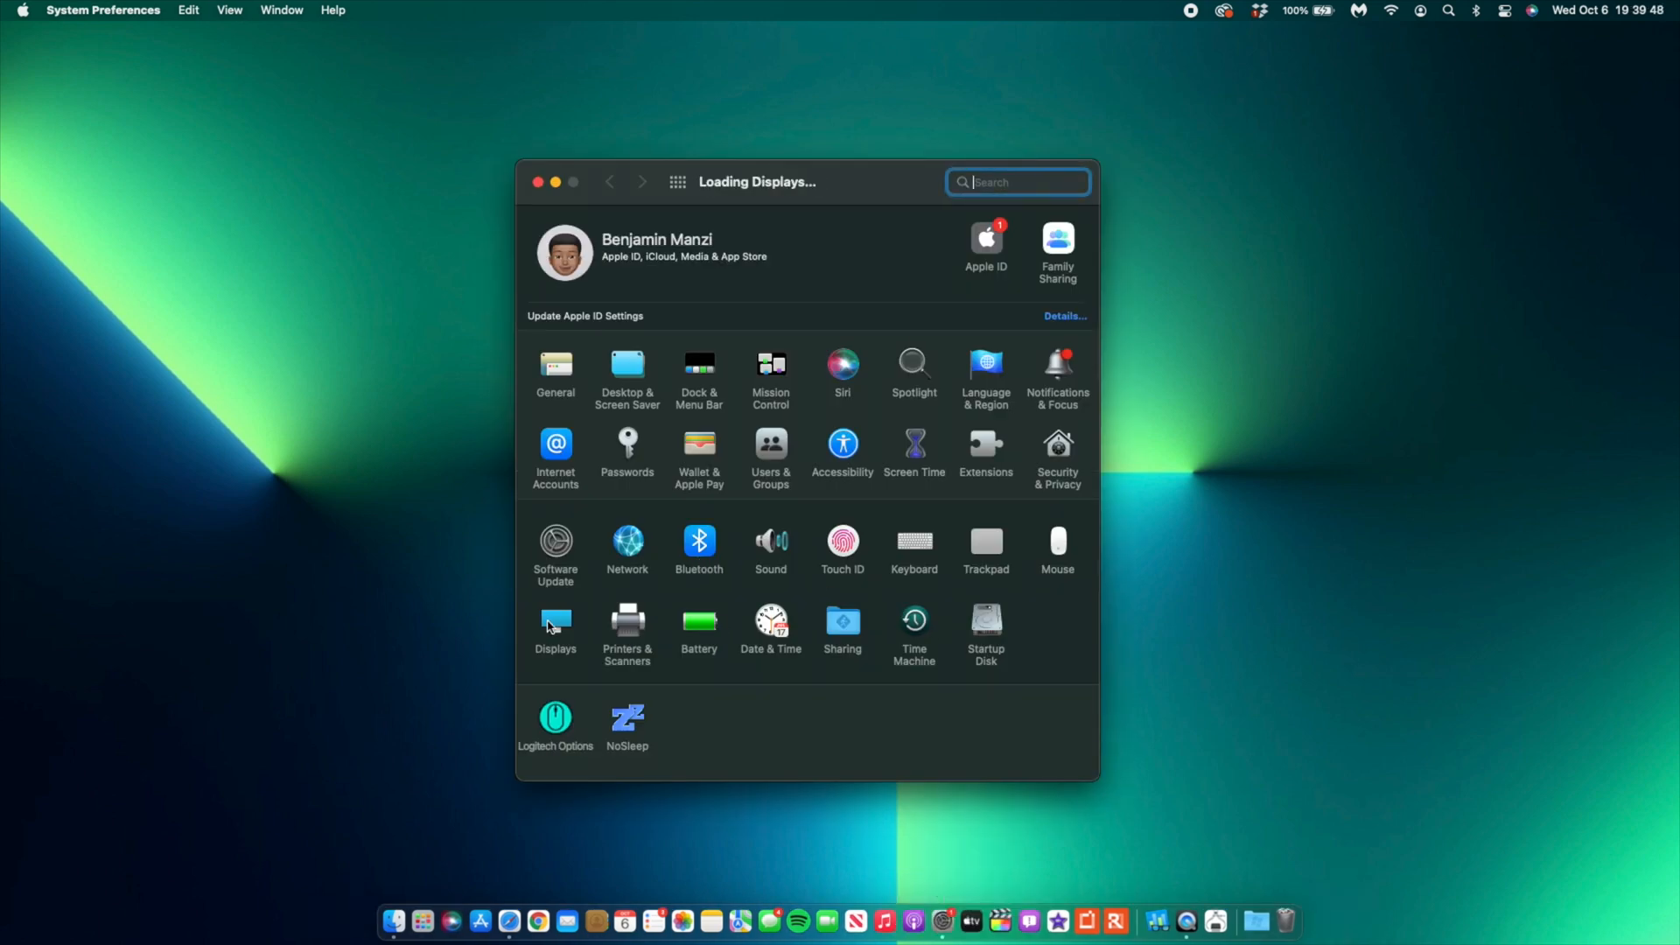
Check the two-display arrangement and Control Center toggles, then restore the release notes.
click(554, 626)
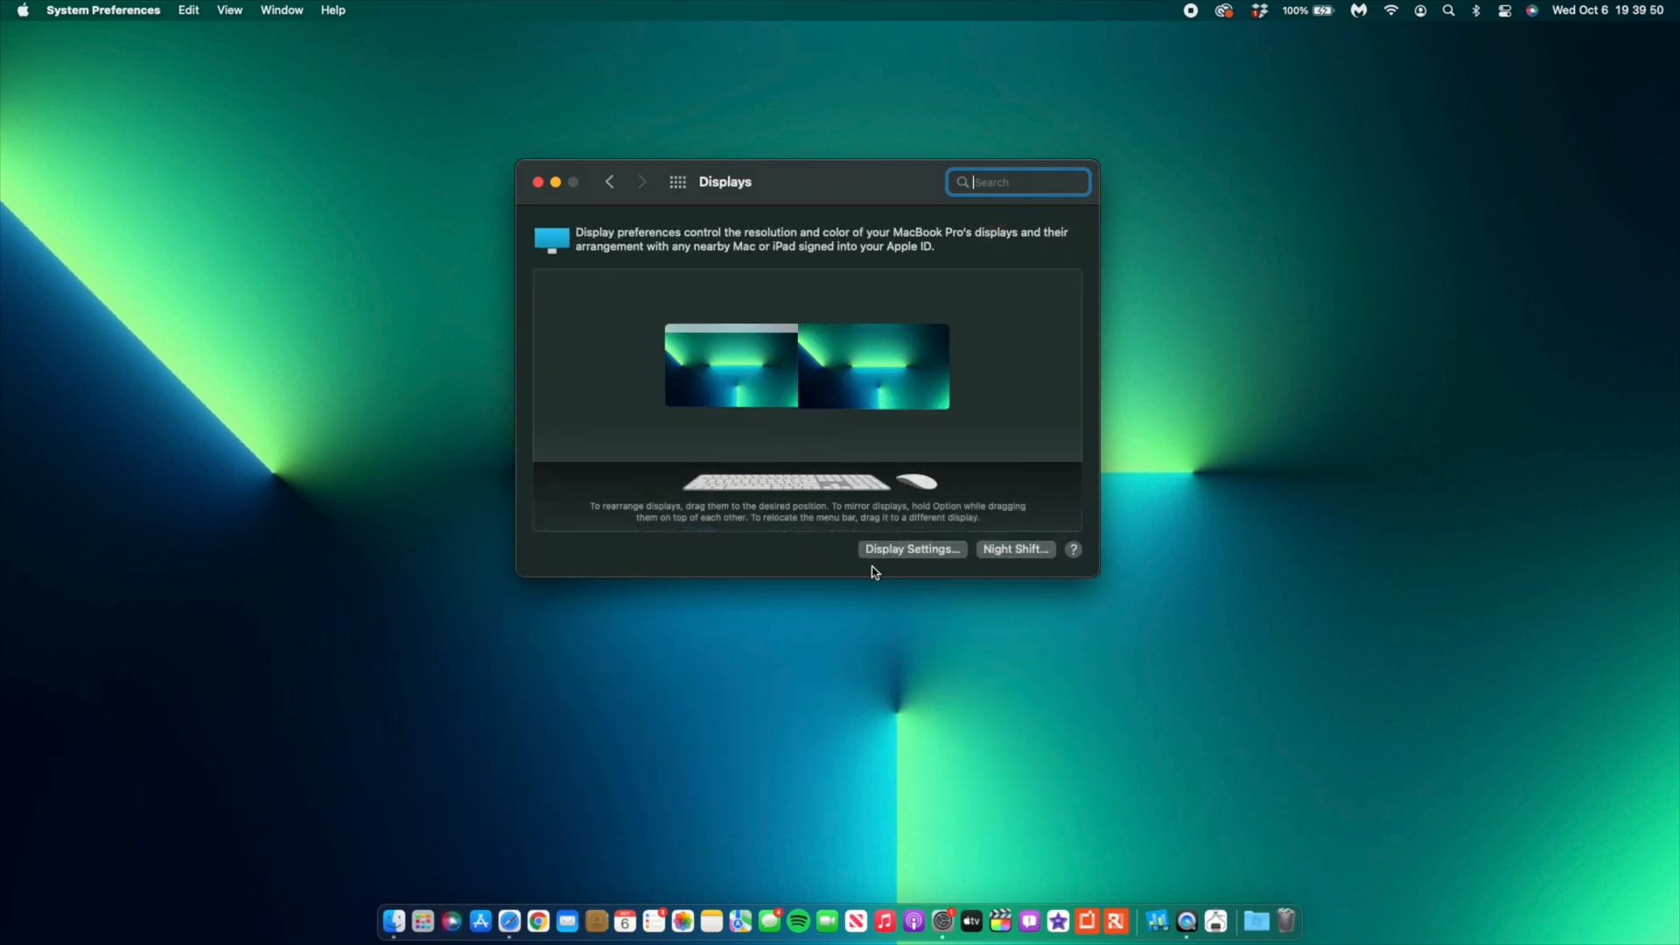
mouse_move(910, 557)
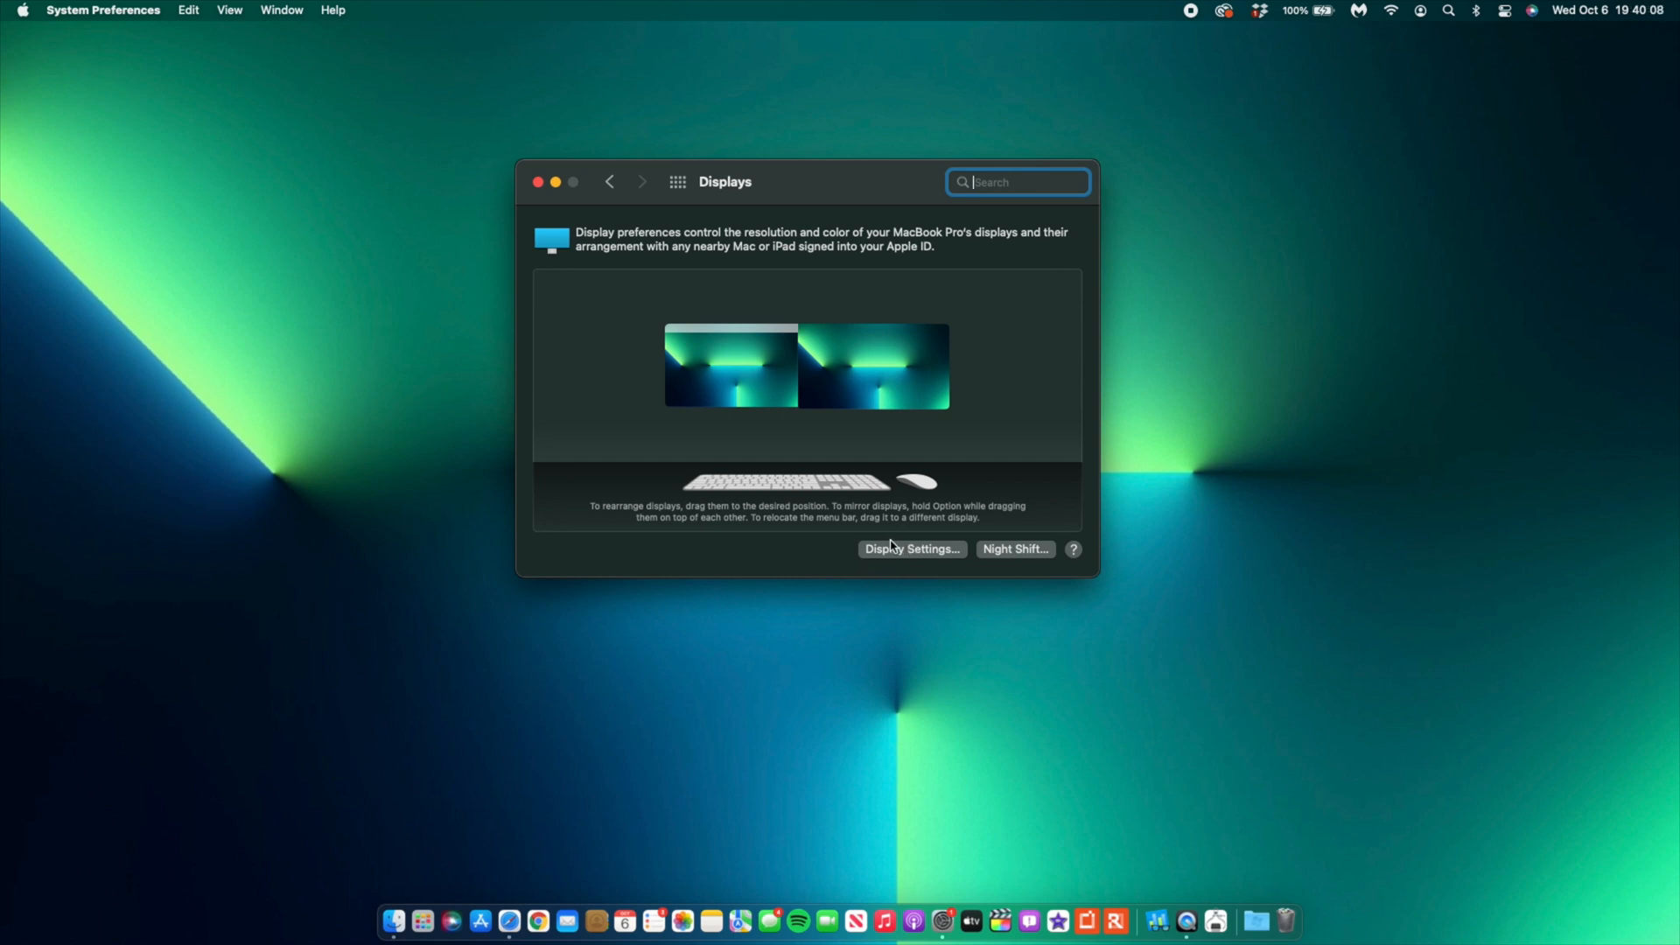
mouse_move(887, 579)
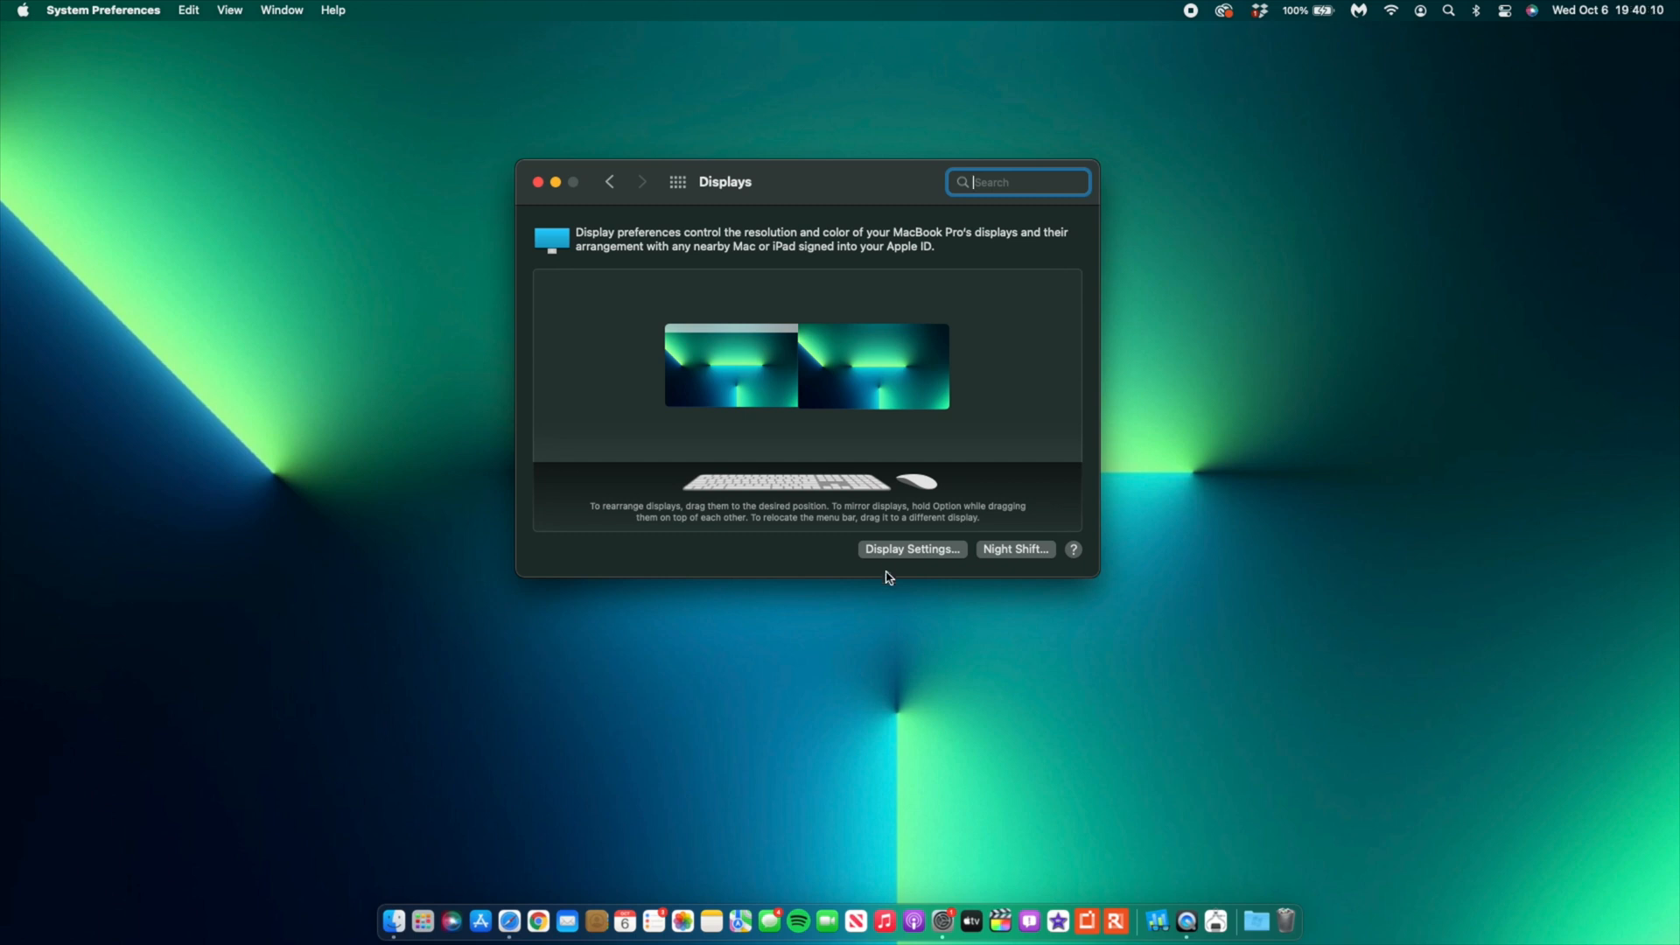
mouse_move(1333, 492)
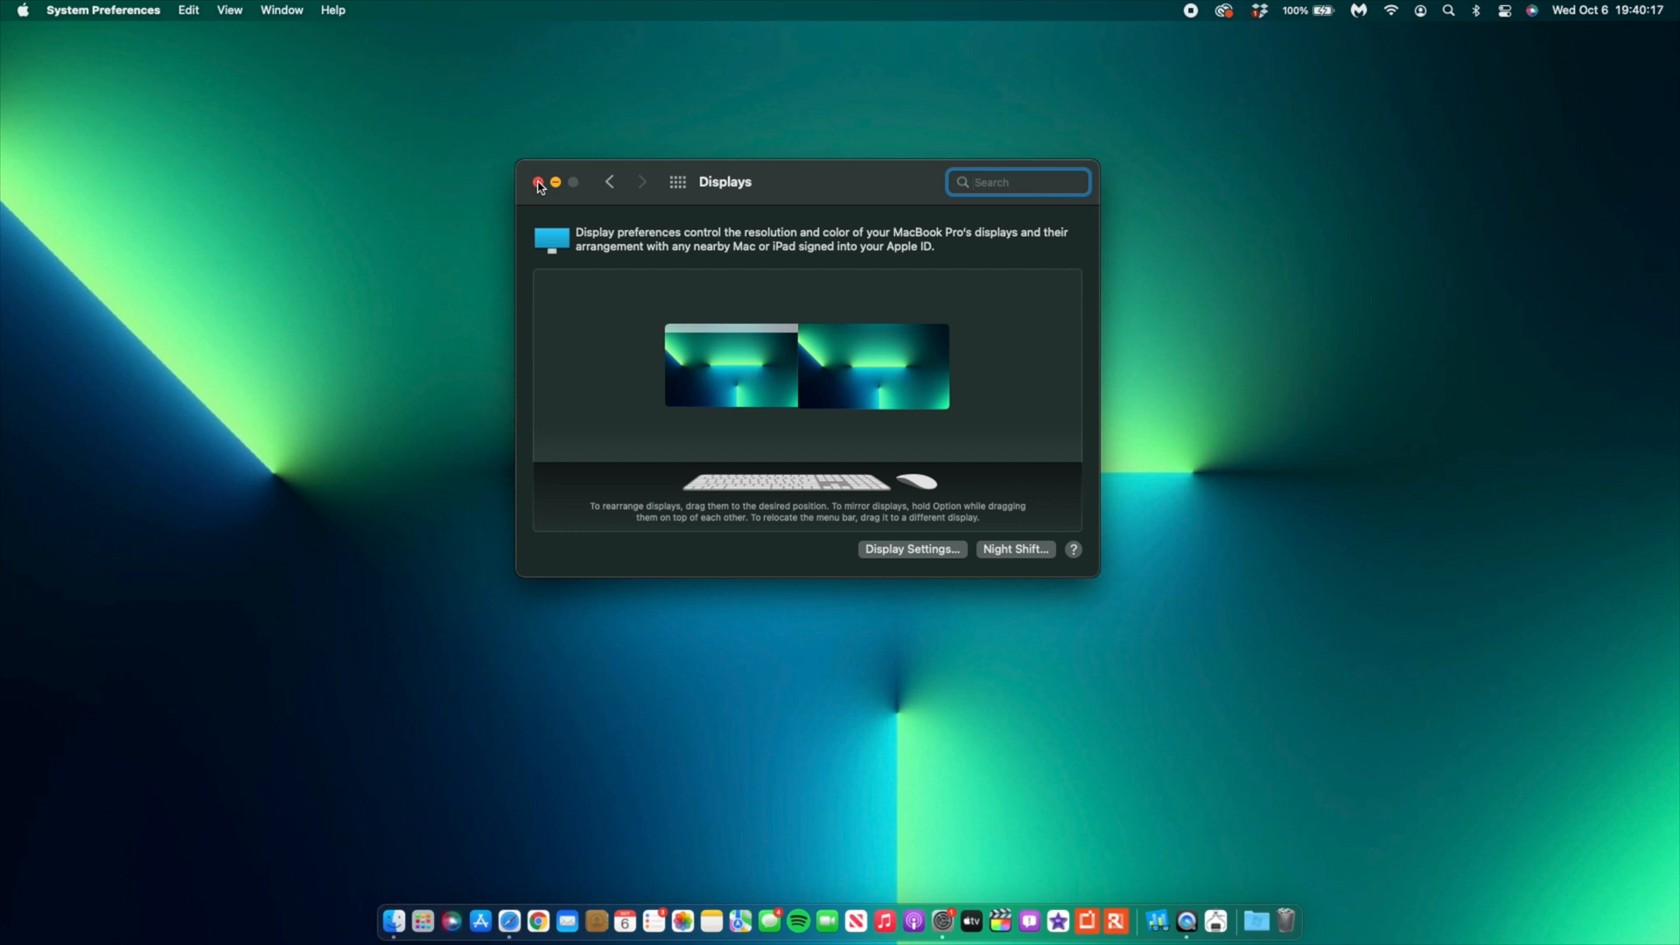
click(539, 181)
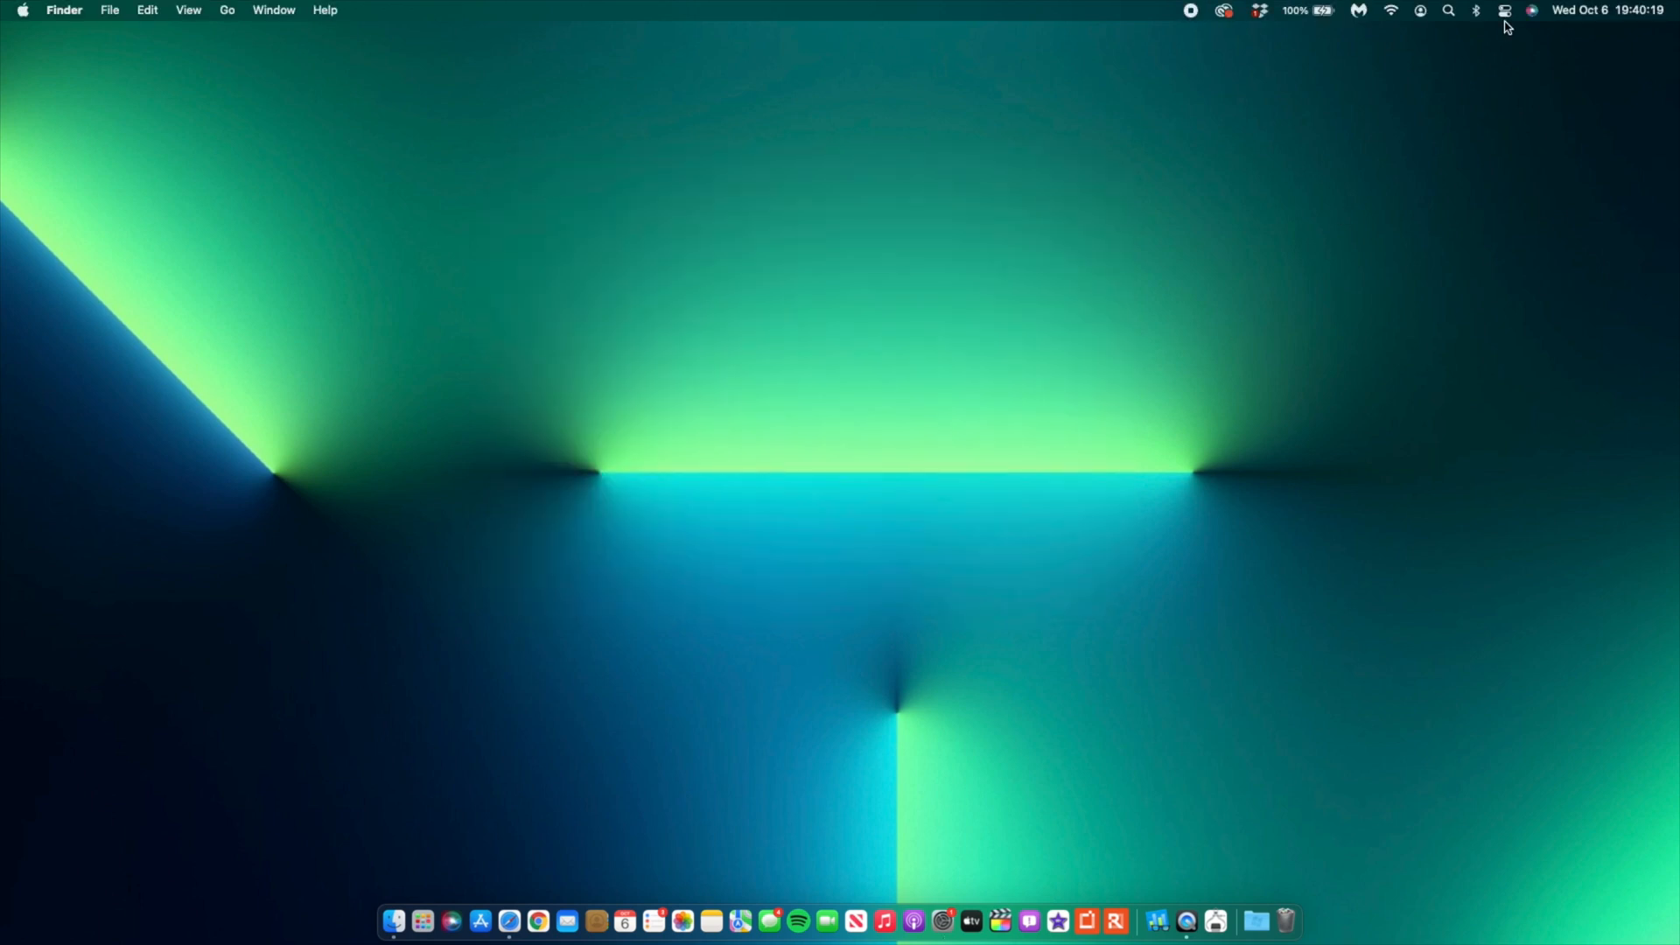
click(1503, 10)
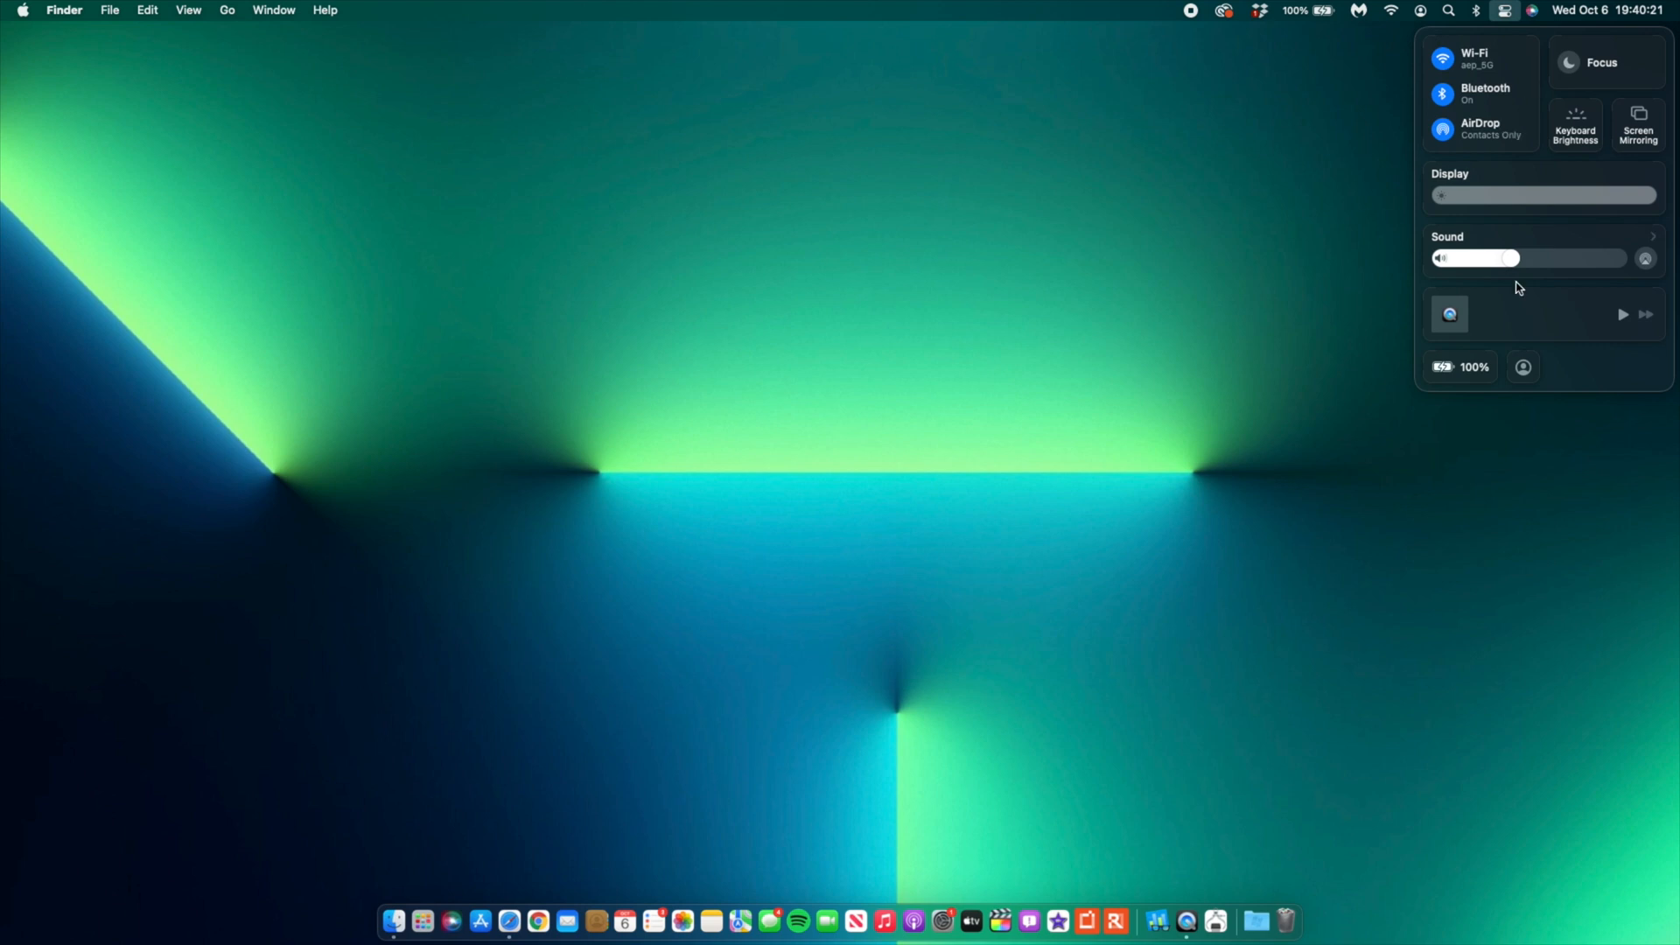
click(510, 920)
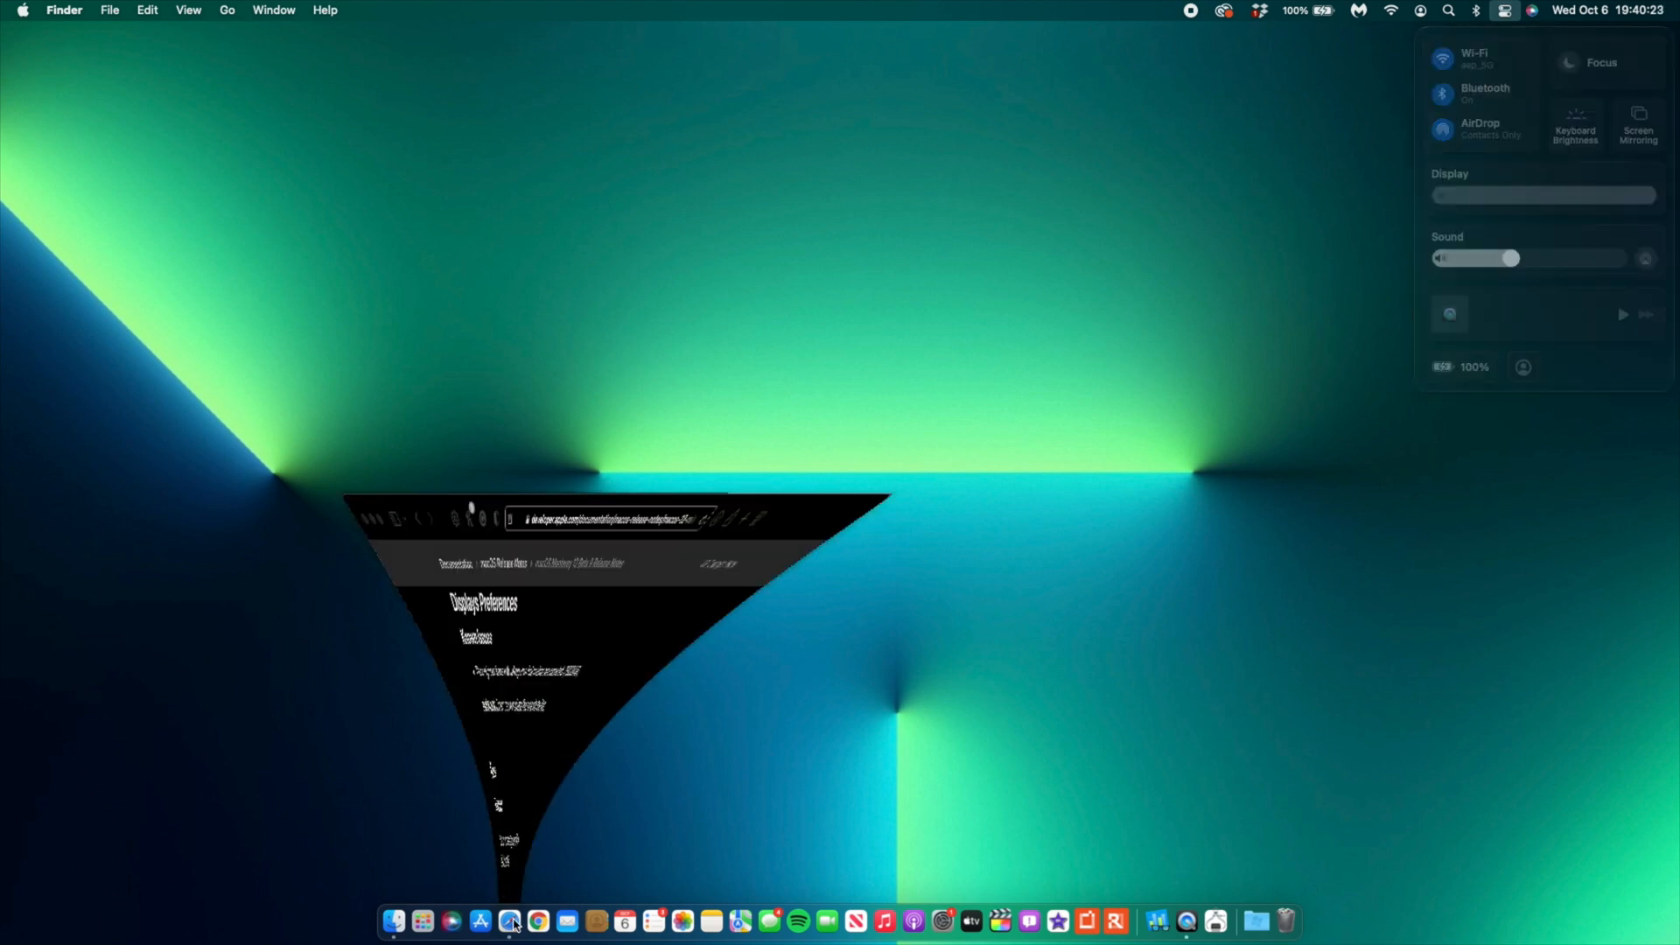
Read the iCloud, Language & Region and Mac Catalyst issues, then open Launchpad.
click(510, 920)
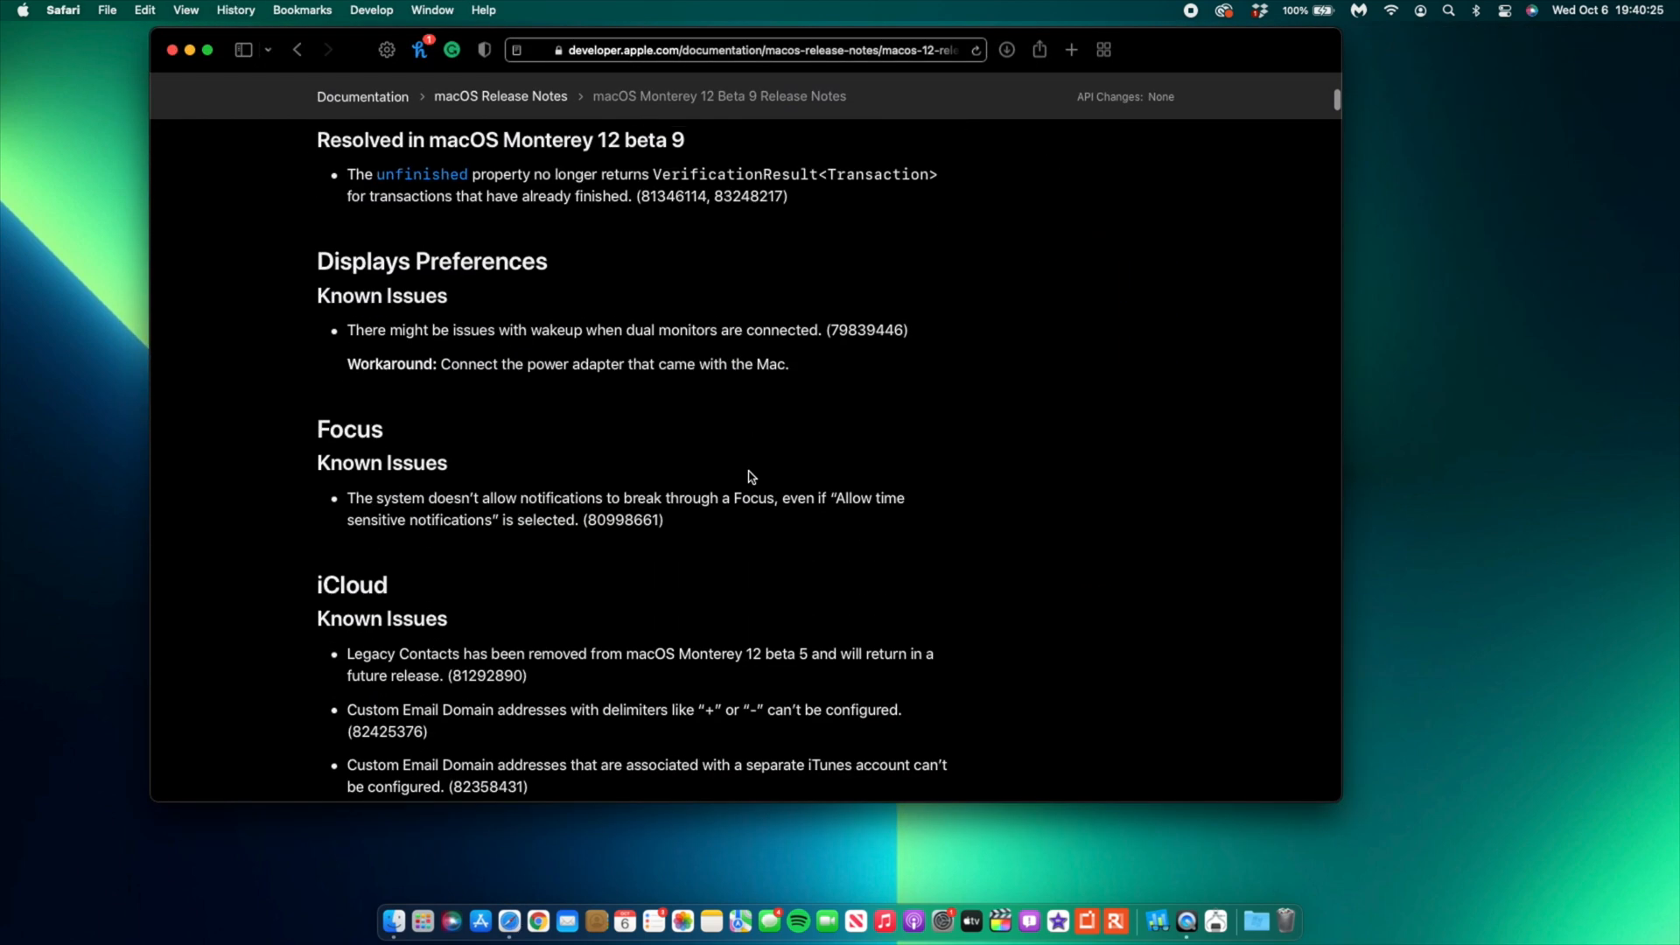
scroll(down, 3)
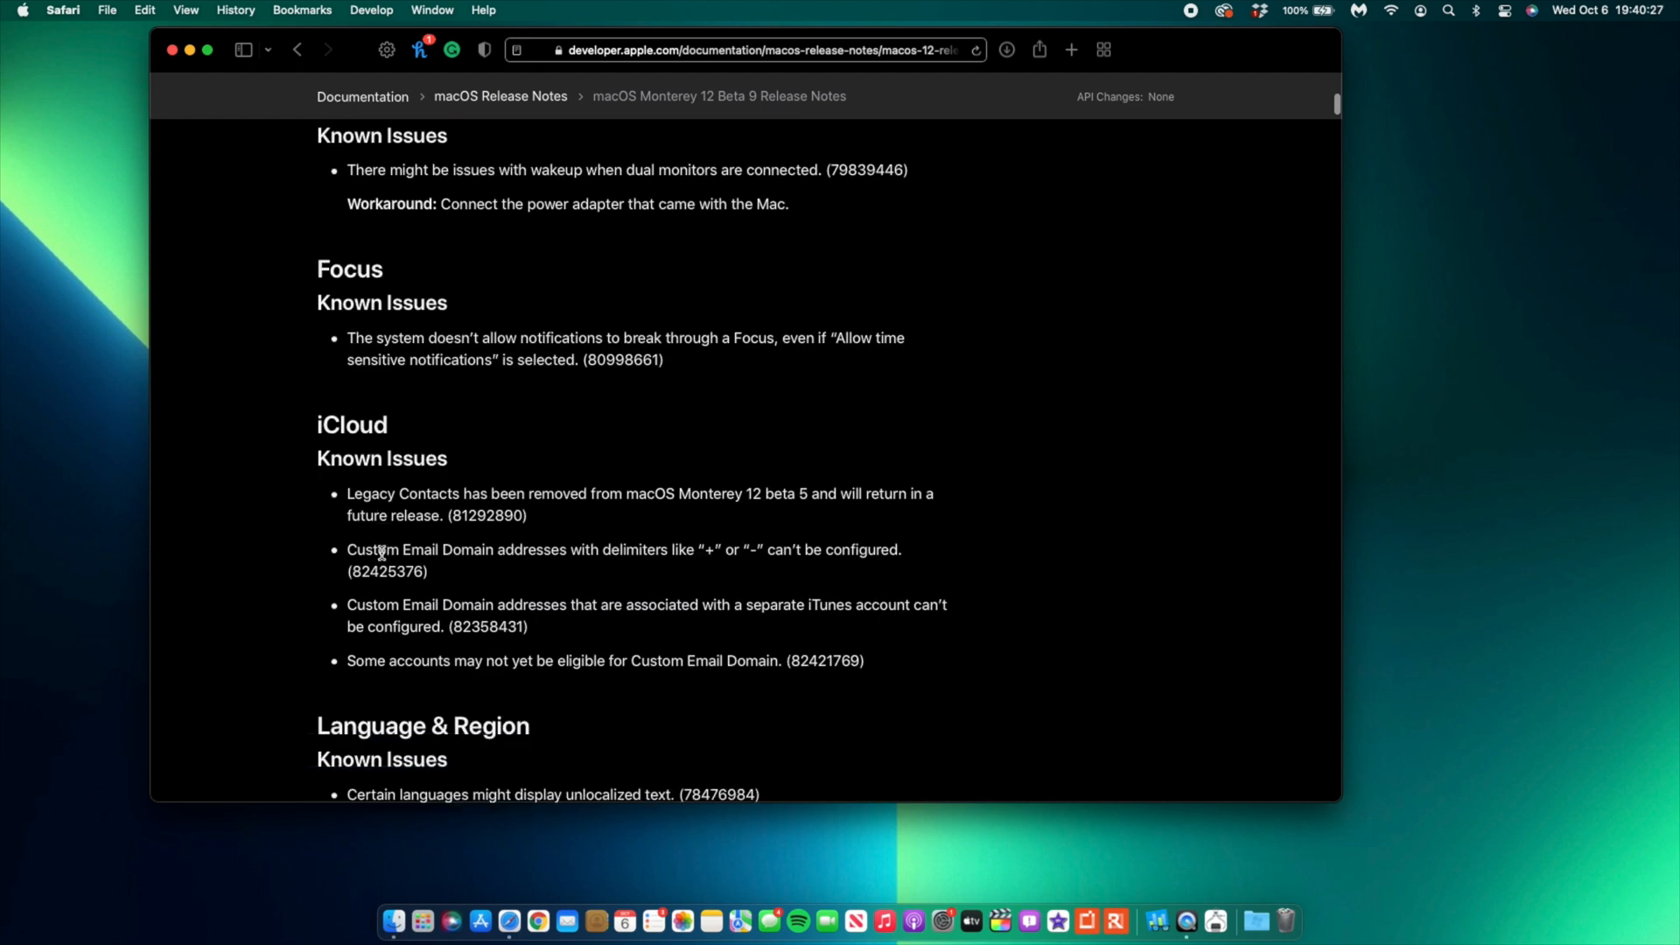
scroll(down, 3)
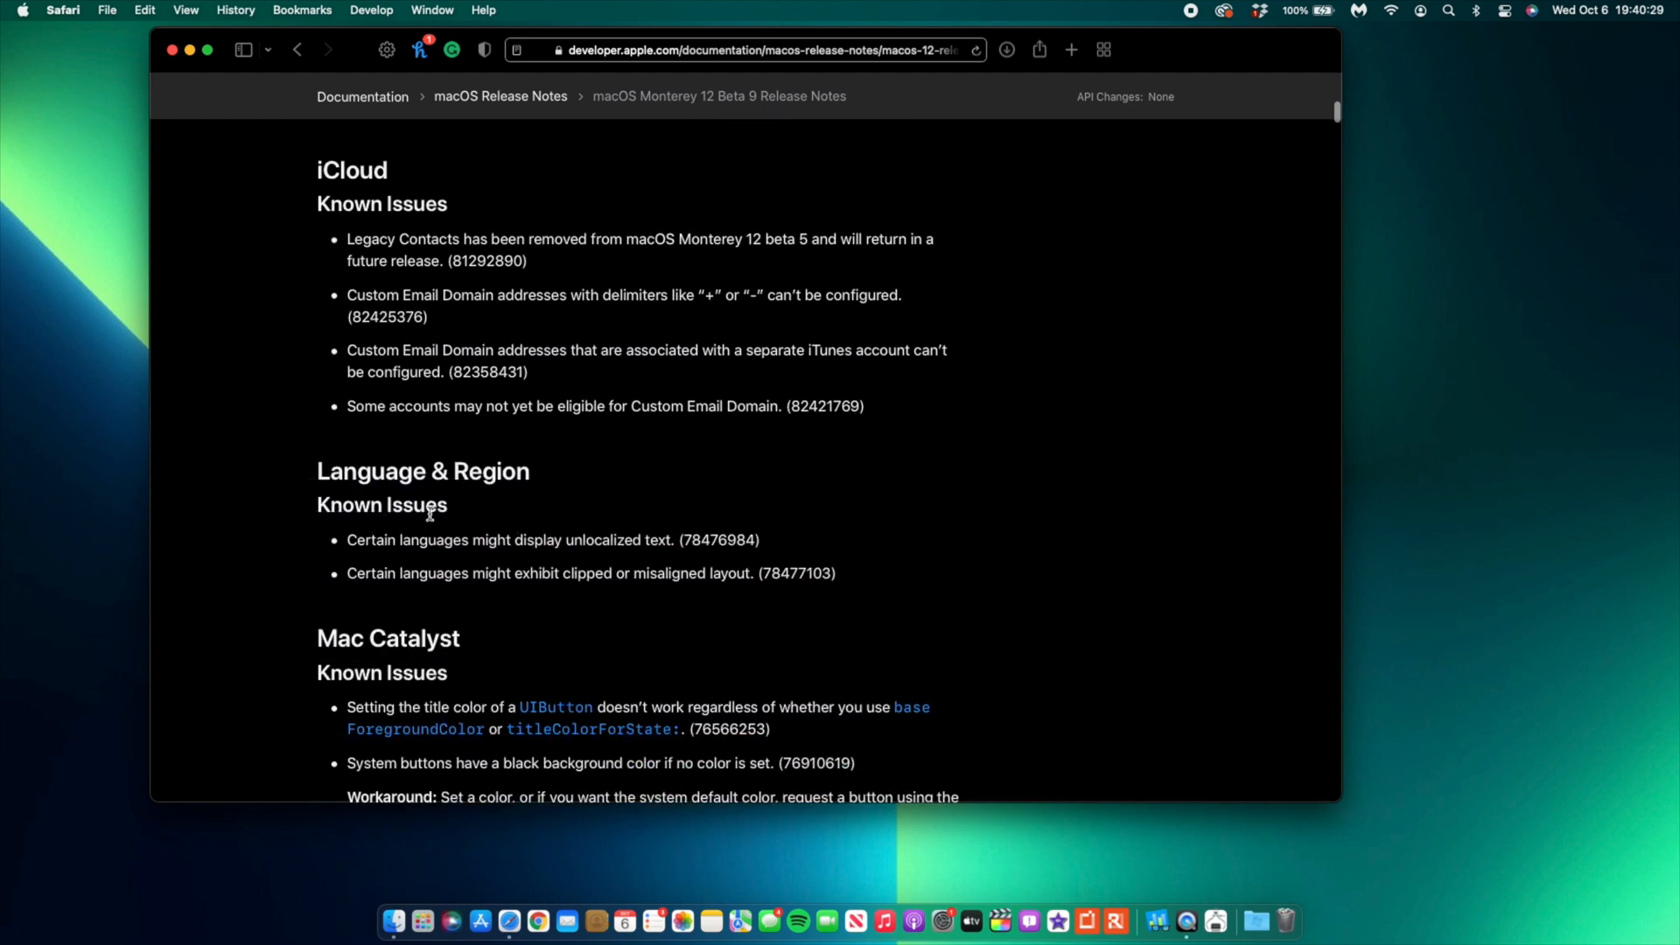
mouse_move(901, 920)
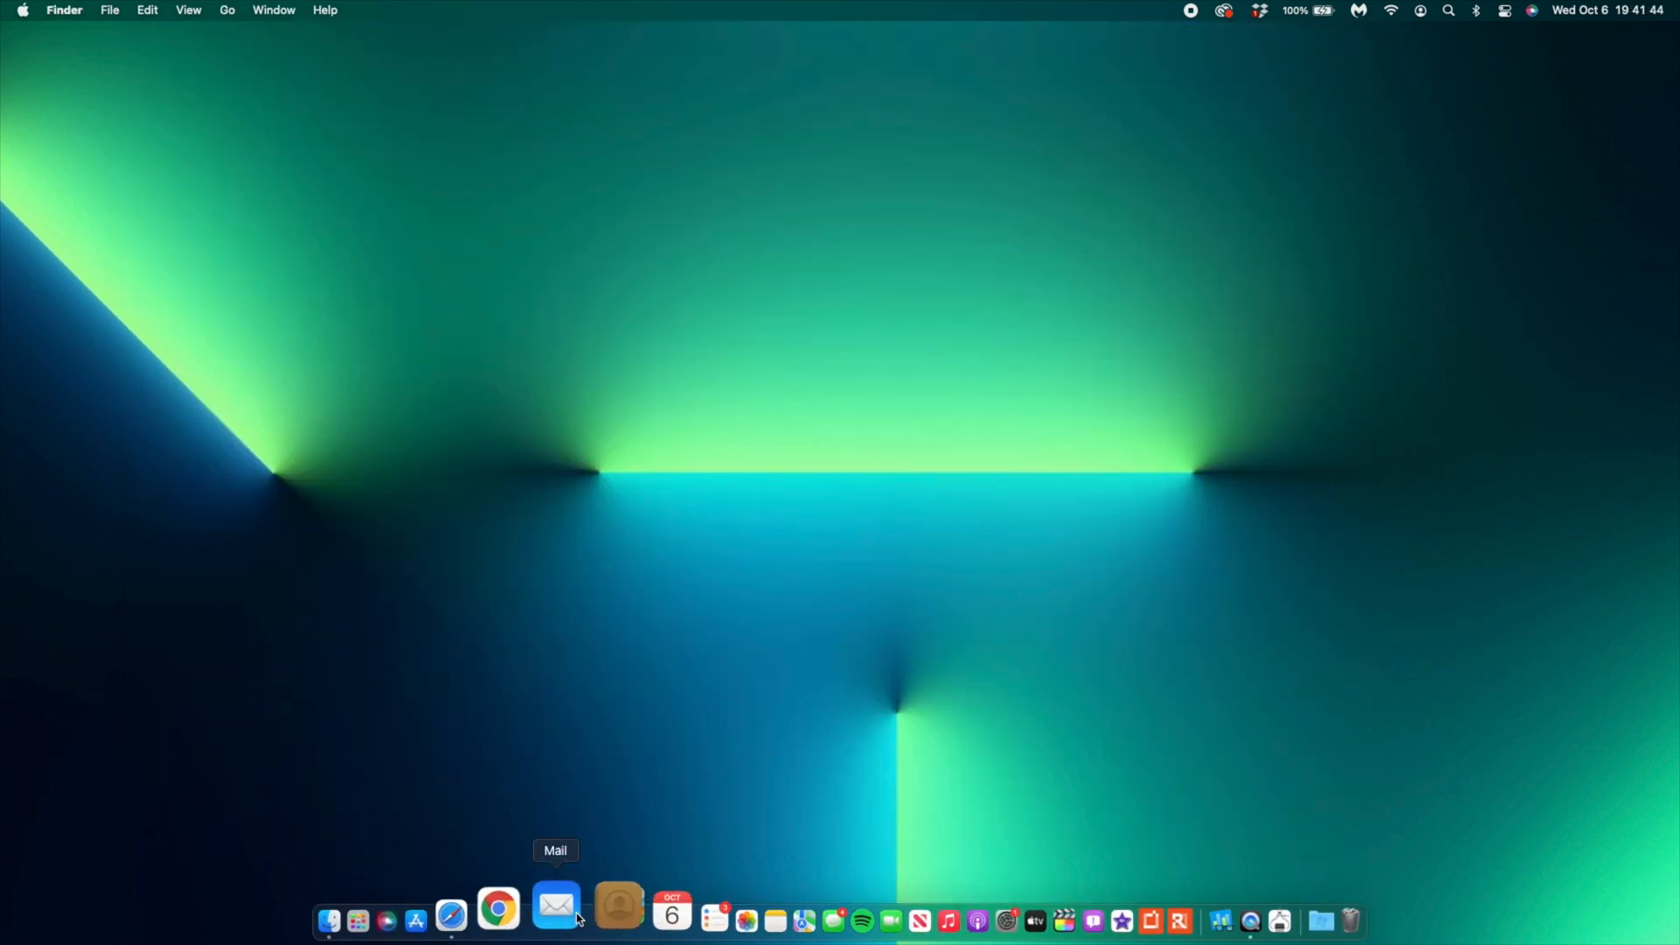
mouse_move(377, 906)
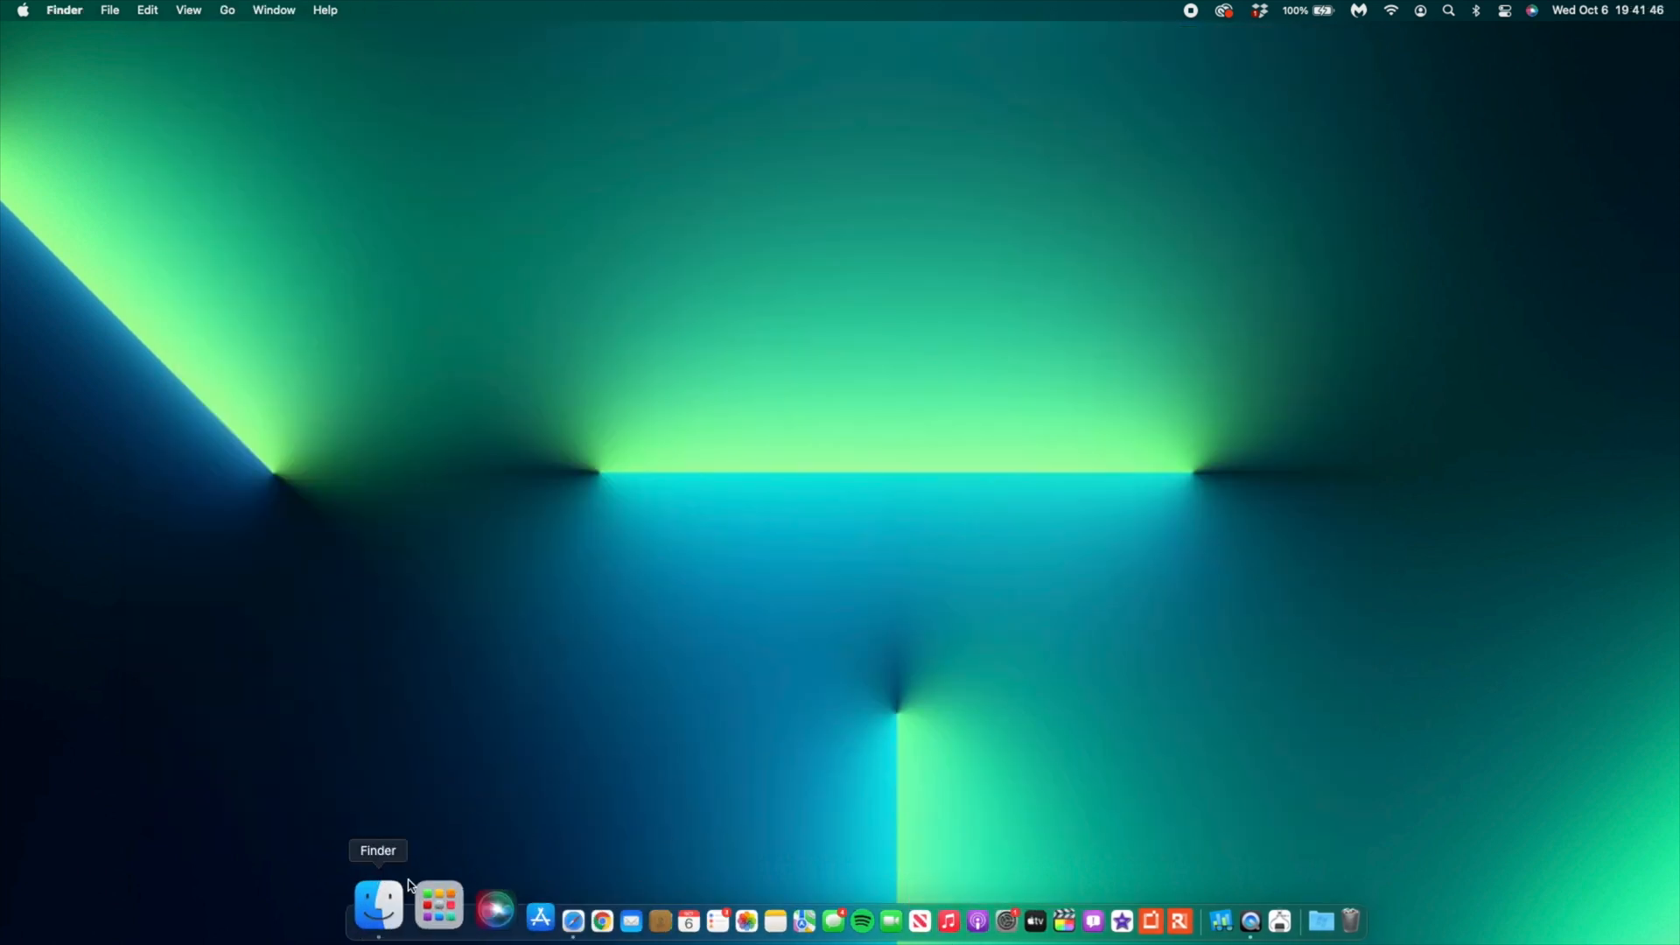
click(437, 905)
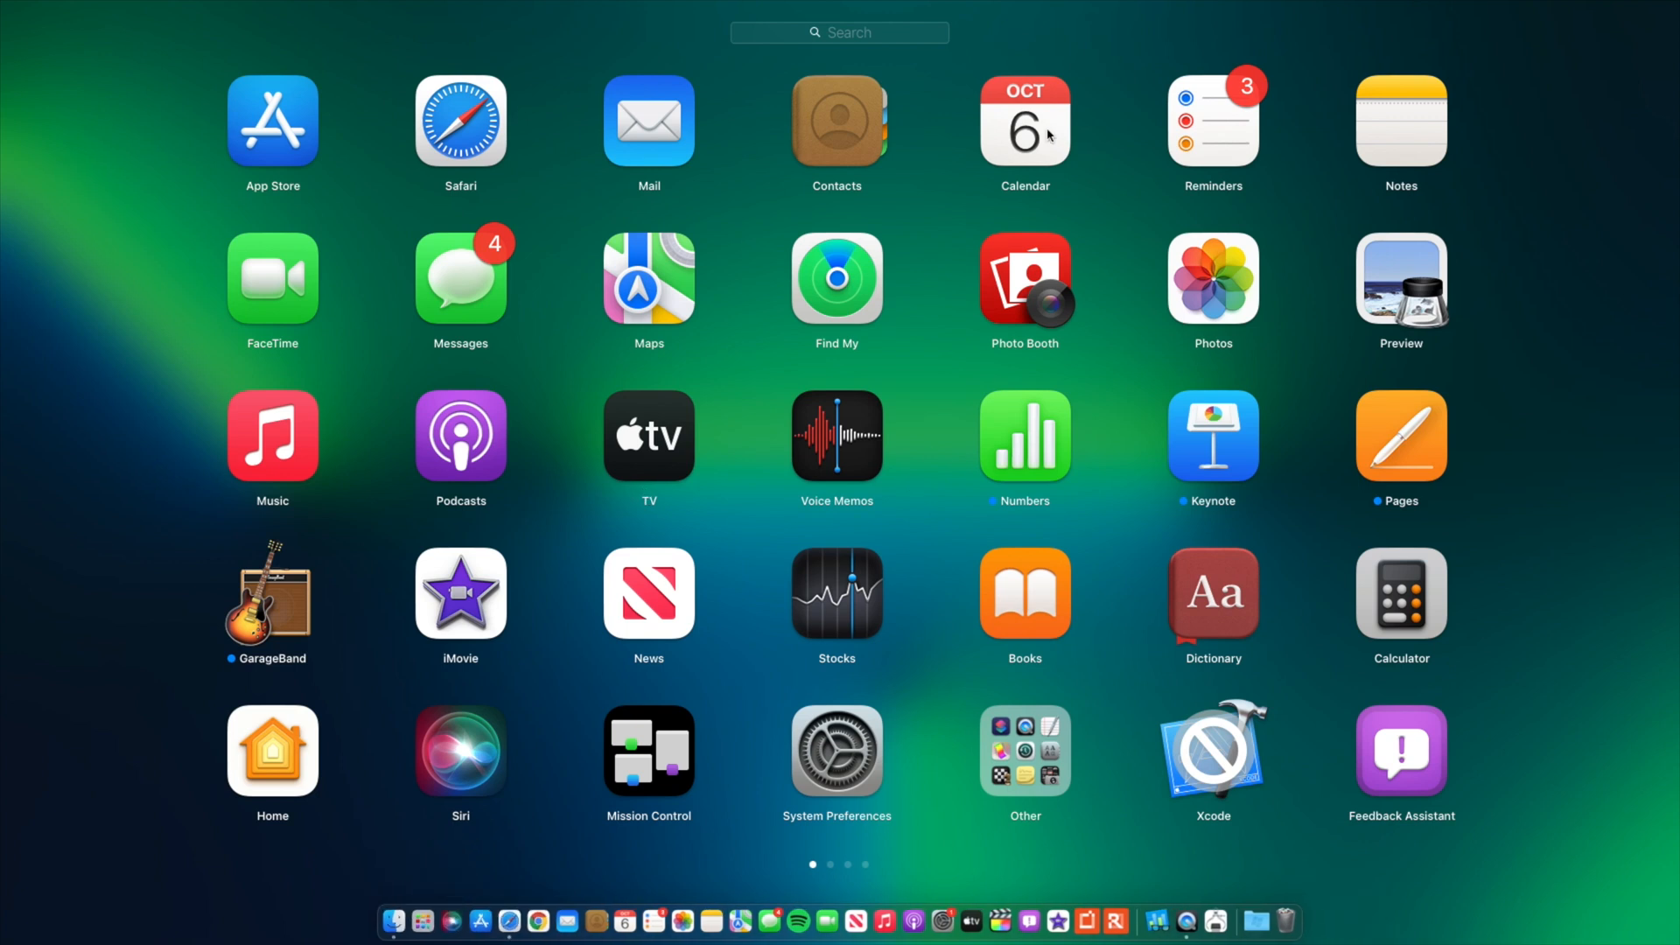
Open Calendar from Launchpad to view the 2021 year overview around October.
click(1023, 120)
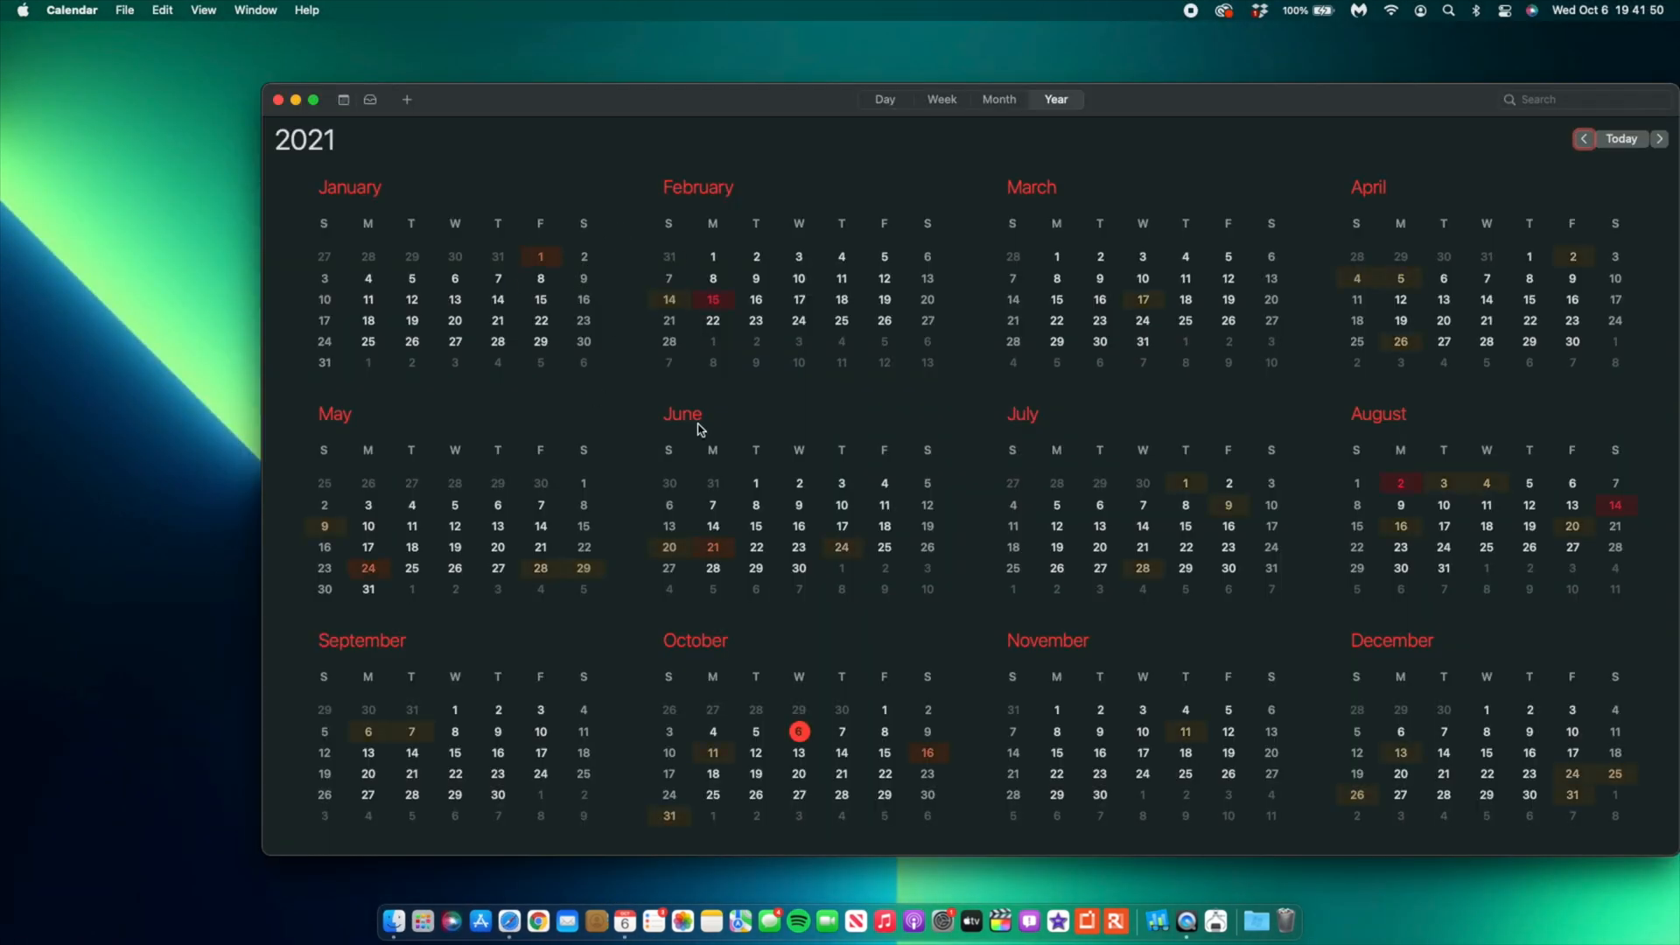
mouse_move(791, 759)
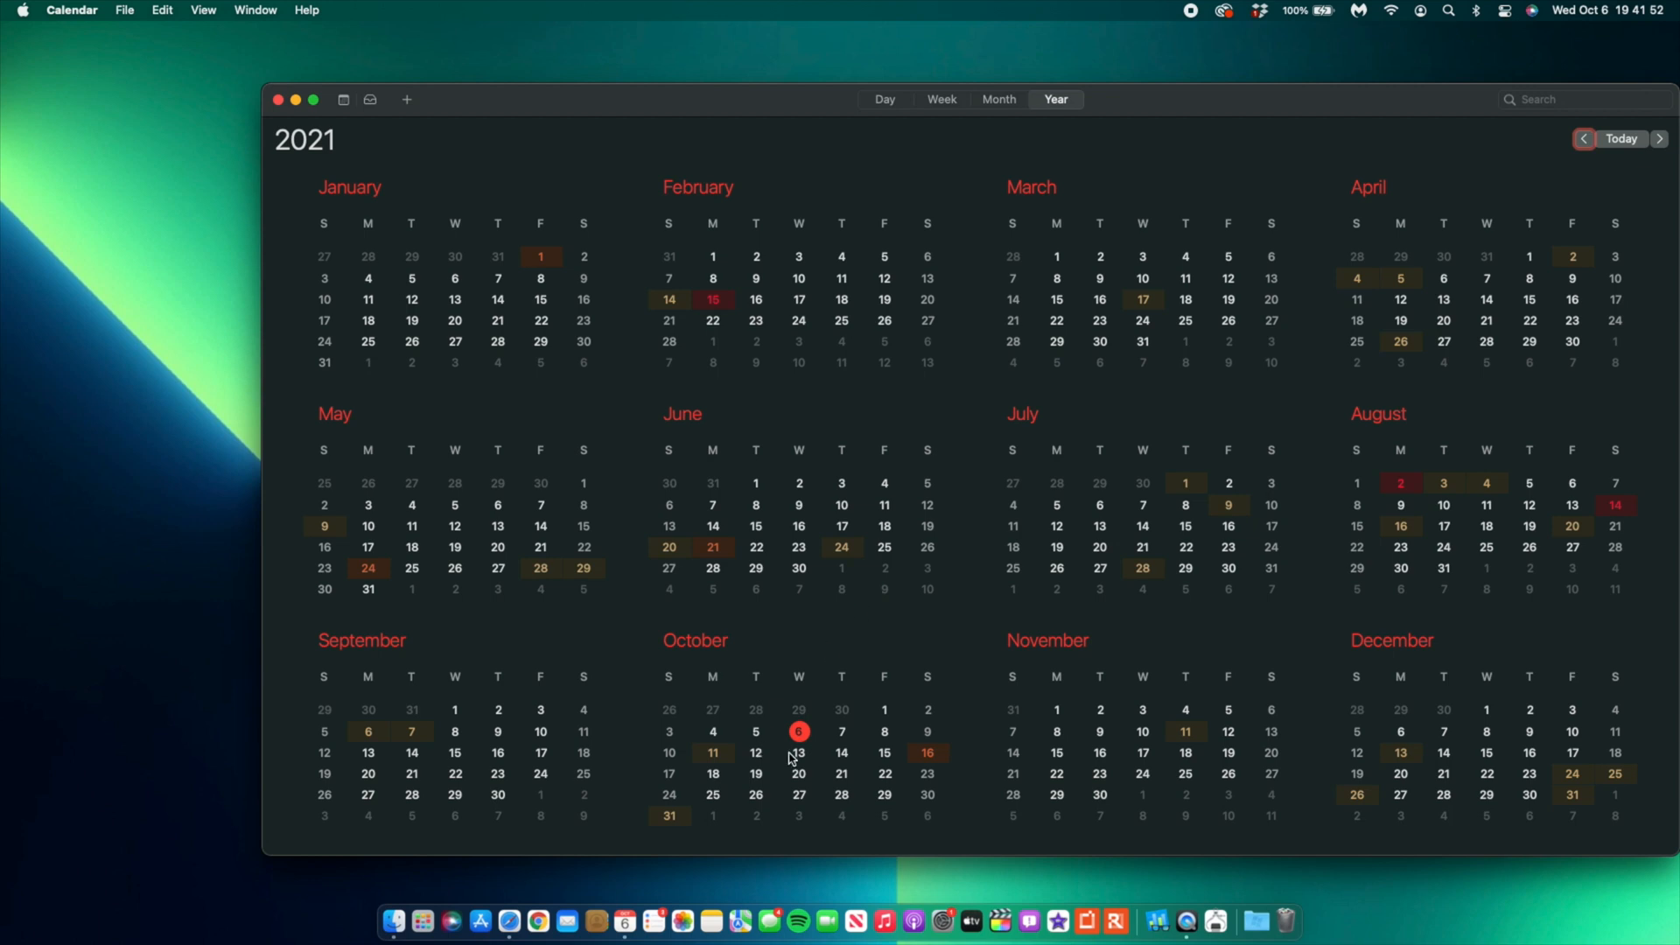
mouse_move(776, 758)
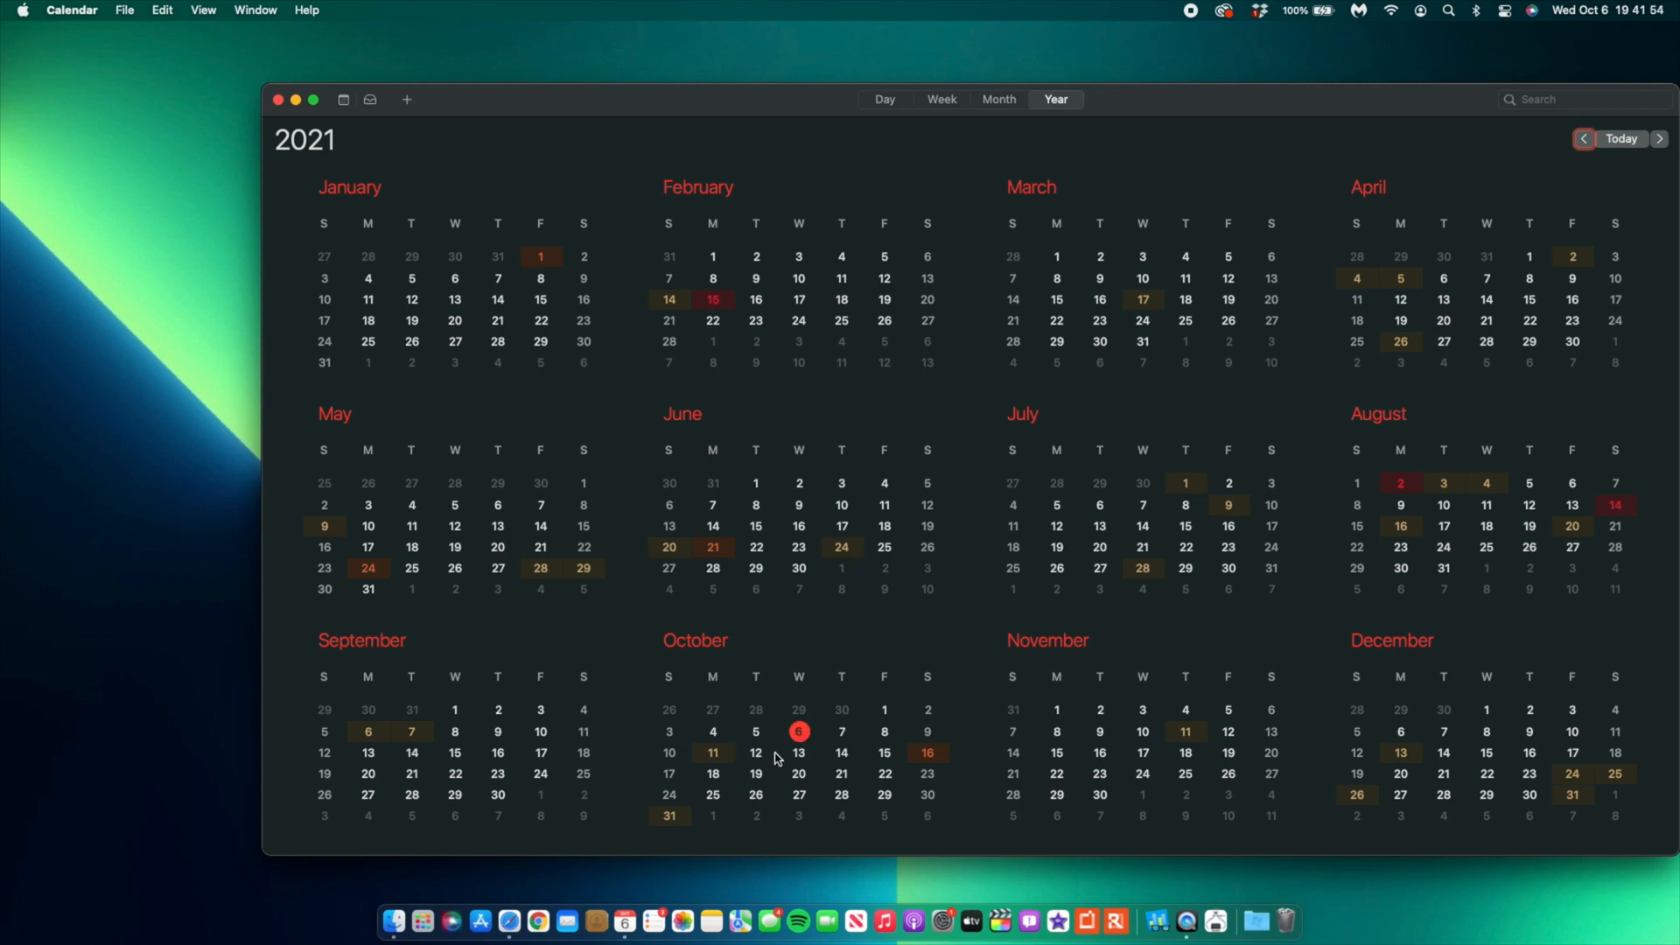
mouse_move(766, 758)
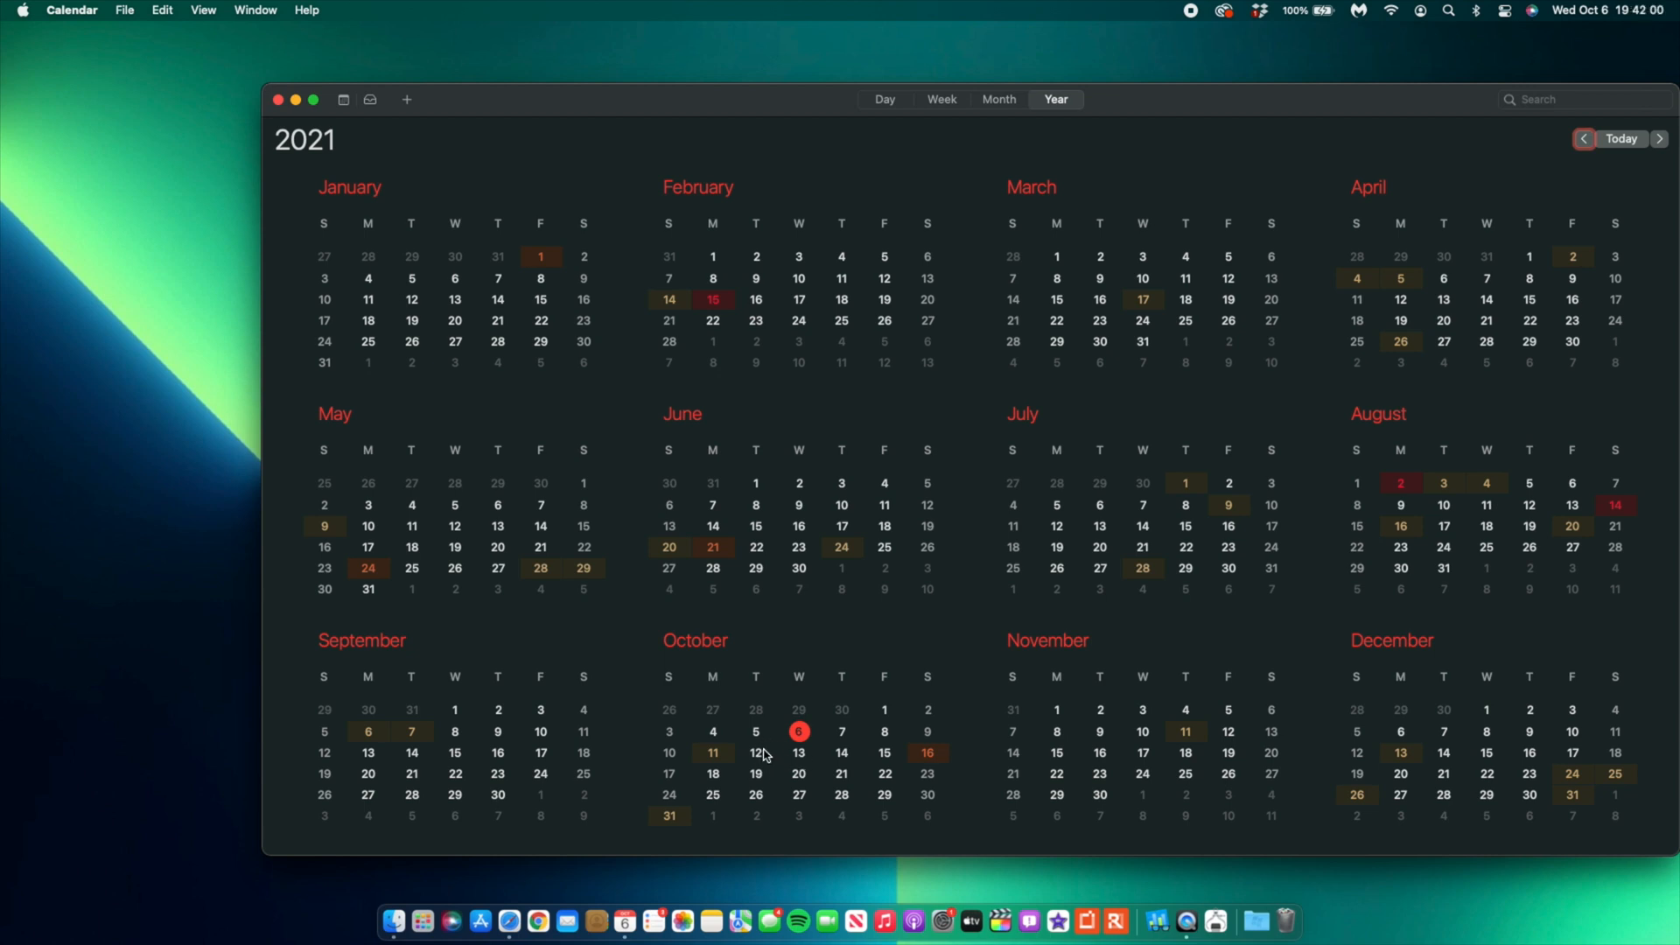
mouse_move(780, 765)
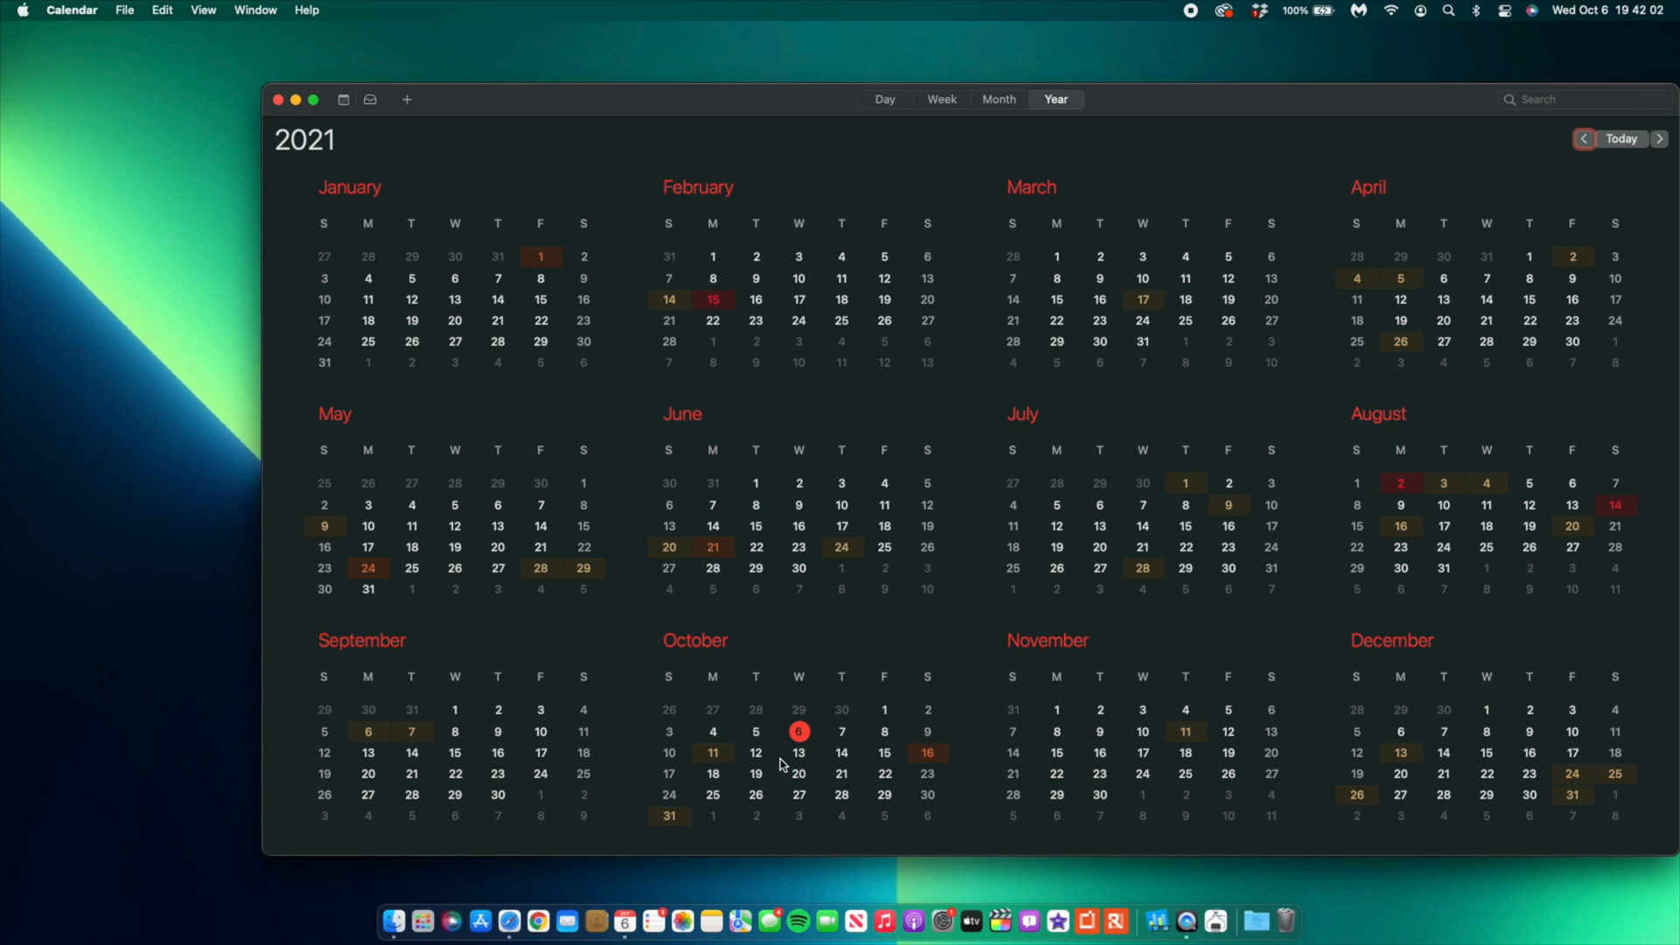
mouse_move(795, 754)
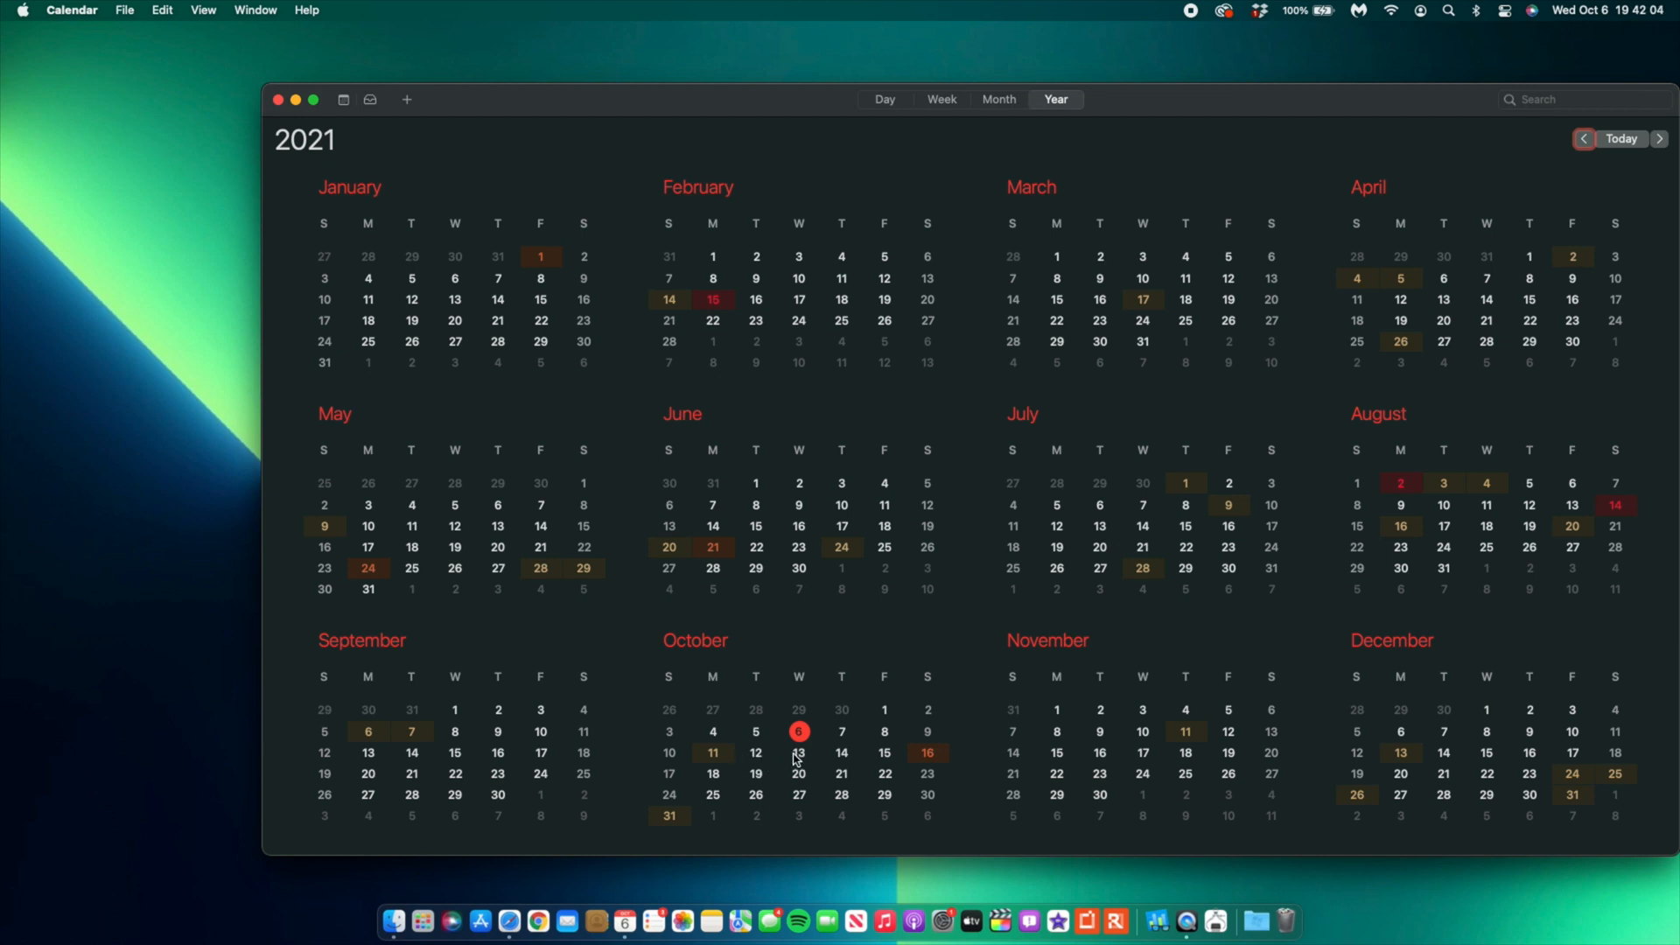
mouse_move(798, 759)
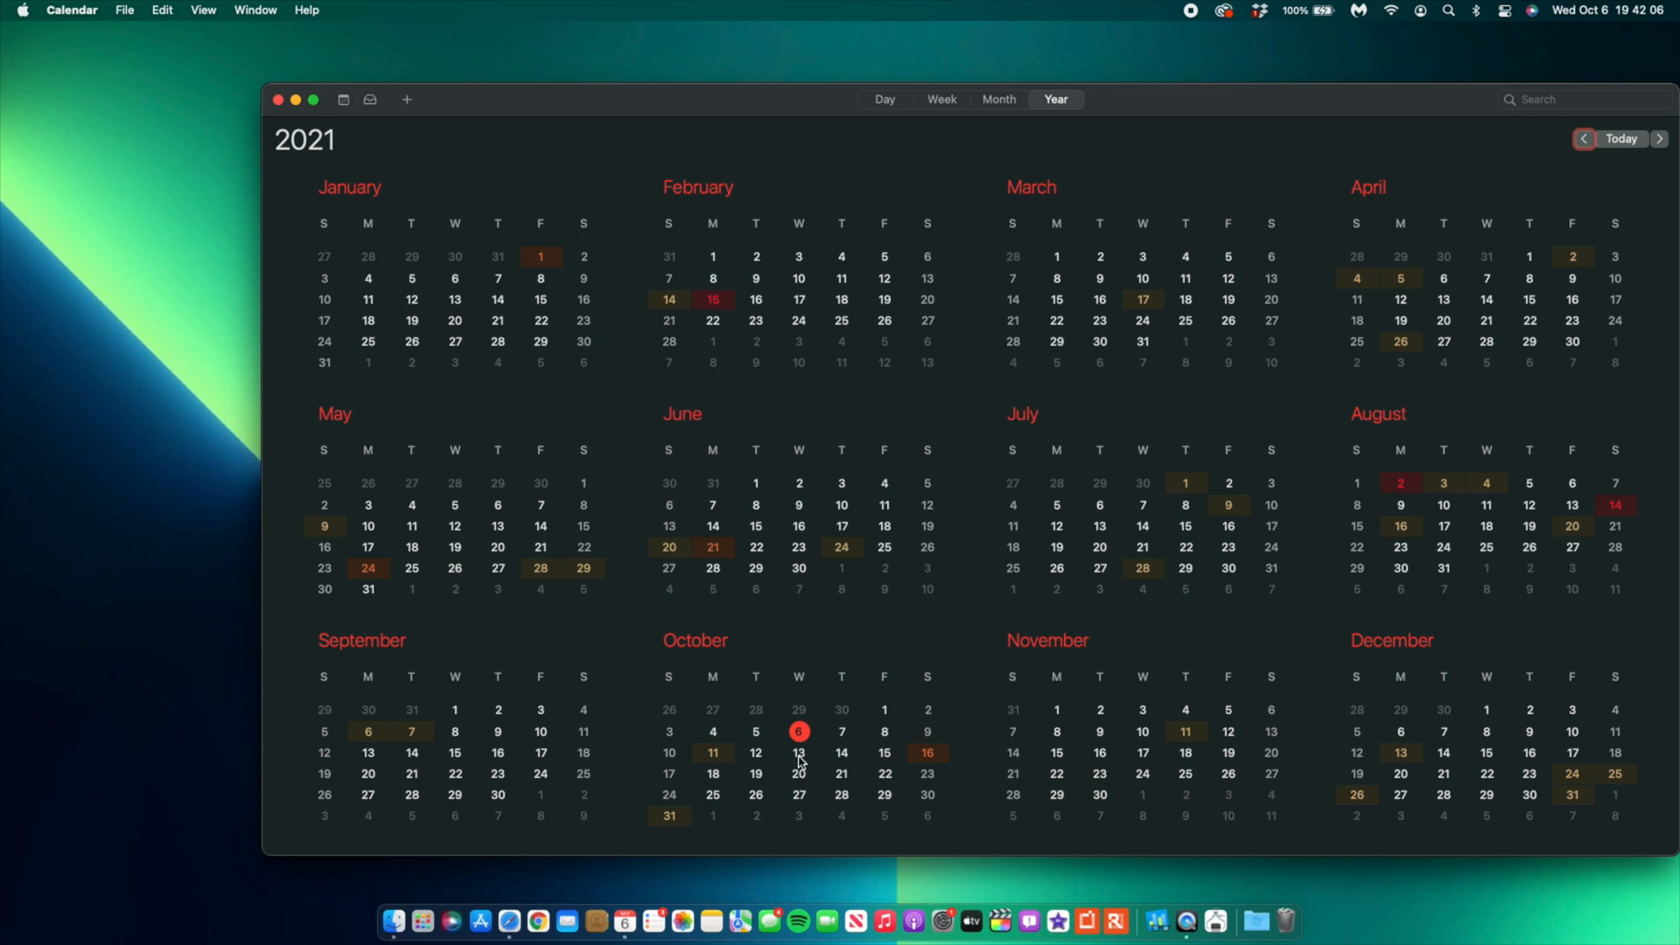
mouse_move(802, 761)
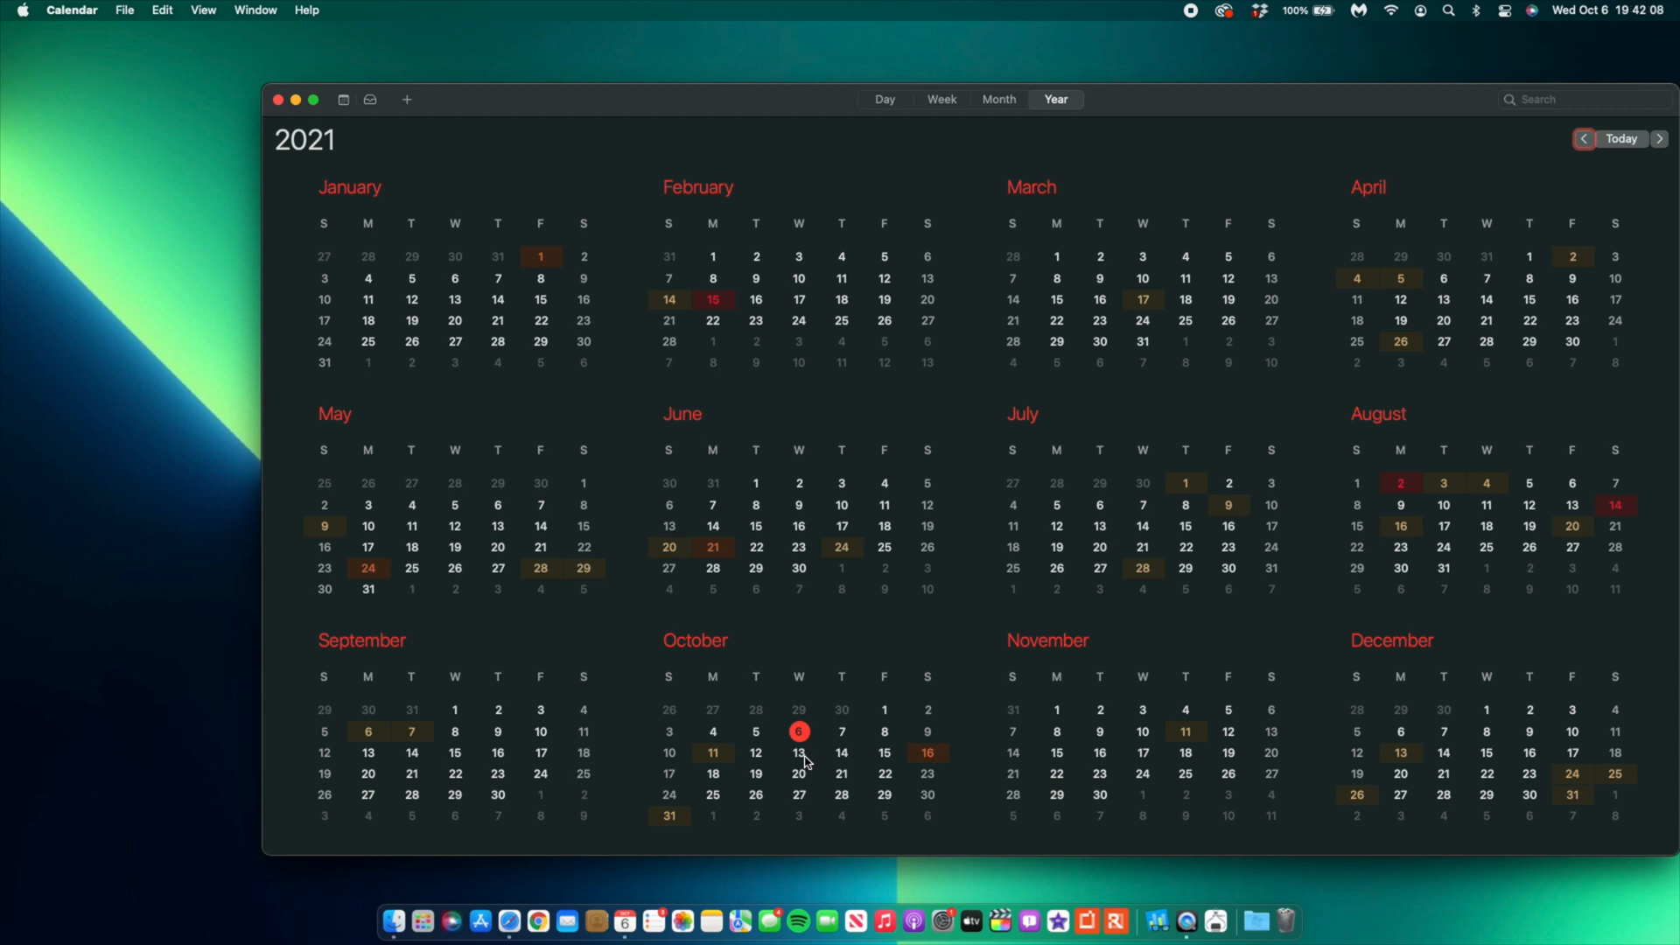
mouse_move(760, 777)
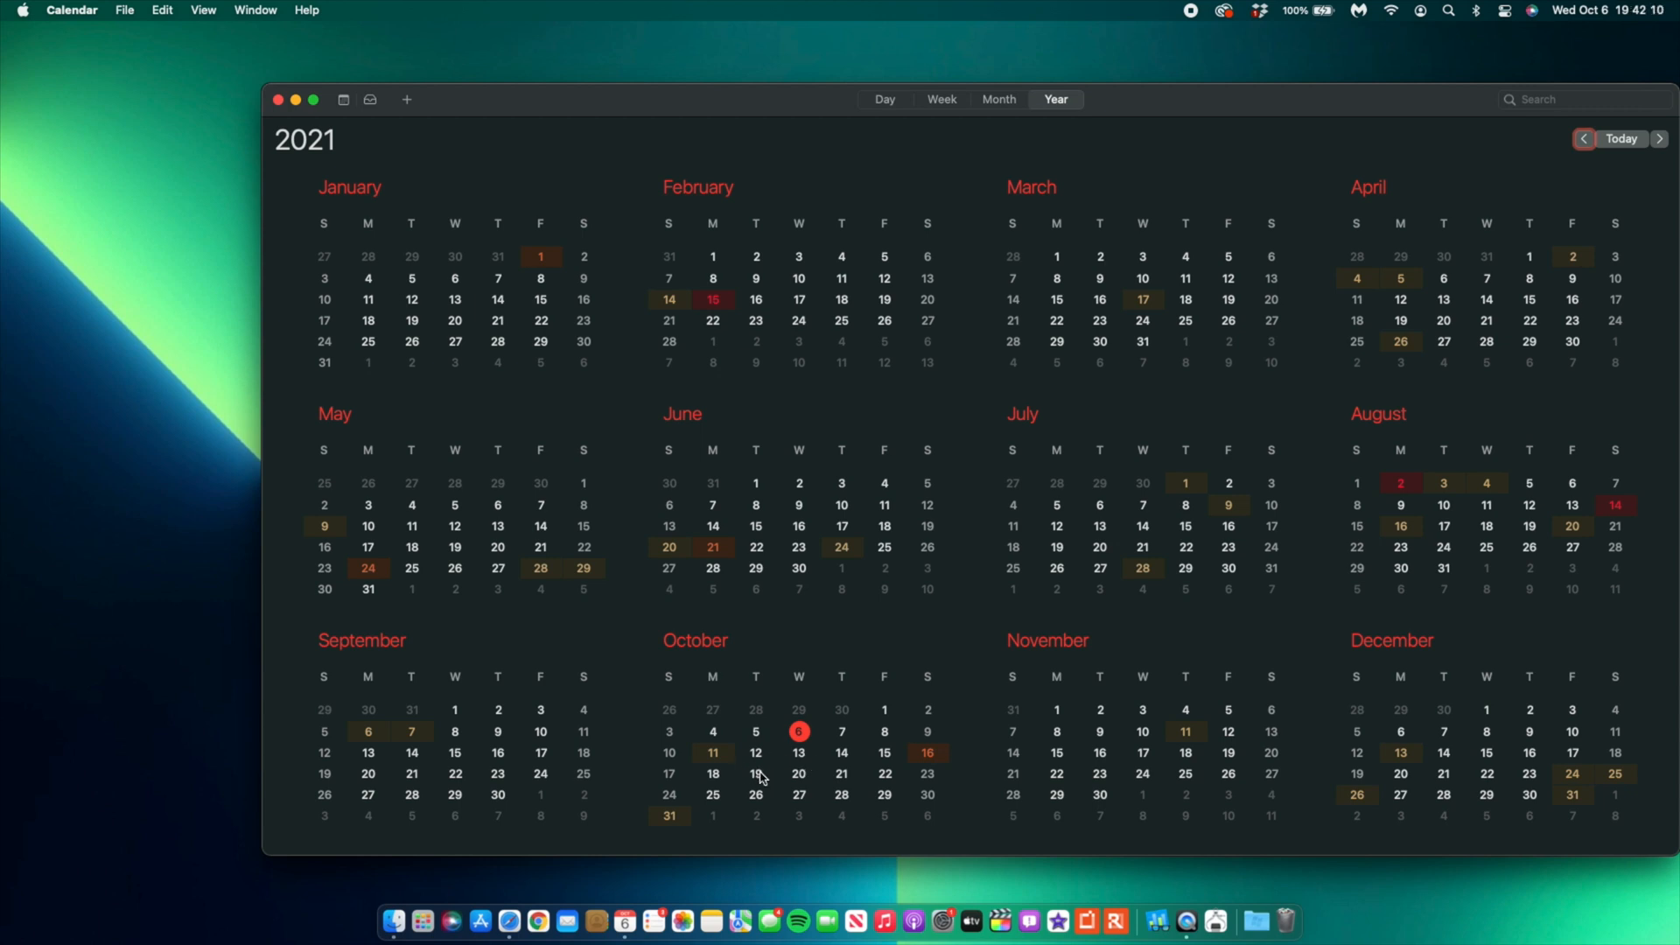
mouse_move(759, 779)
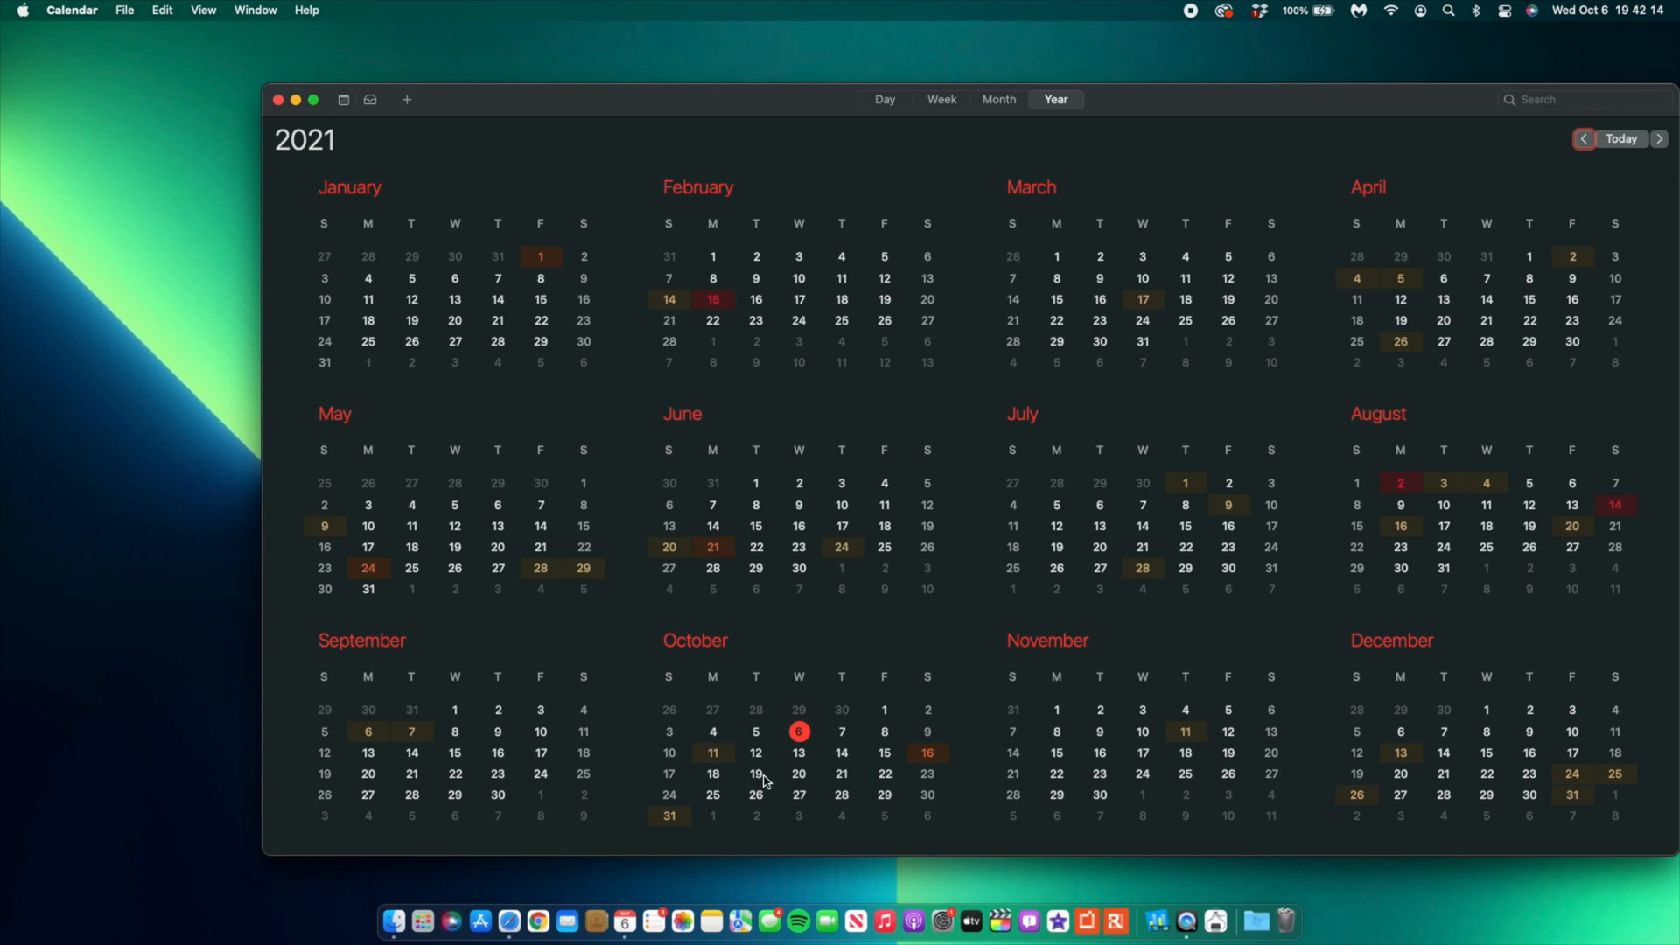
mouse_move(798, 779)
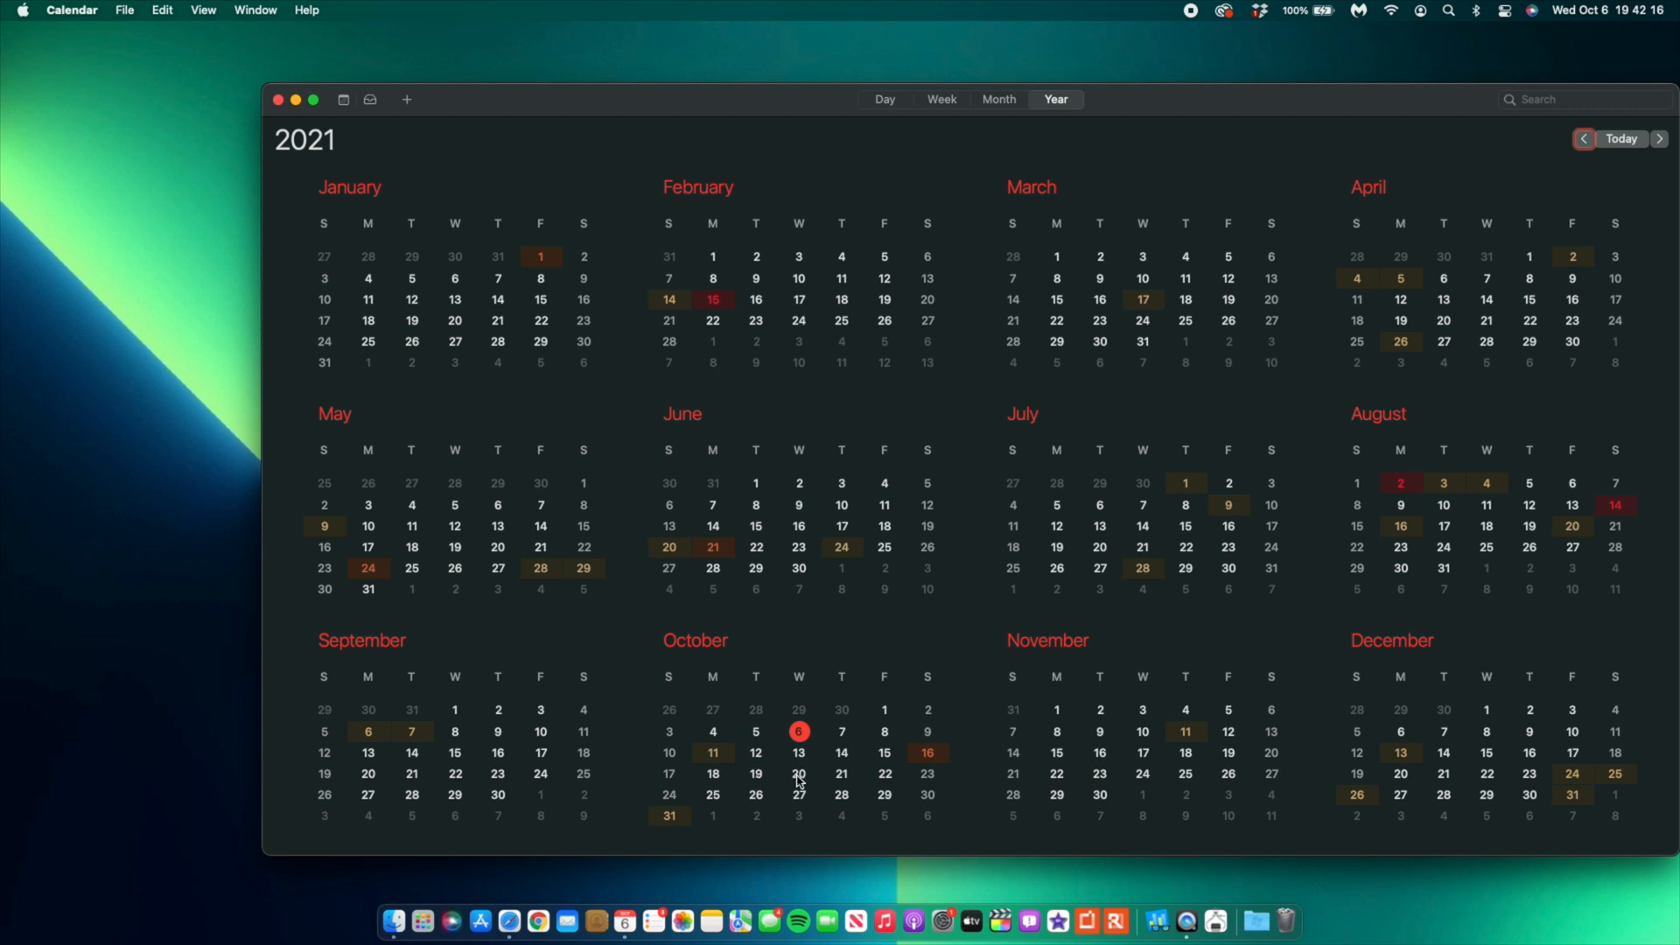
mouse_move(860, 782)
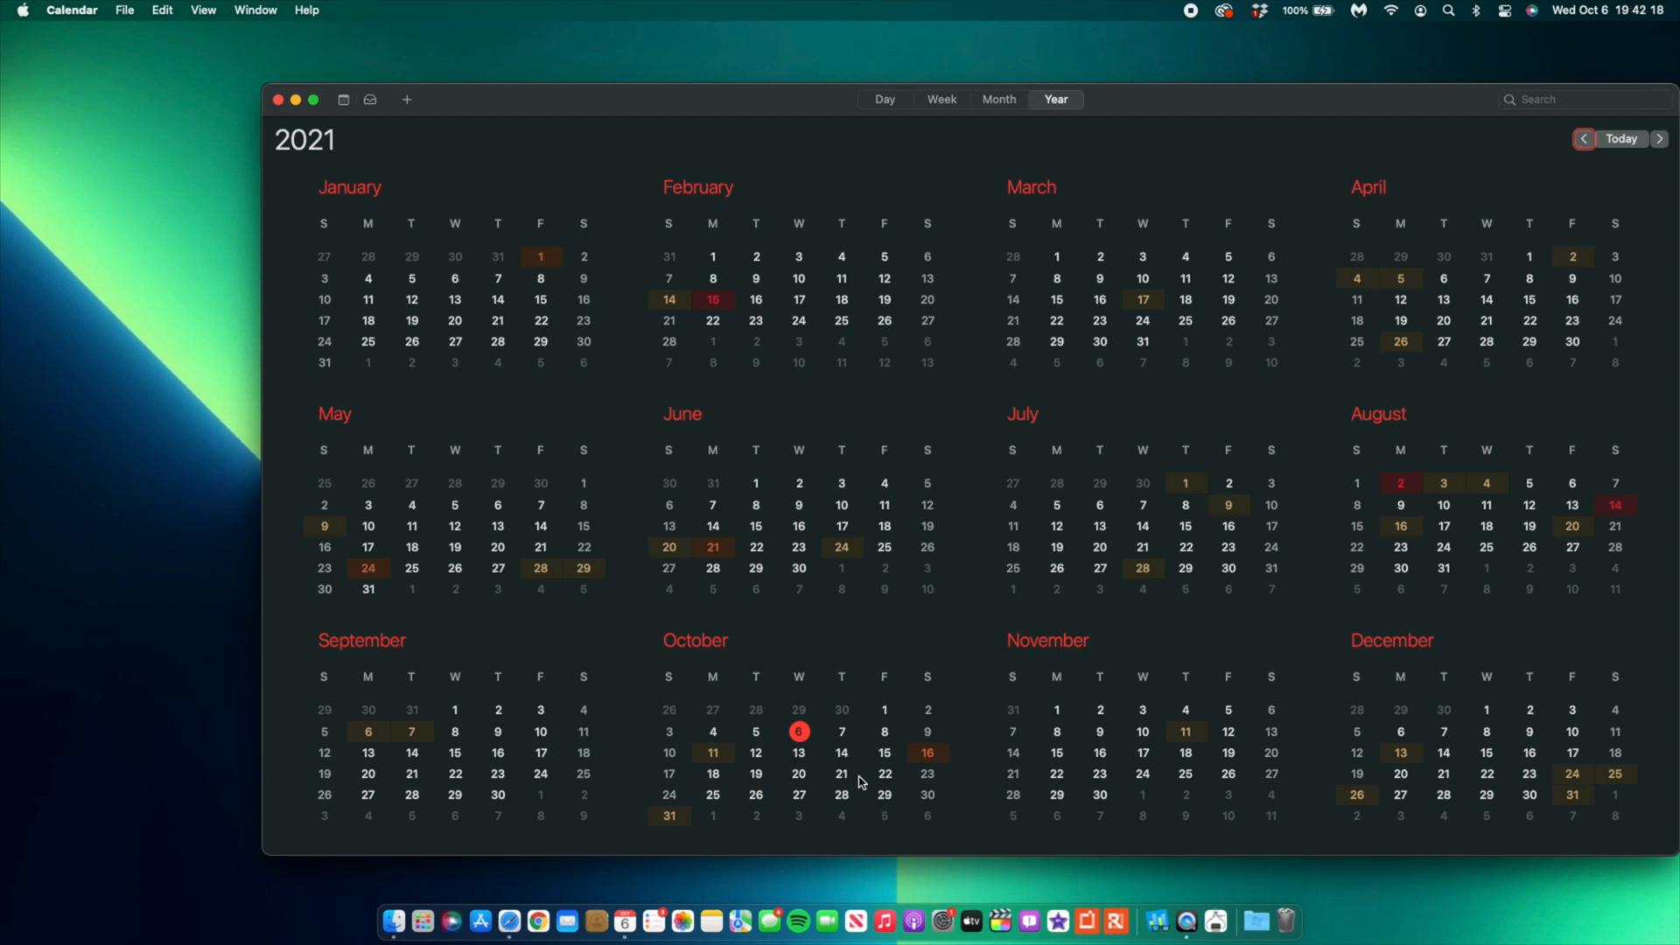
mouse_move(712, 798)
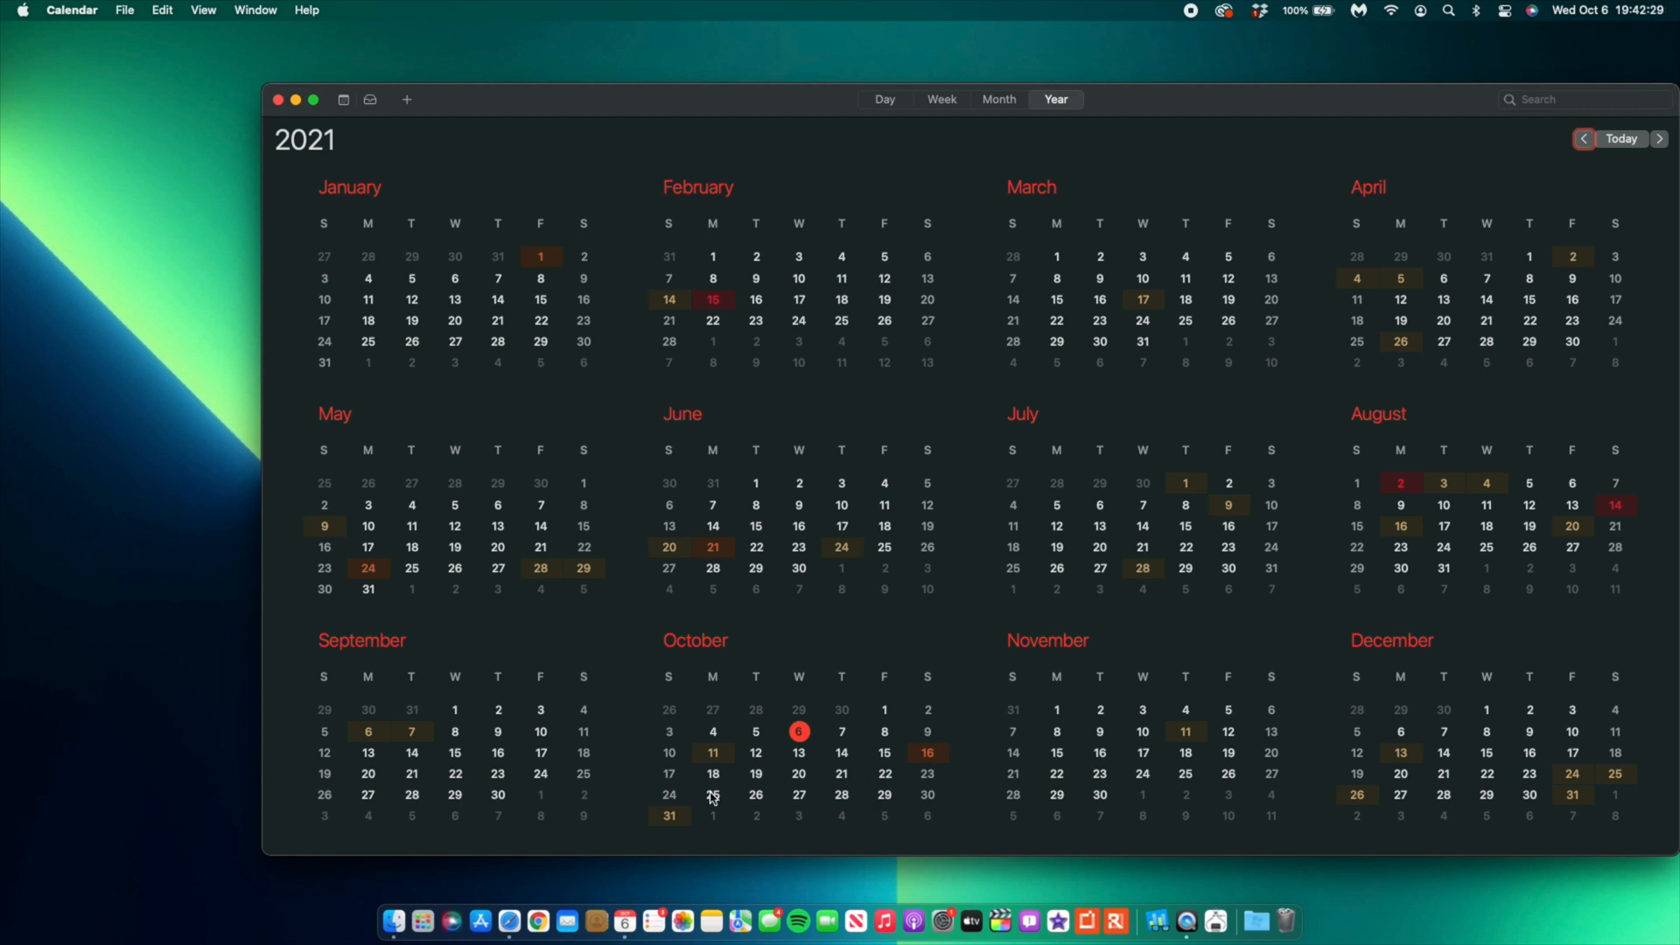
mouse_move(710, 805)
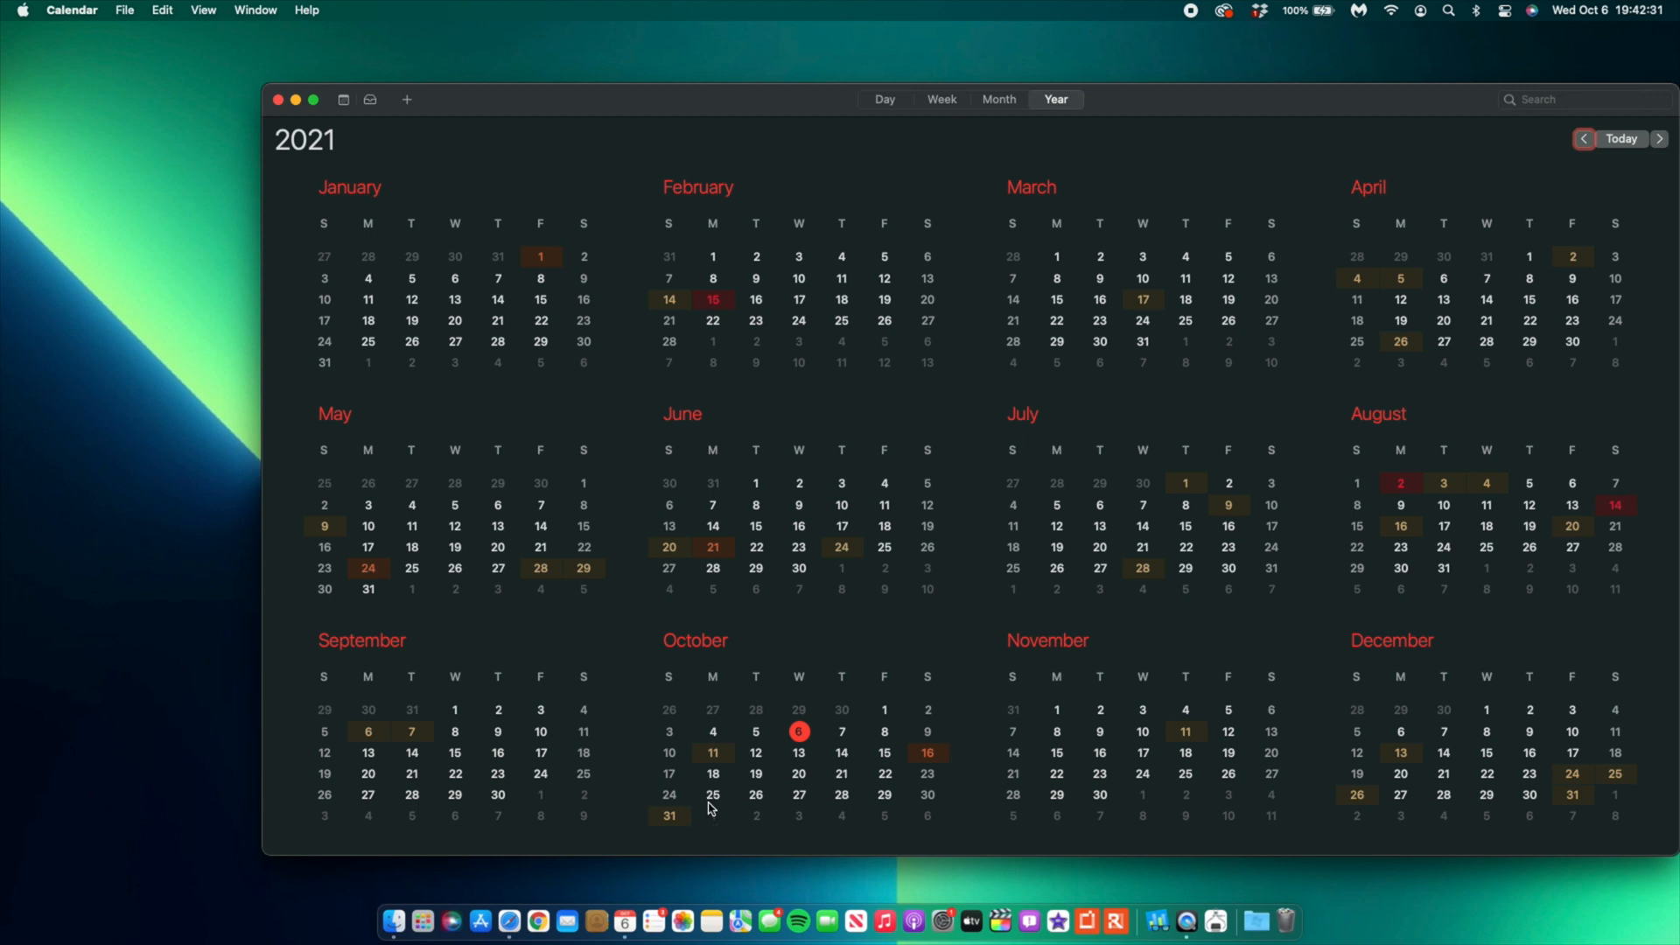
mouse_move(729, 797)
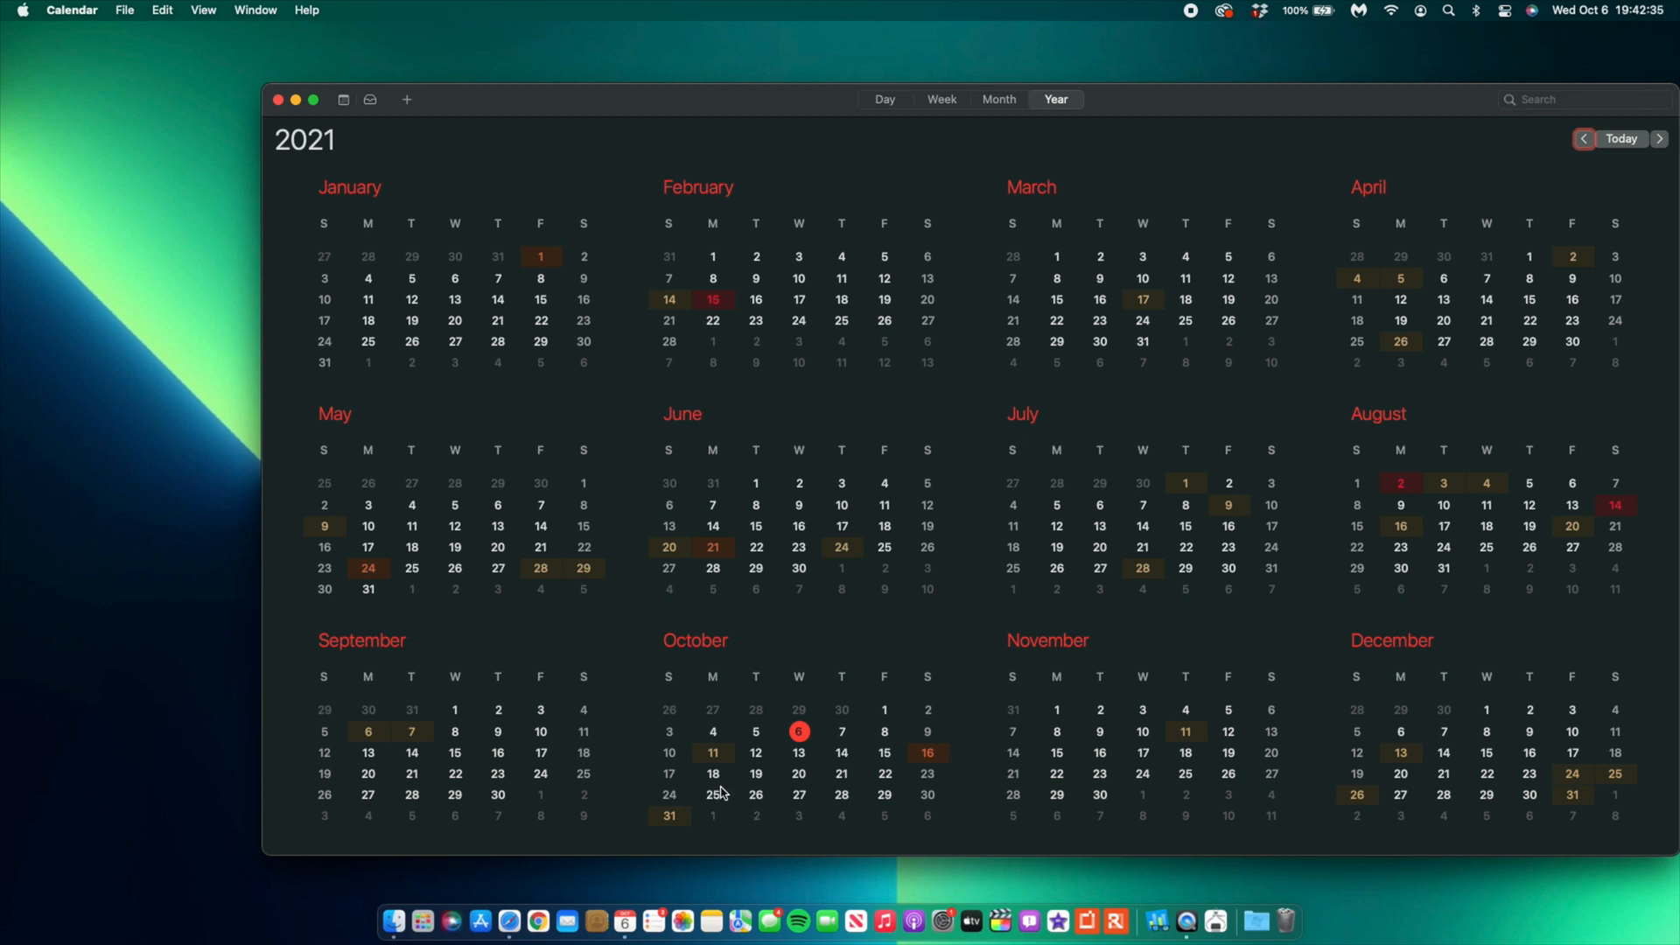
mouse_move(762, 831)
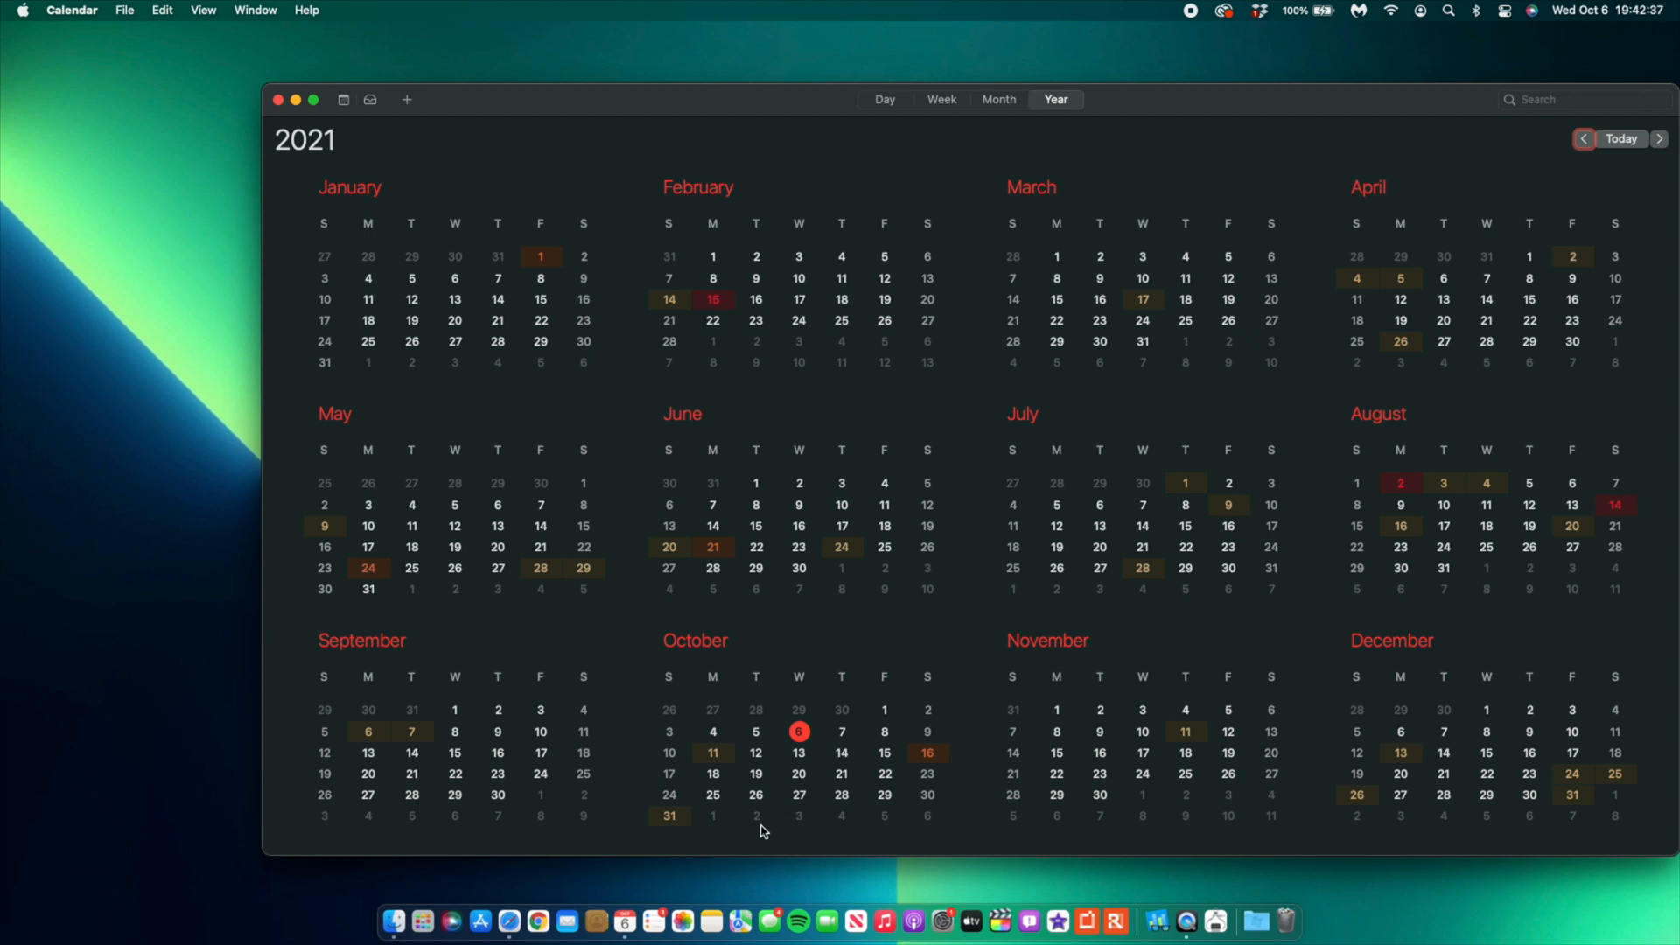
mouse_move(759, 799)
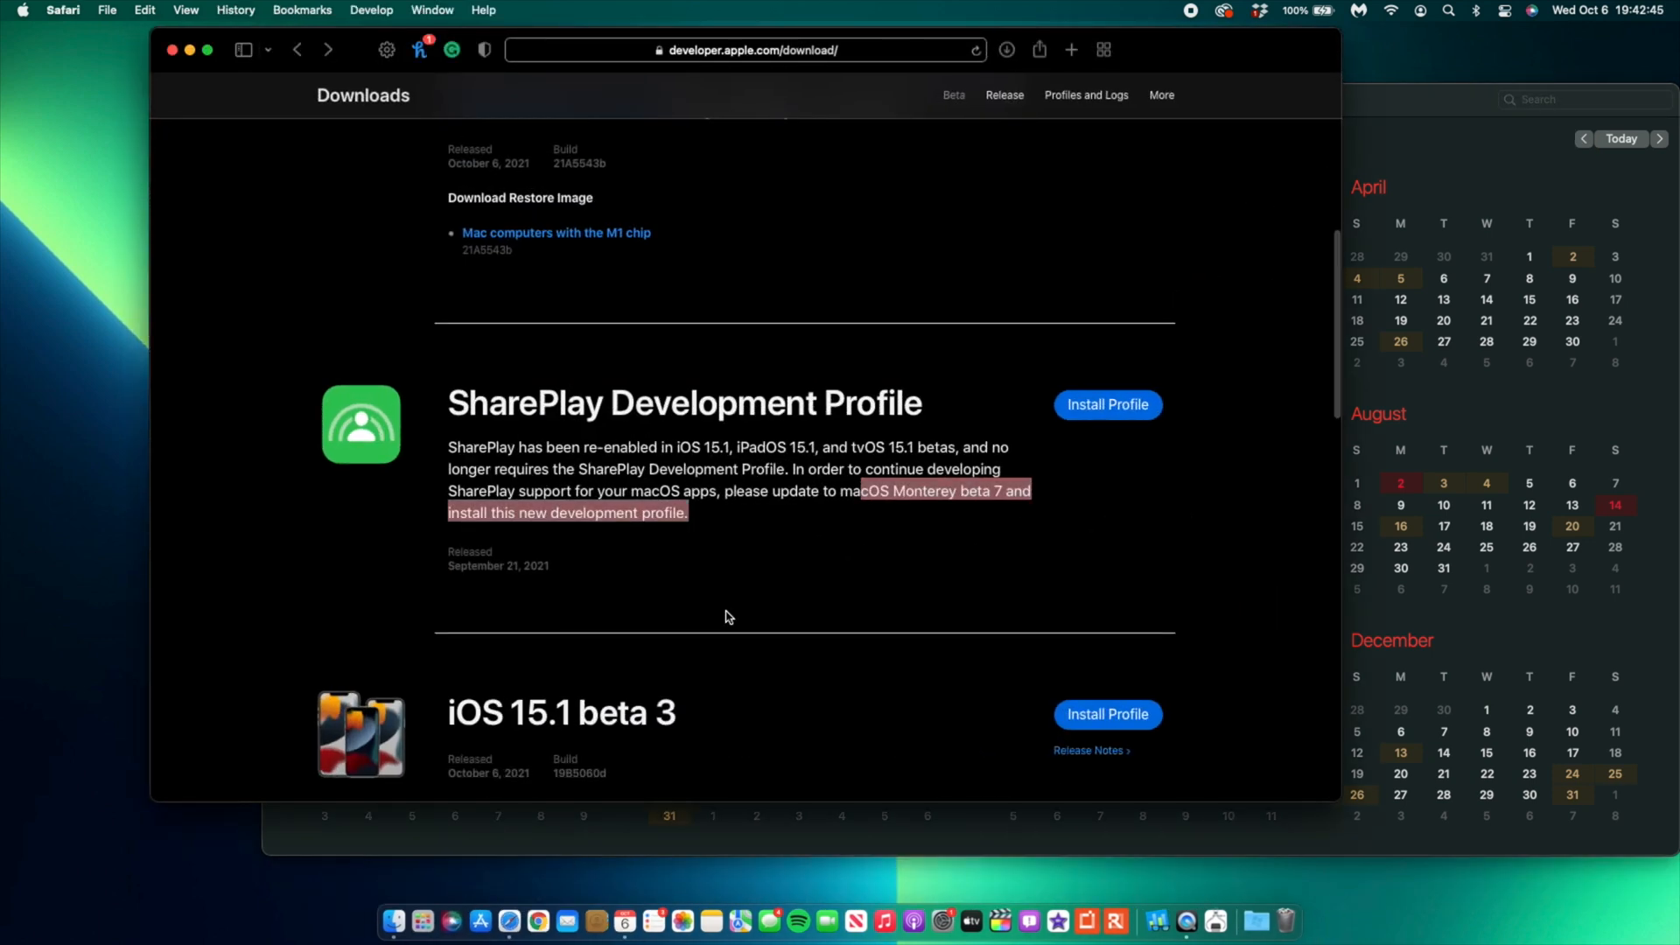
Scroll the developer downloads page up to the macOS Monterey beta 9 listing.
scroll(up, 3)
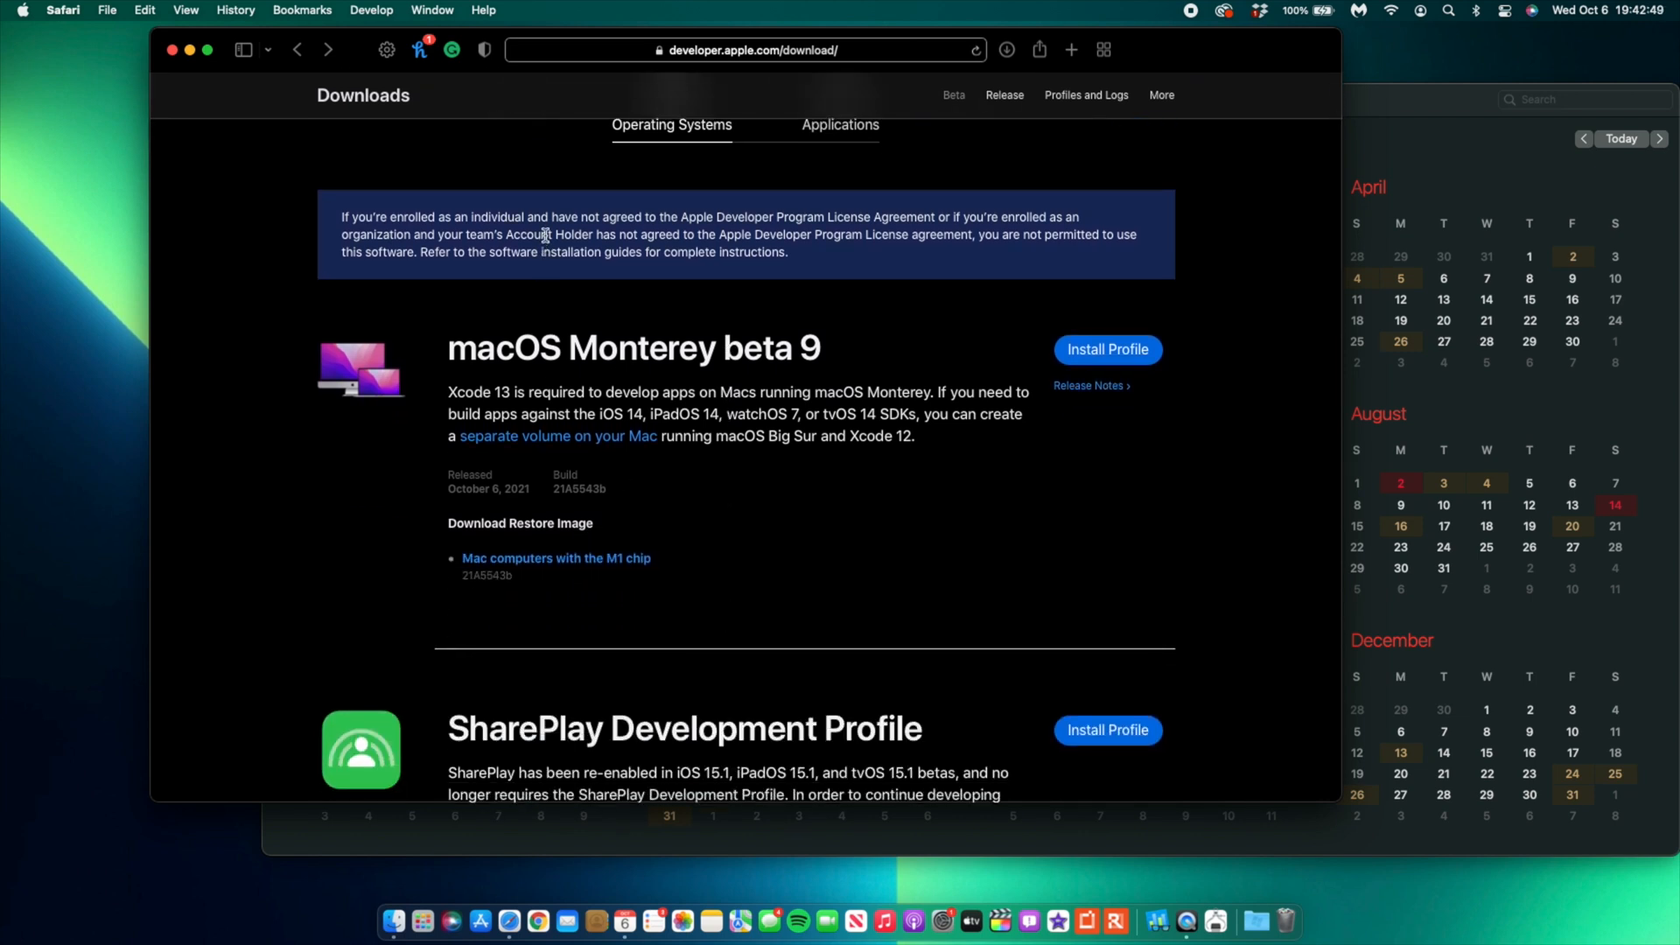
mouse_move(753, 461)
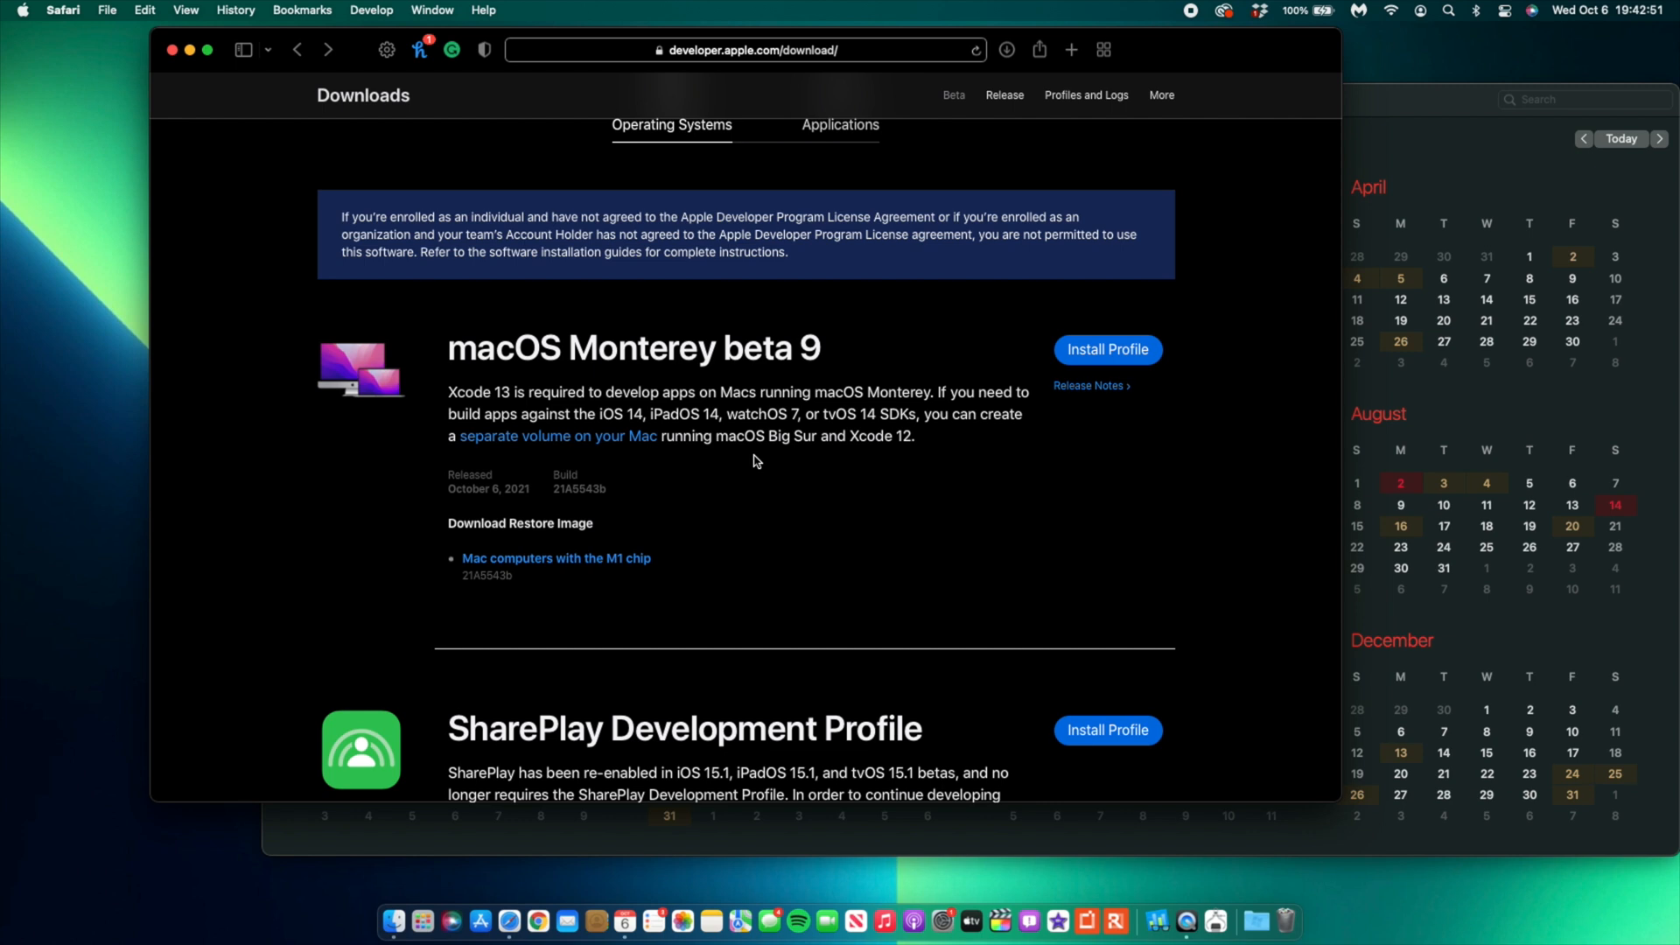